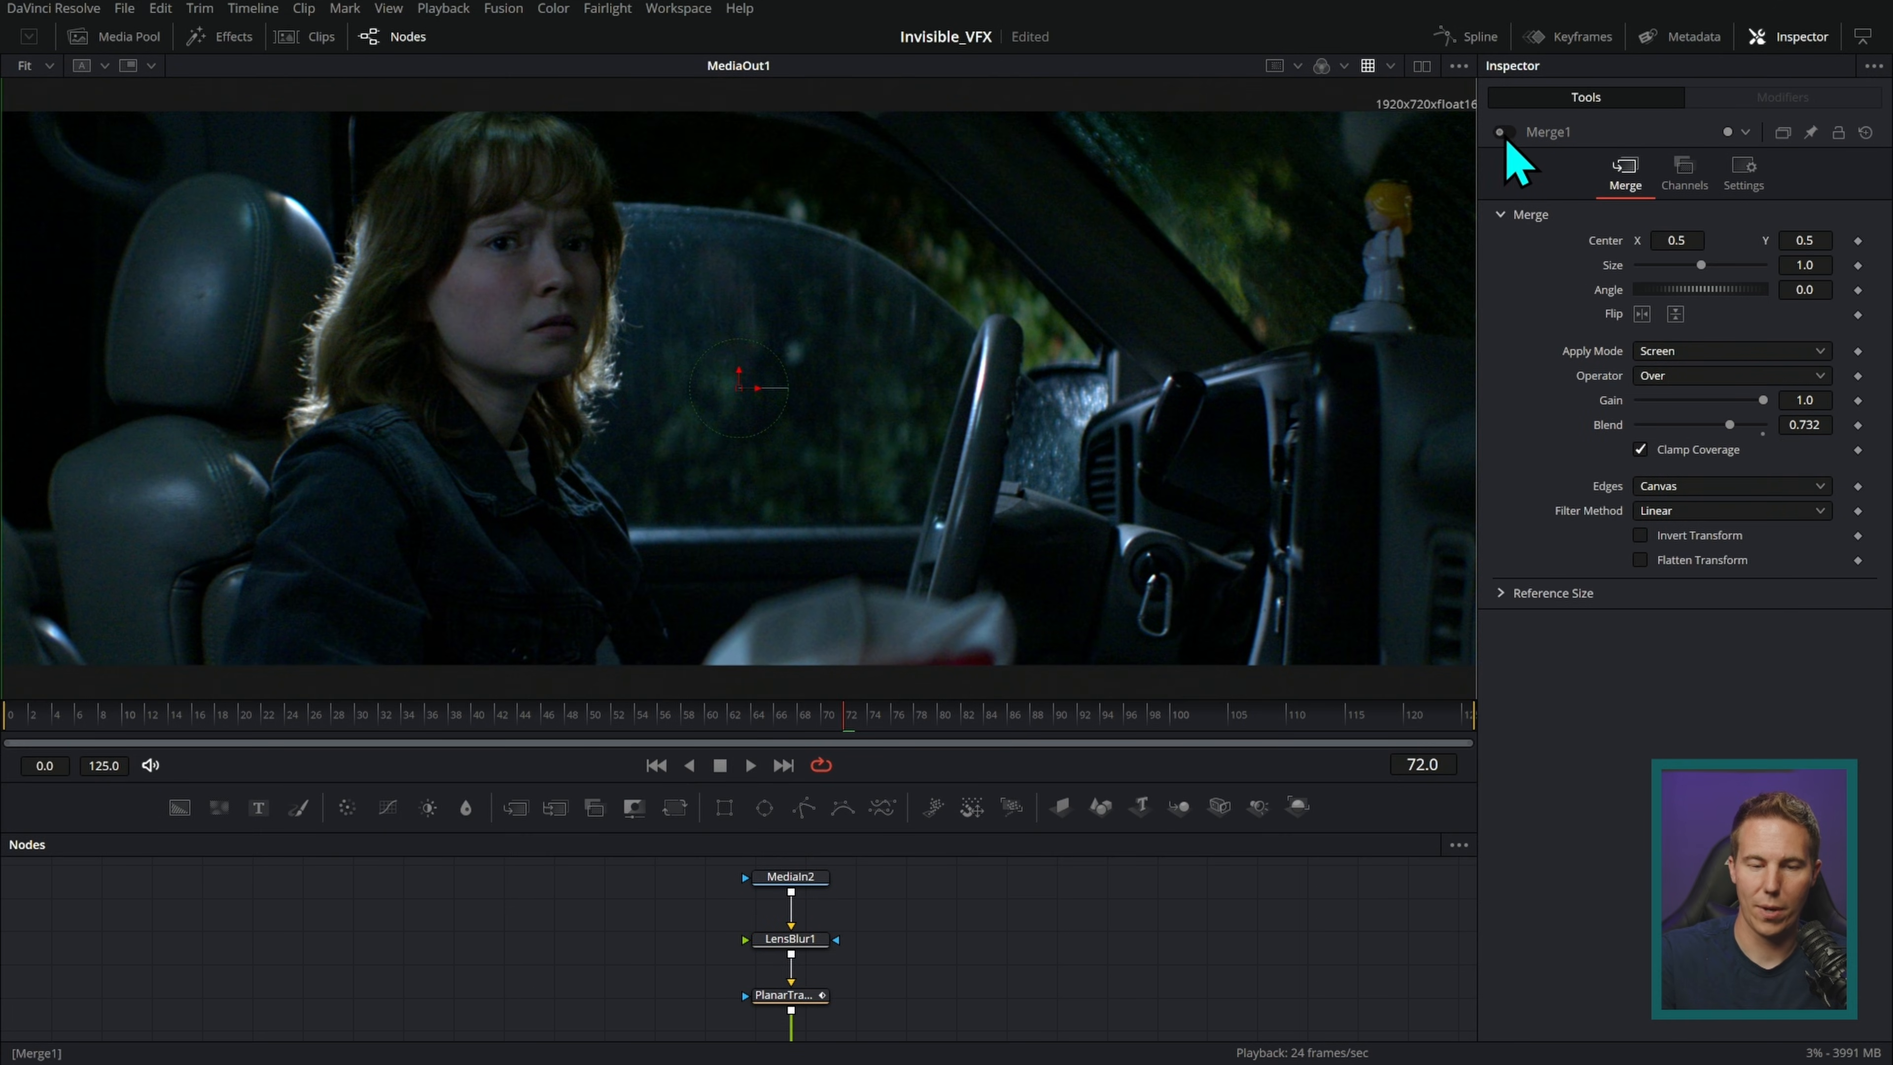
# - Box-select all nodes of the car-shot Fusion composition so every tool appears in the Inspector
pyautogui.click(1503, 131)
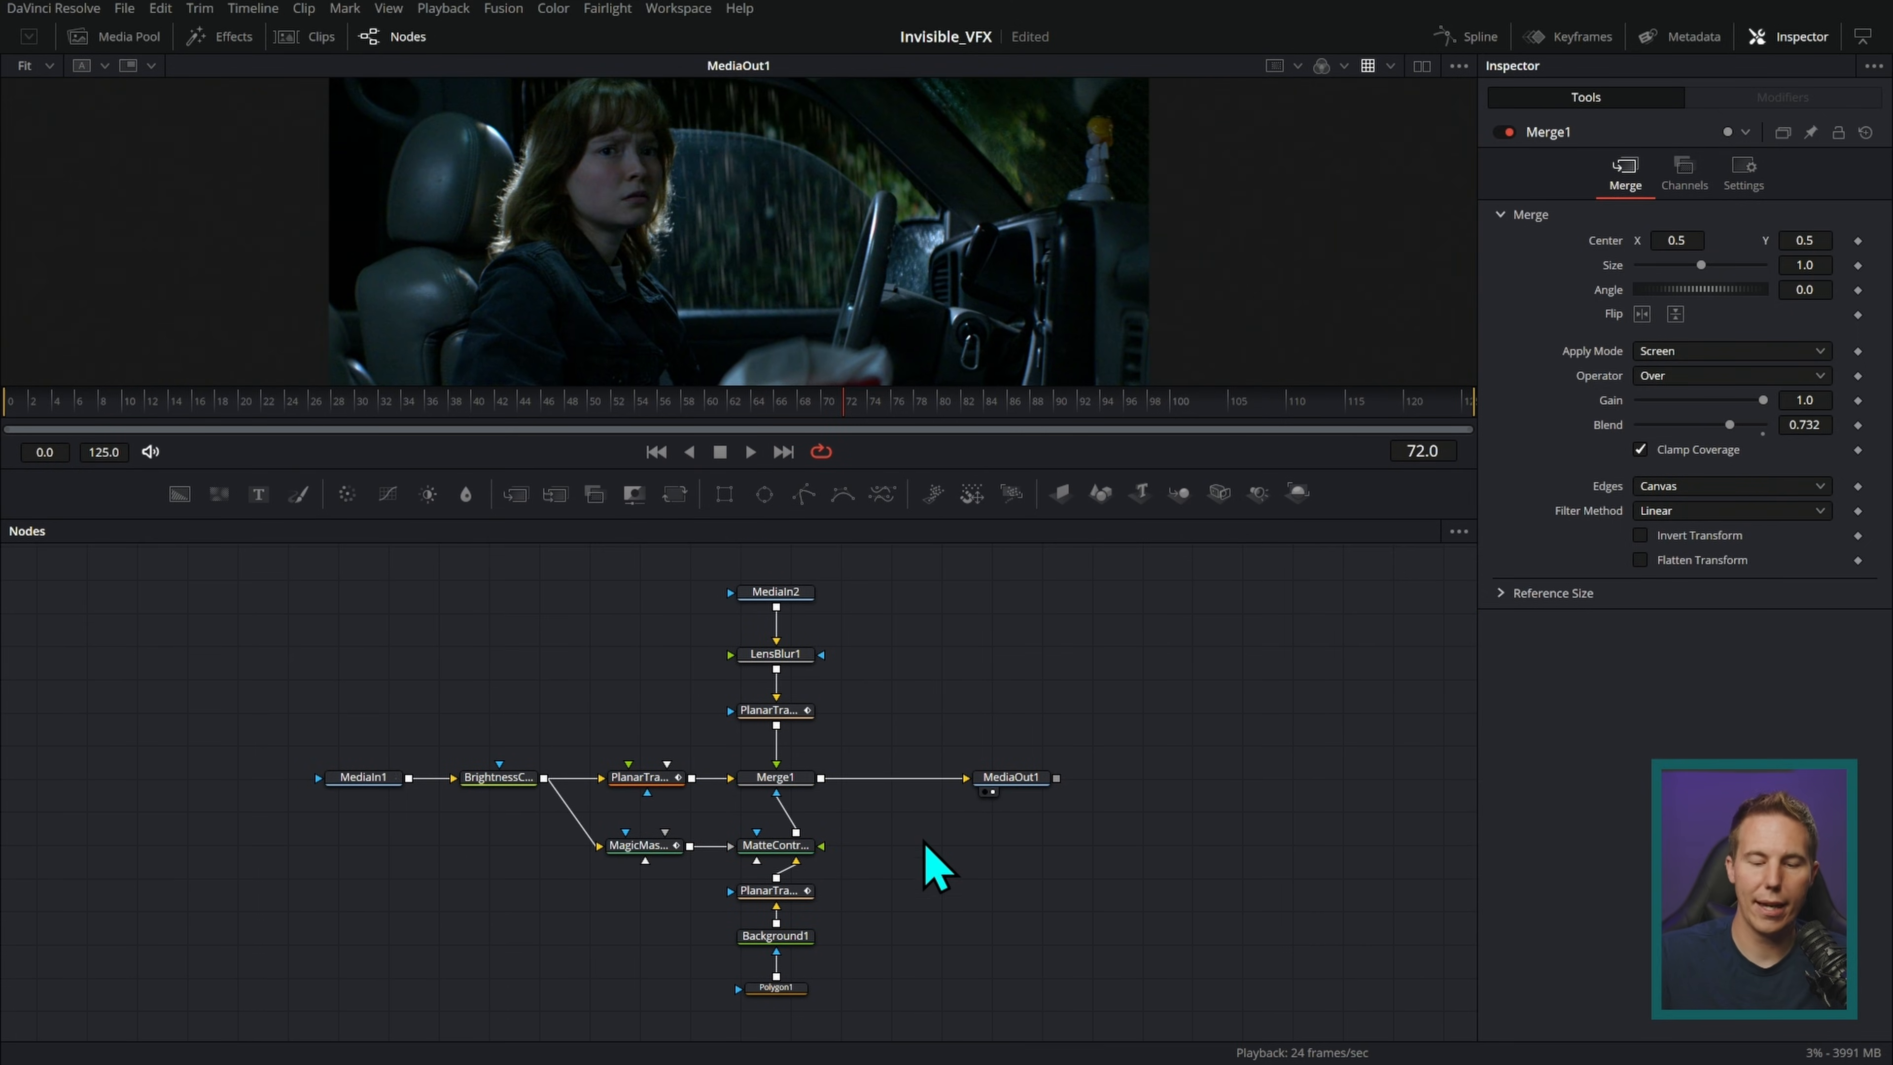
pyautogui.moveTo(930, 864)
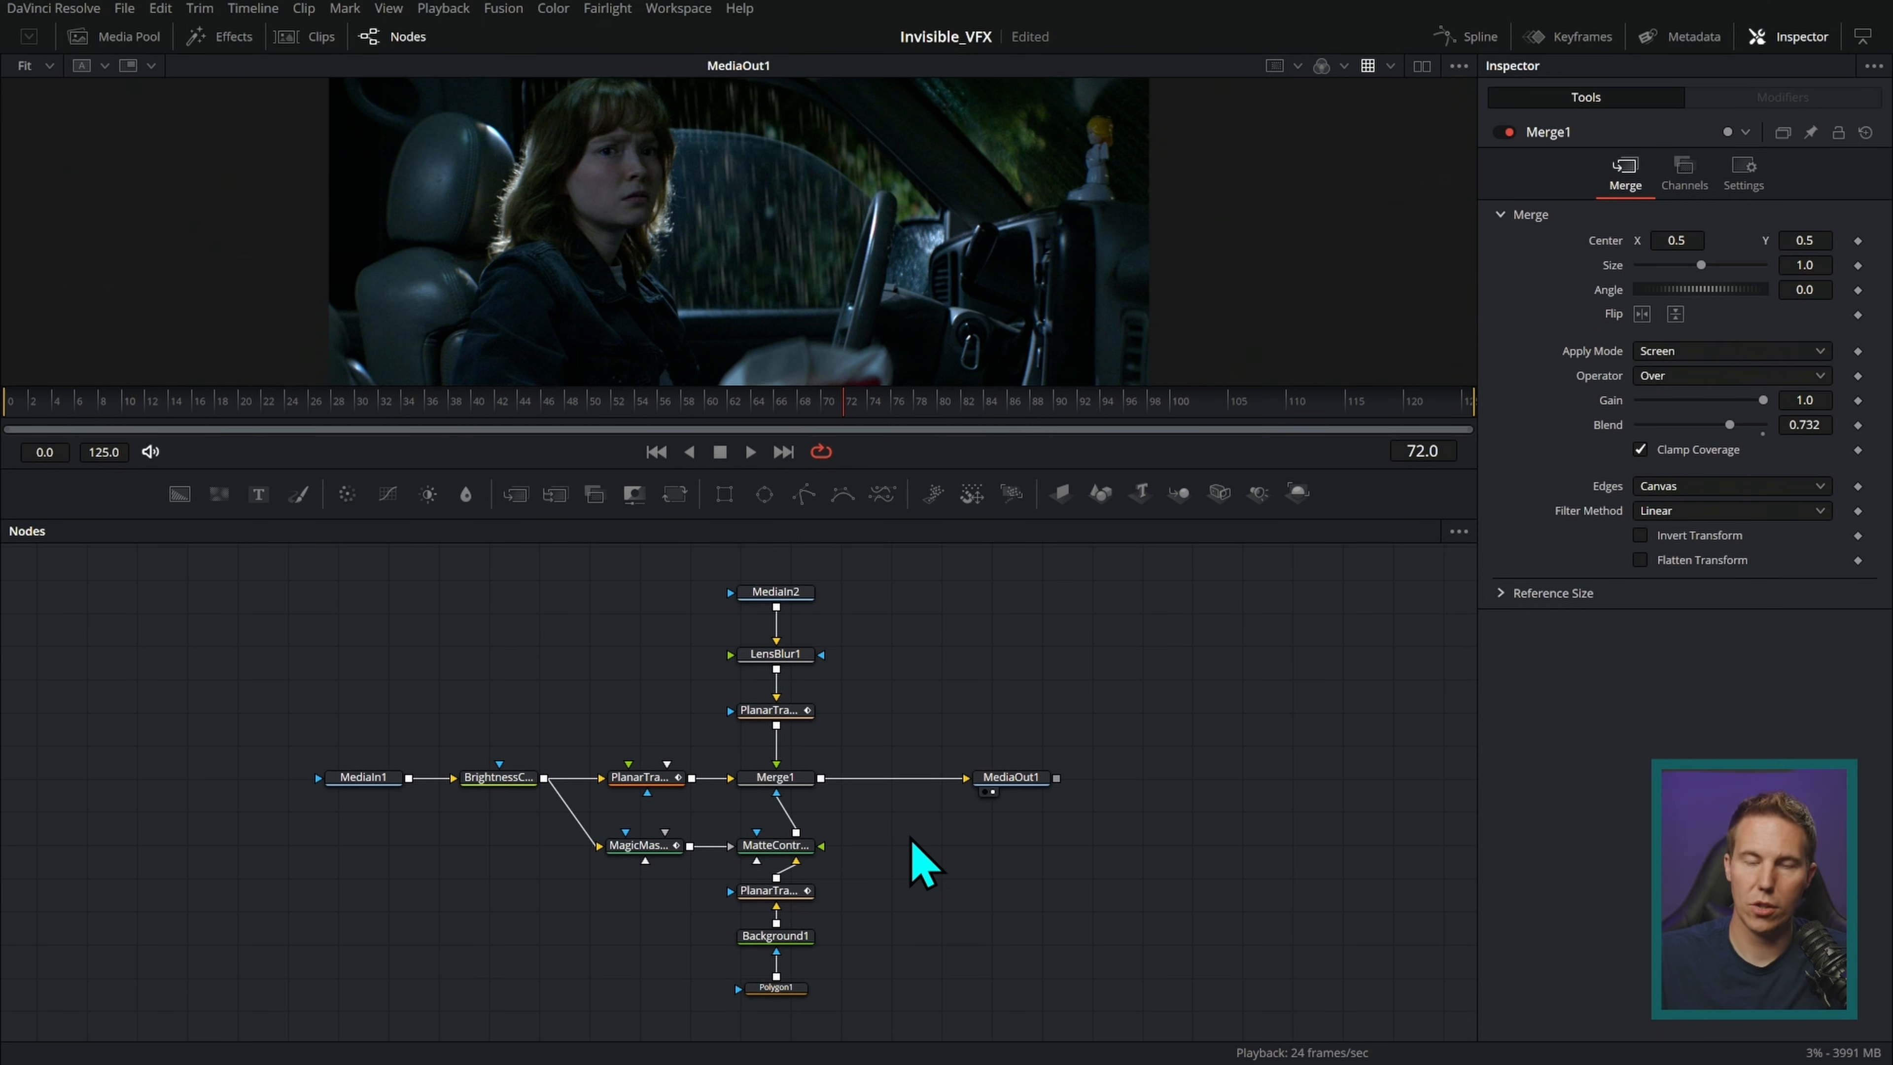
pyautogui.moveTo(1048, 640)
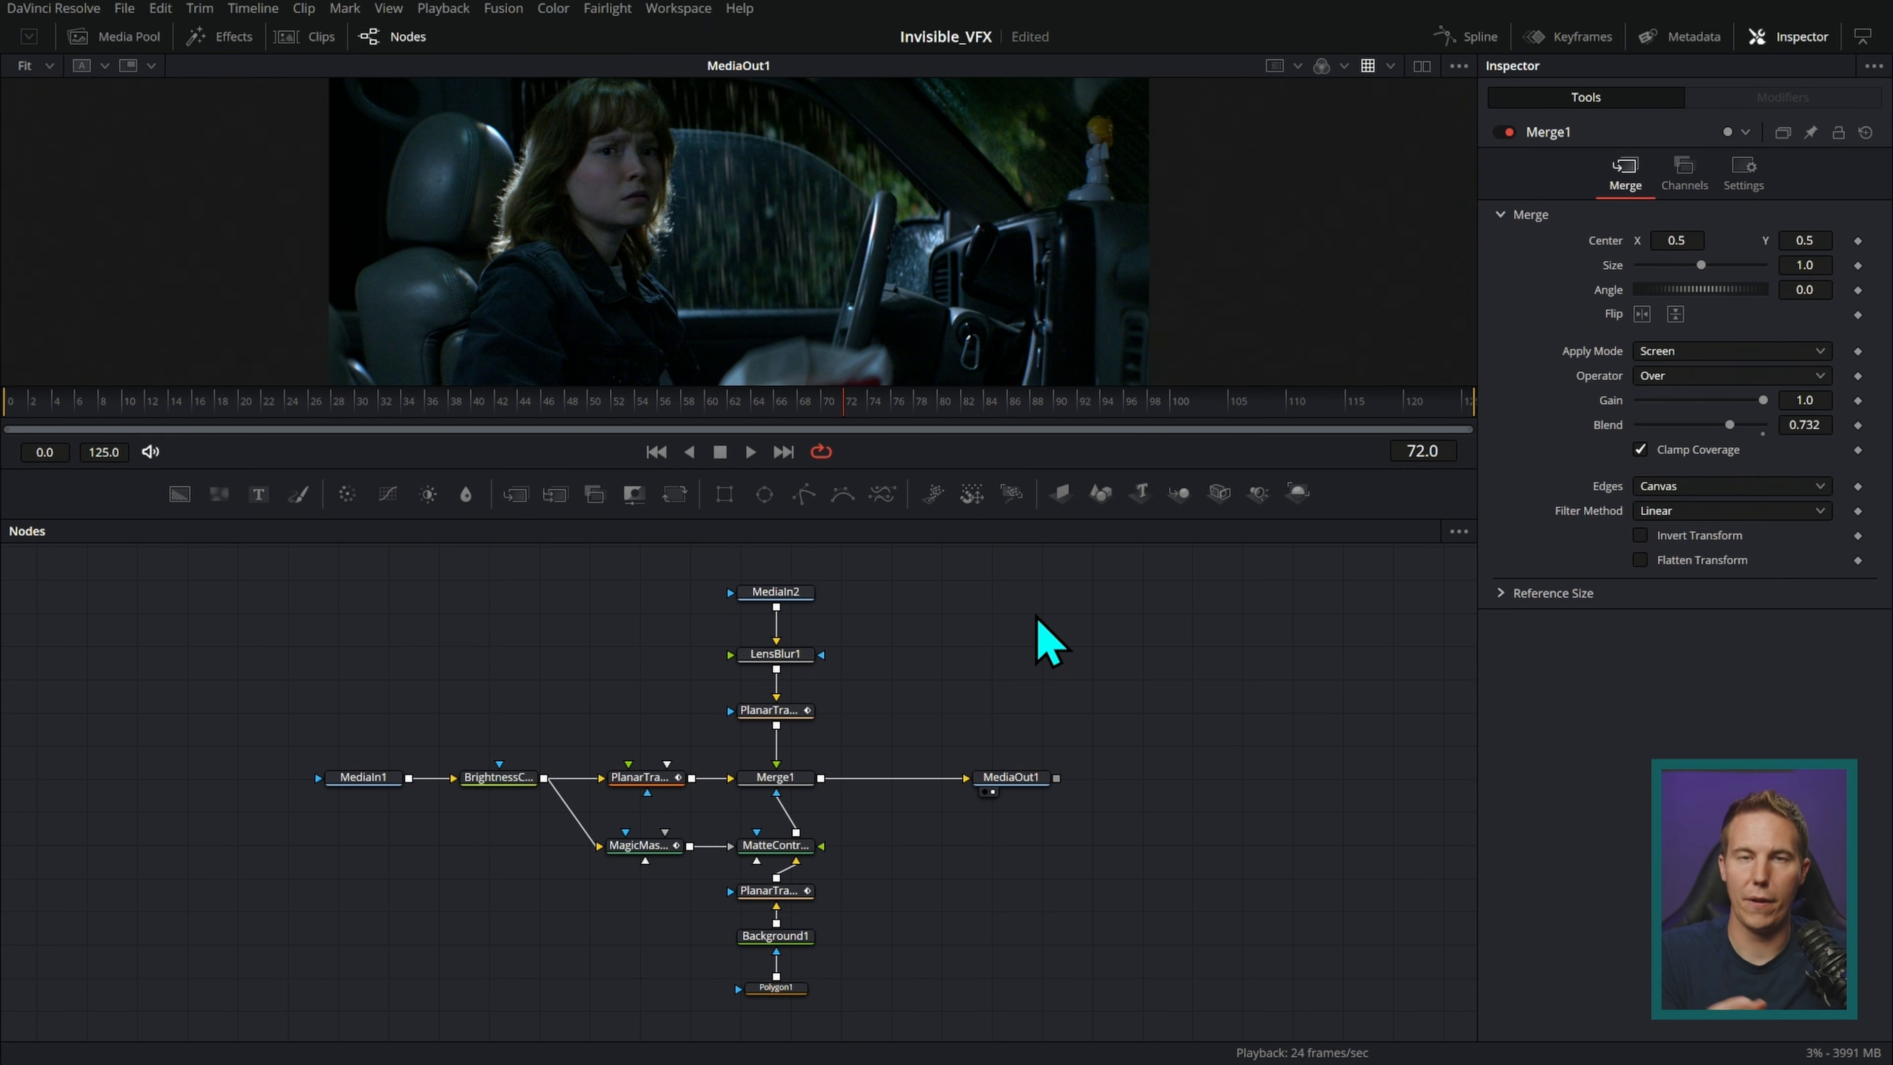
pyautogui.moveTo(1050, 640); pyautogui.dragTo(845, 942)
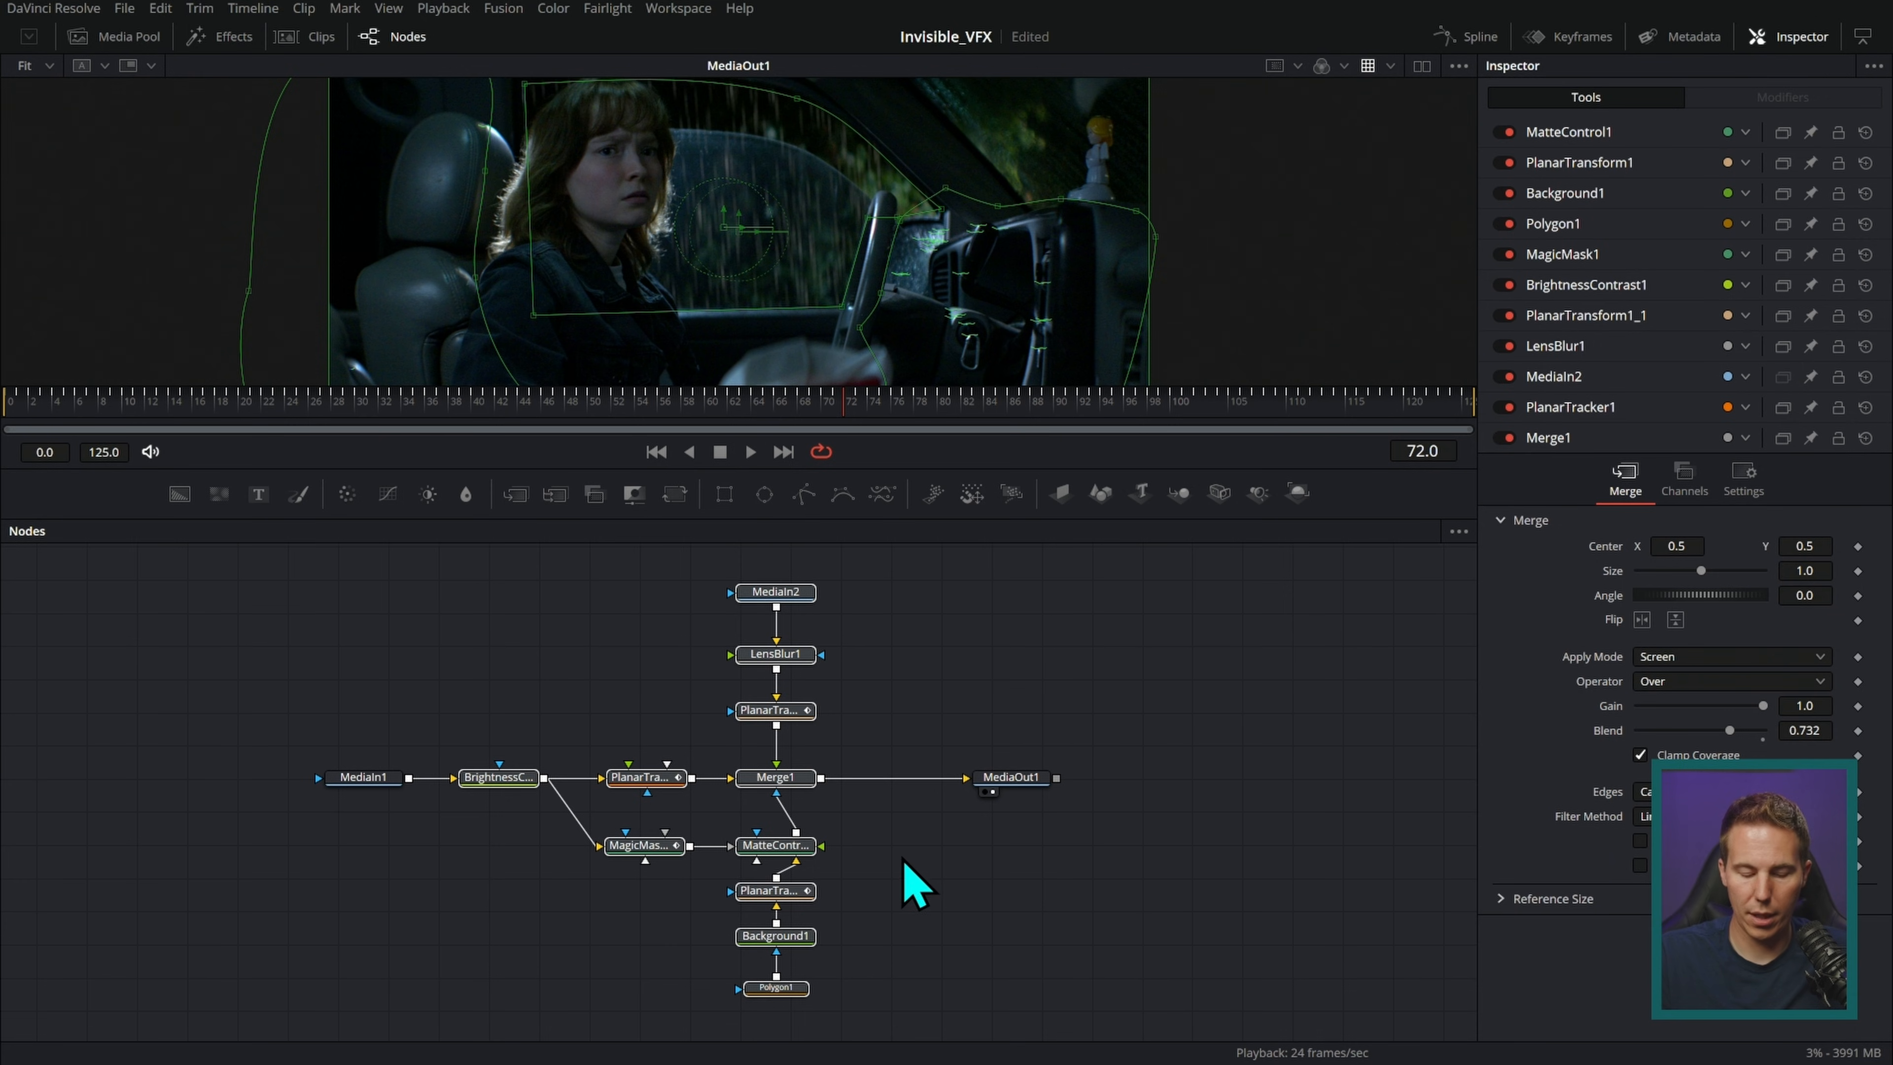
# - Switch to the close-up clip's node graph with the flagged Magic Mask, then show the clip bins
pyautogui.click(321, 36)
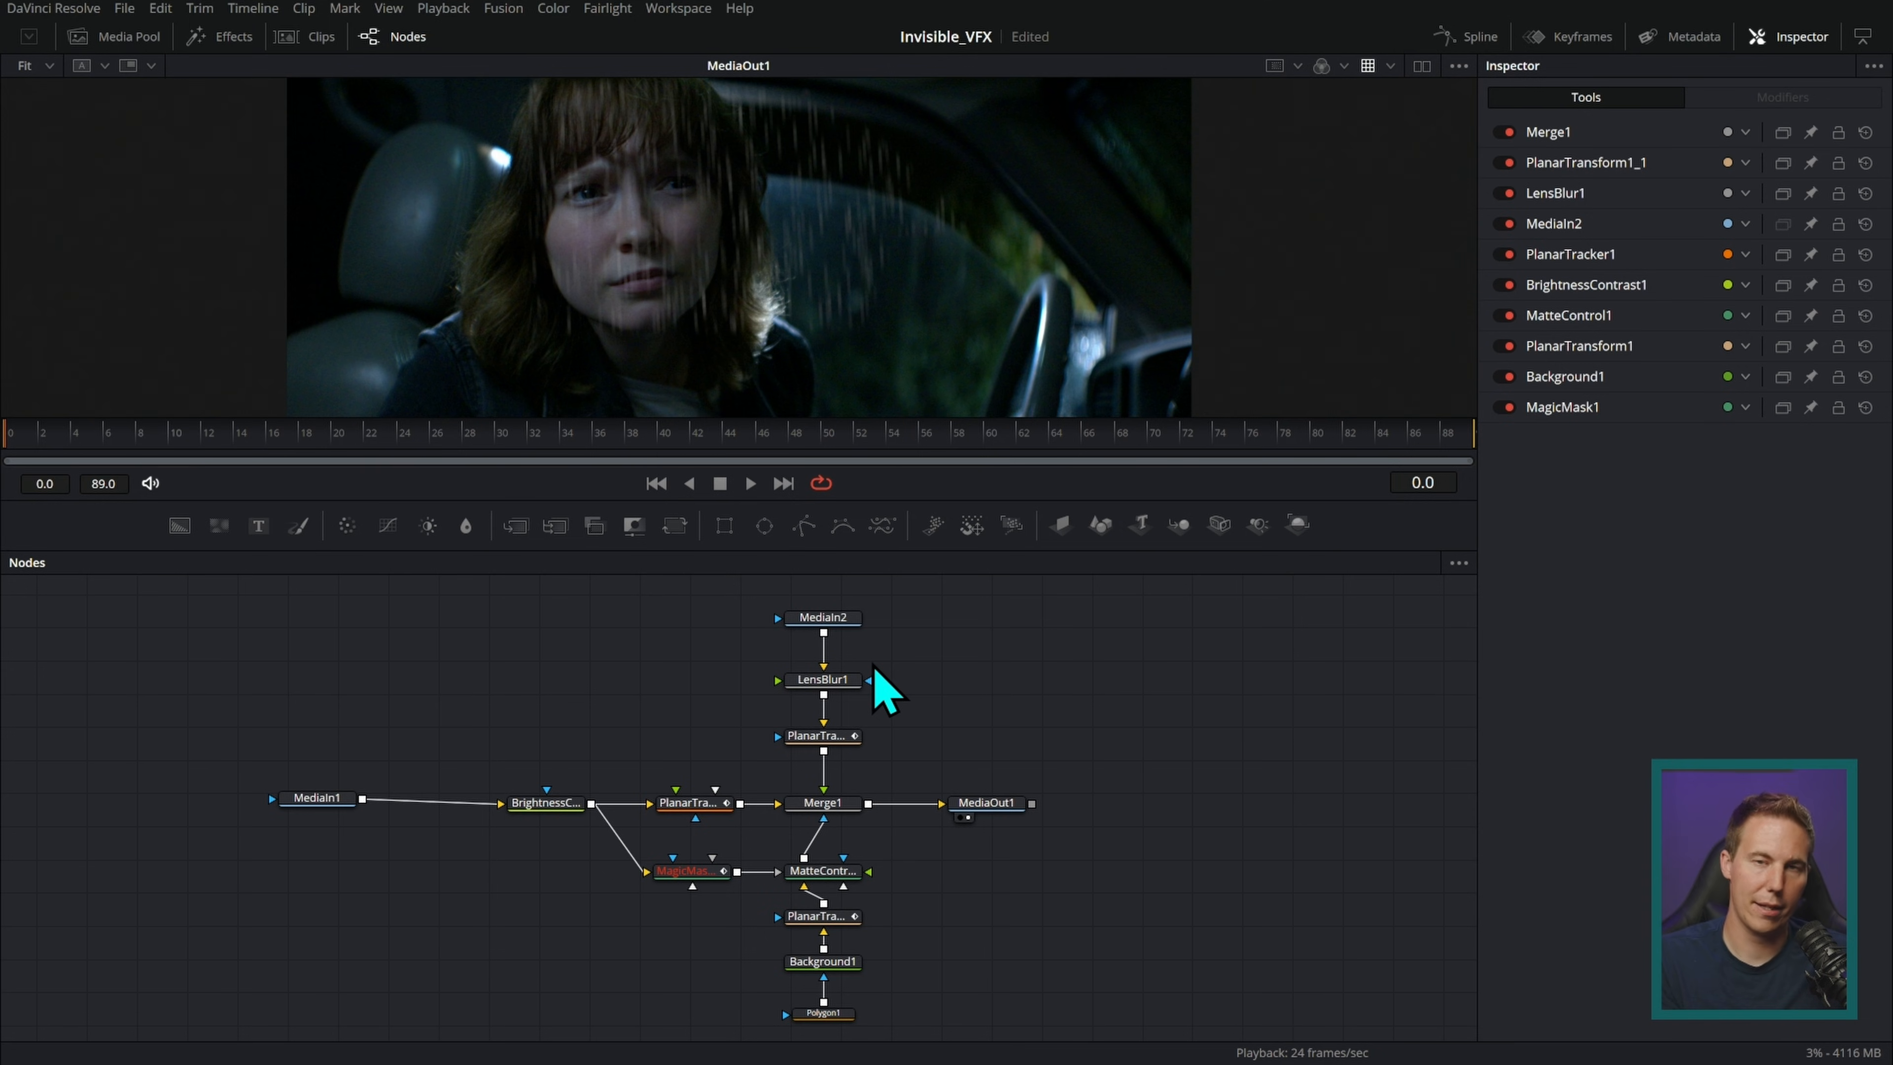
pyautogui.click(688, 871)
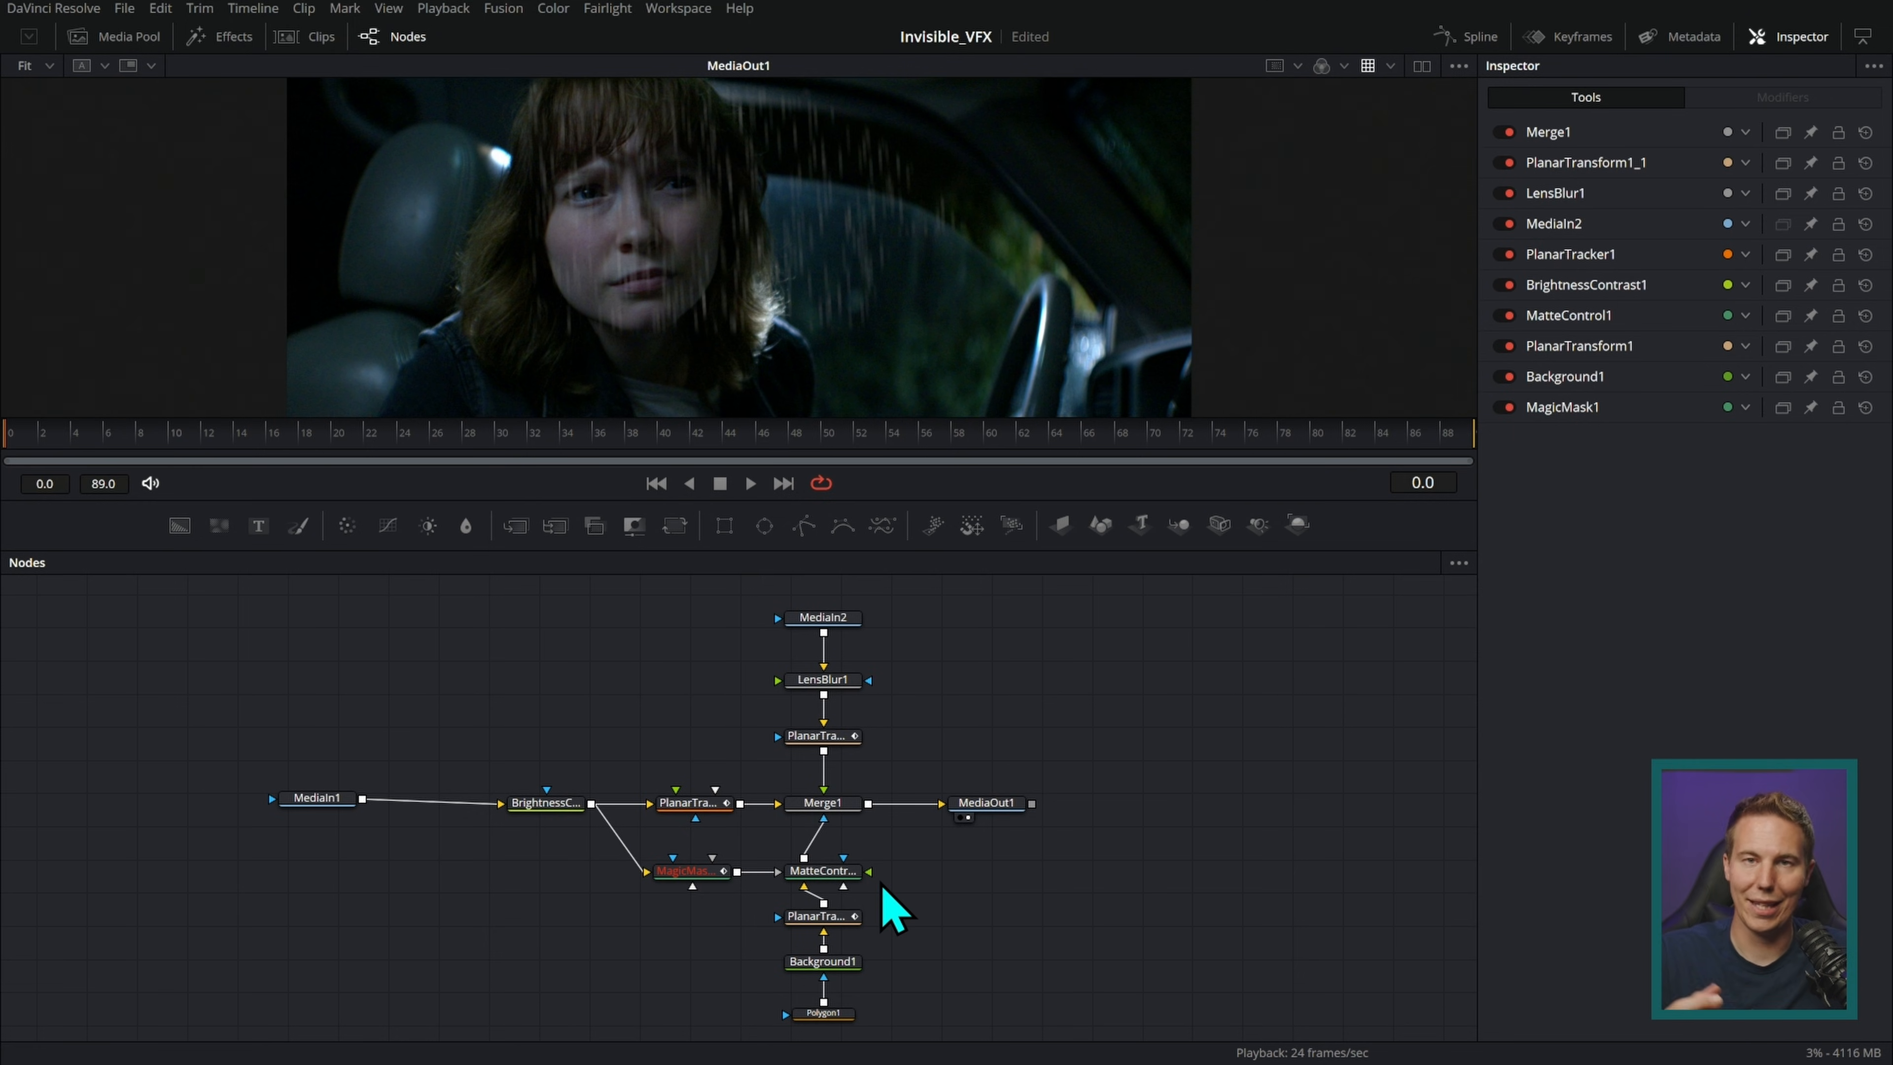
pyautogui.click(113, 37)
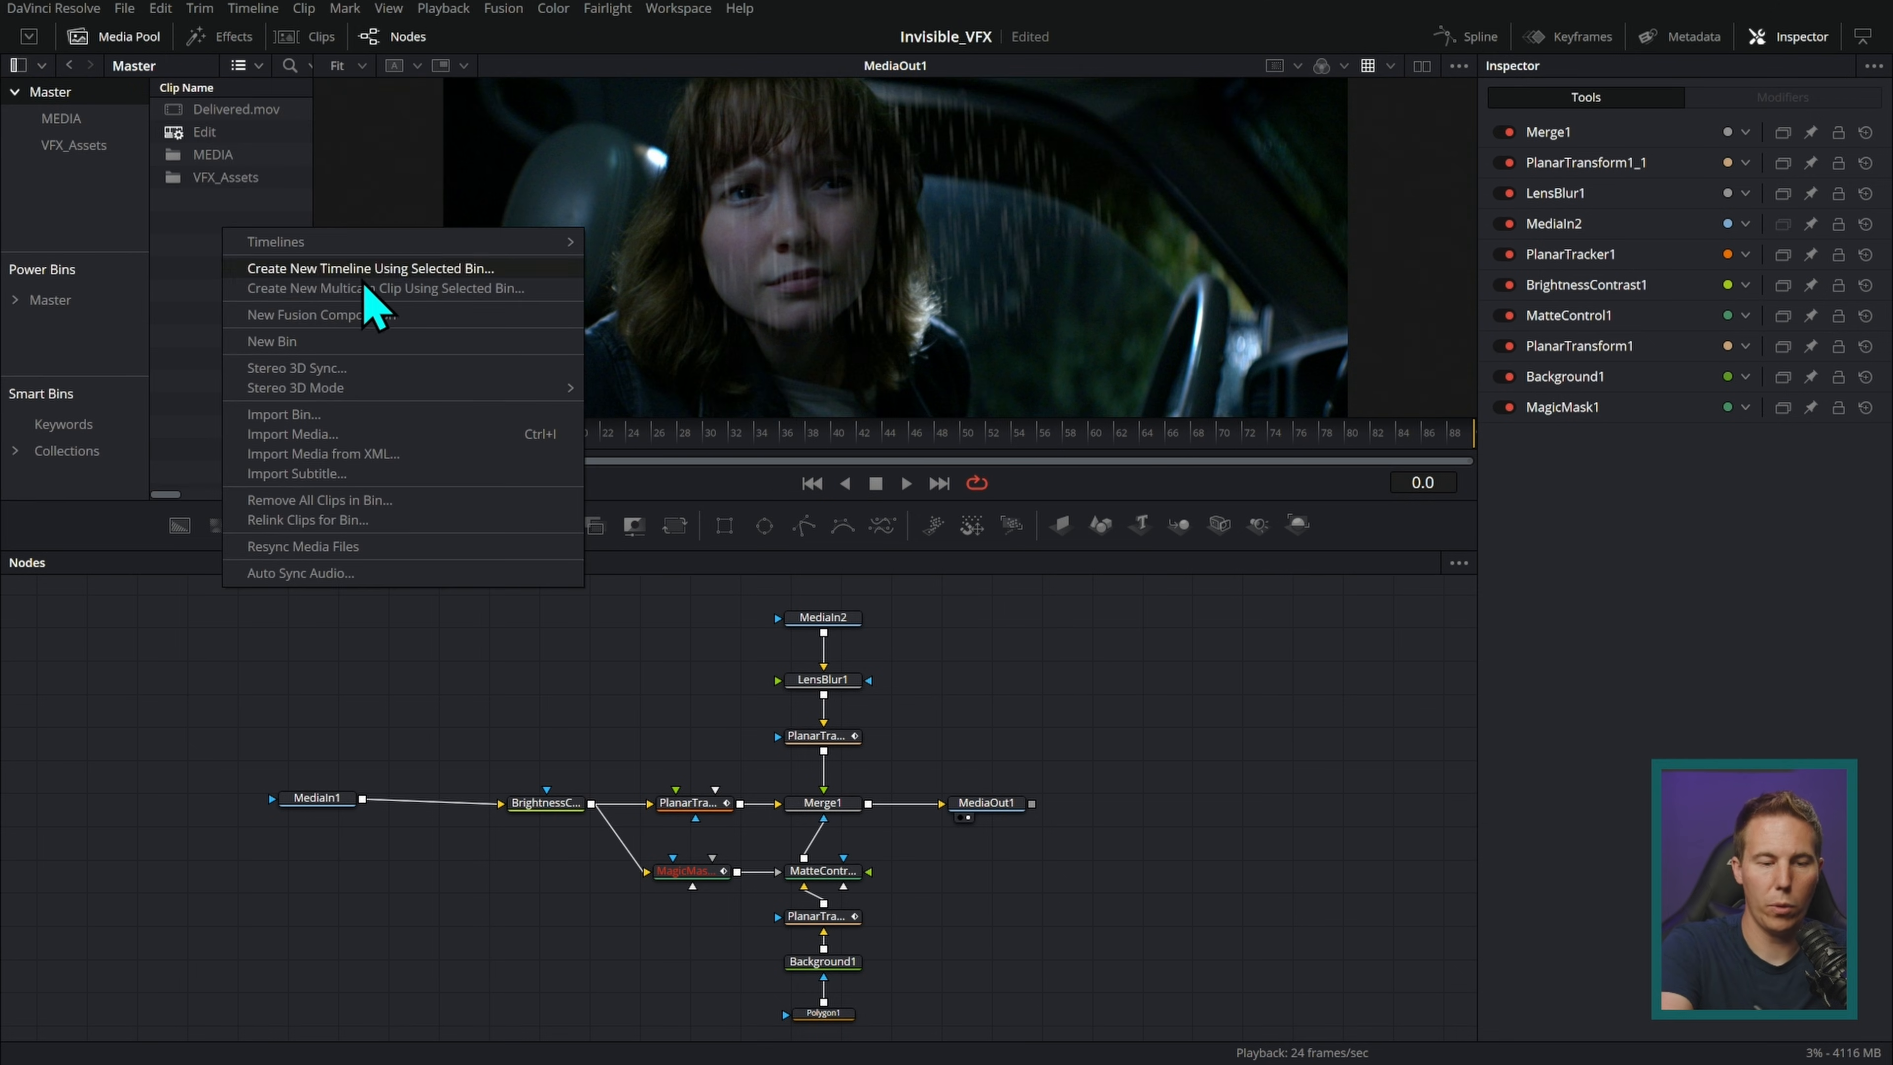
# - Create a new Fusion Composition clip in the media pool bin
pyautogui.click(318, 314)
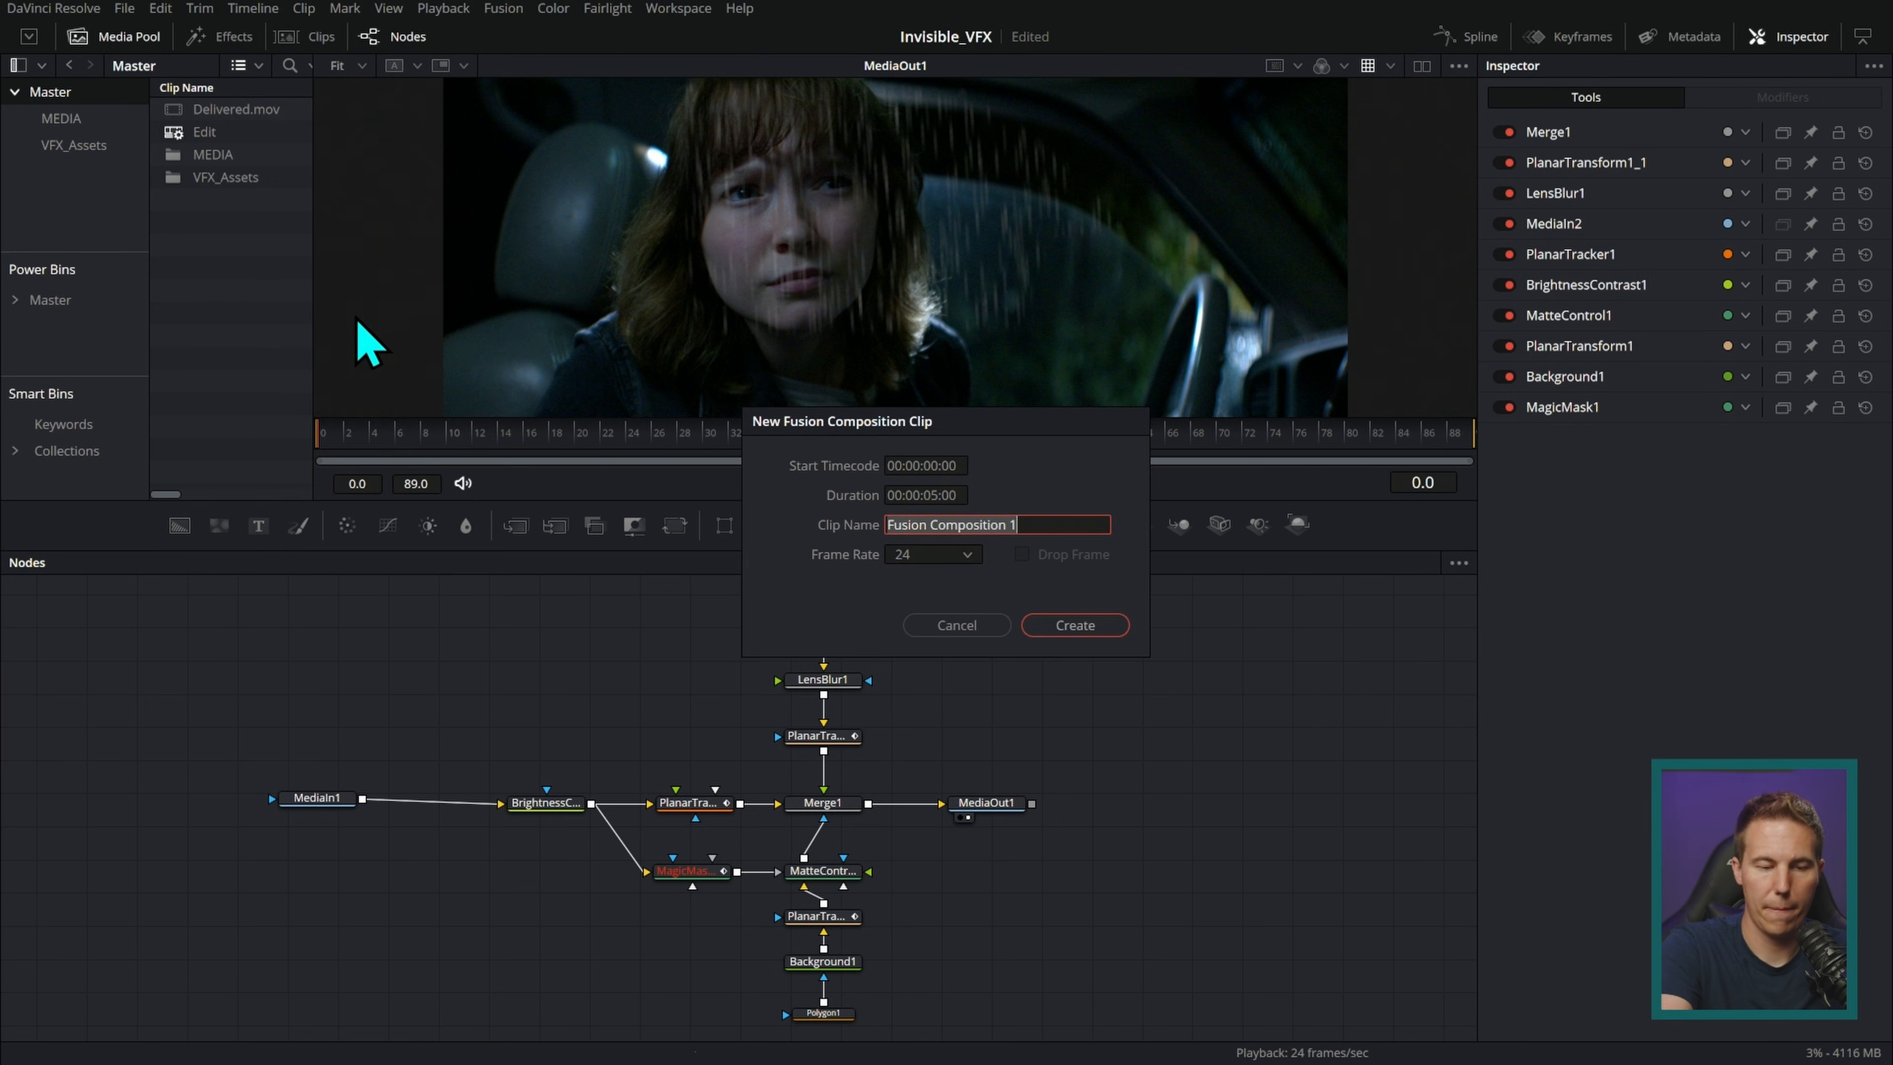
pyautogui.click(1072, 626)
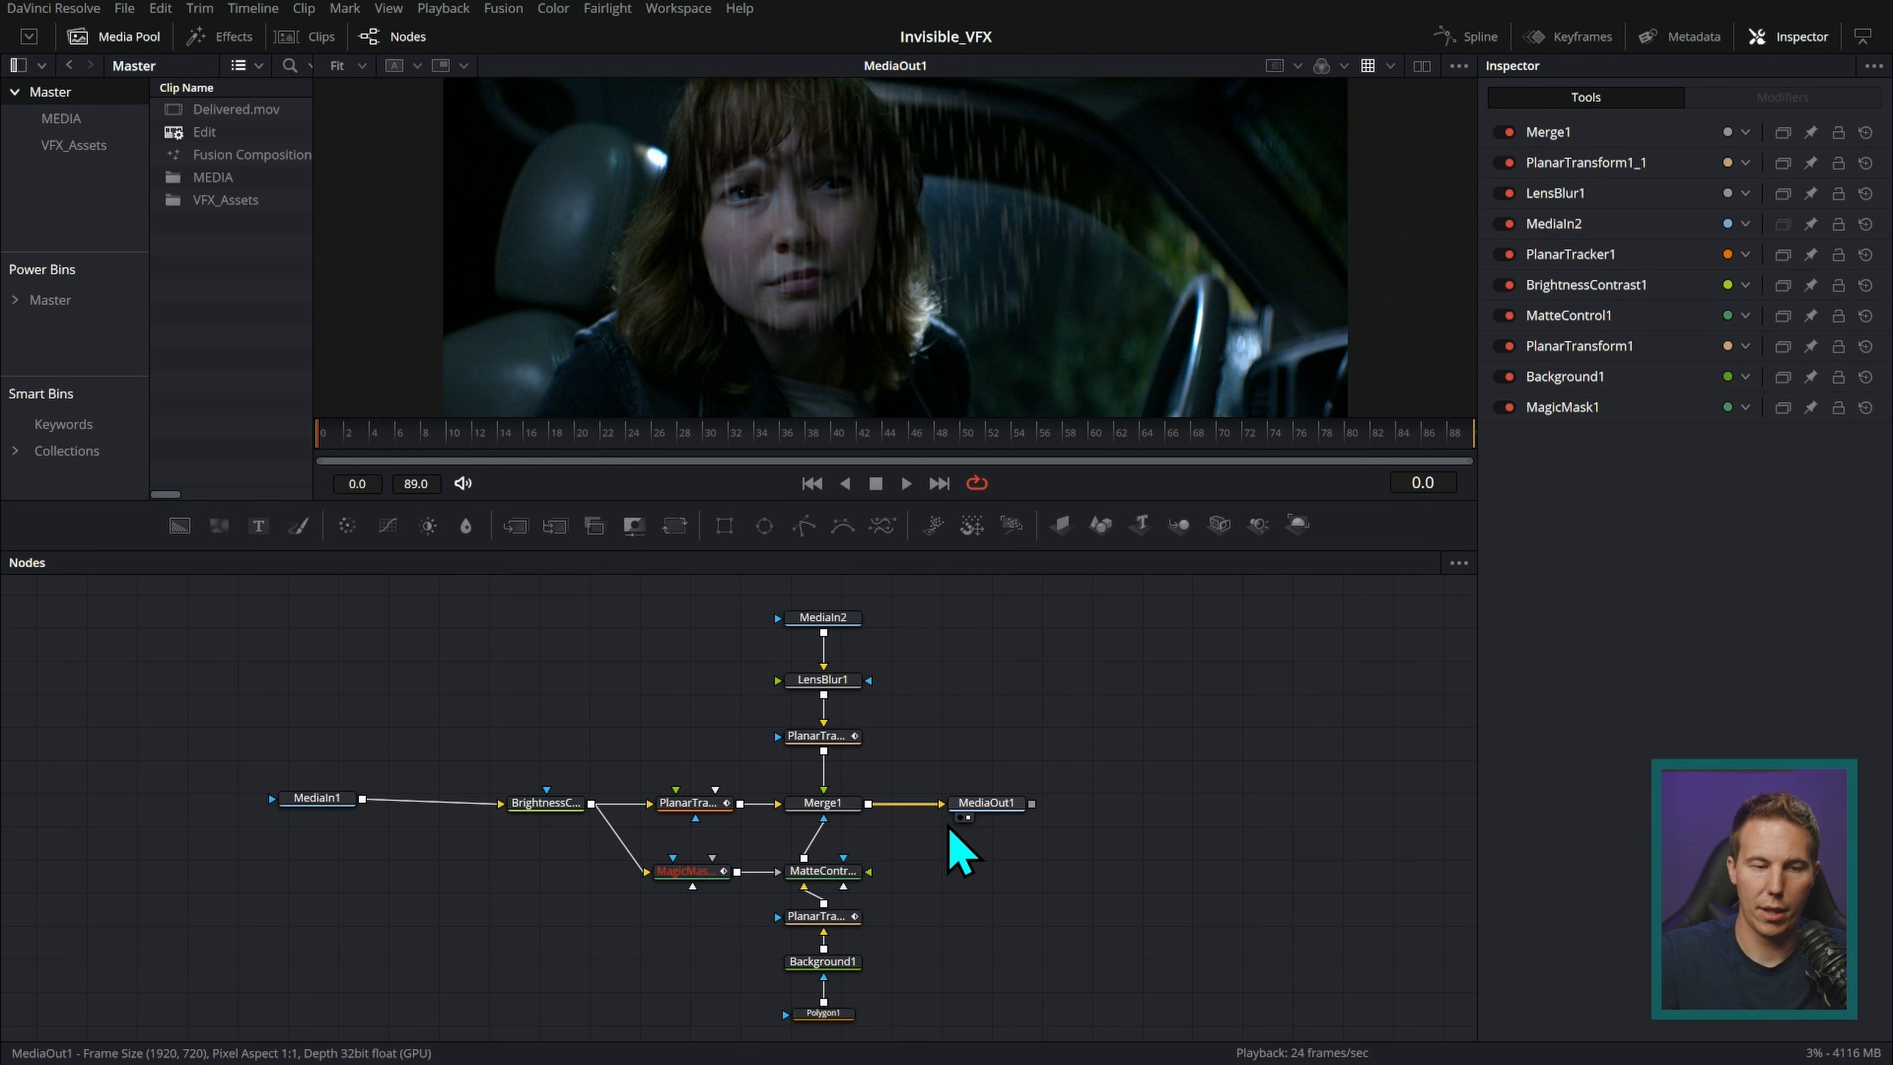
pyautogui.moveTo(188, 176)
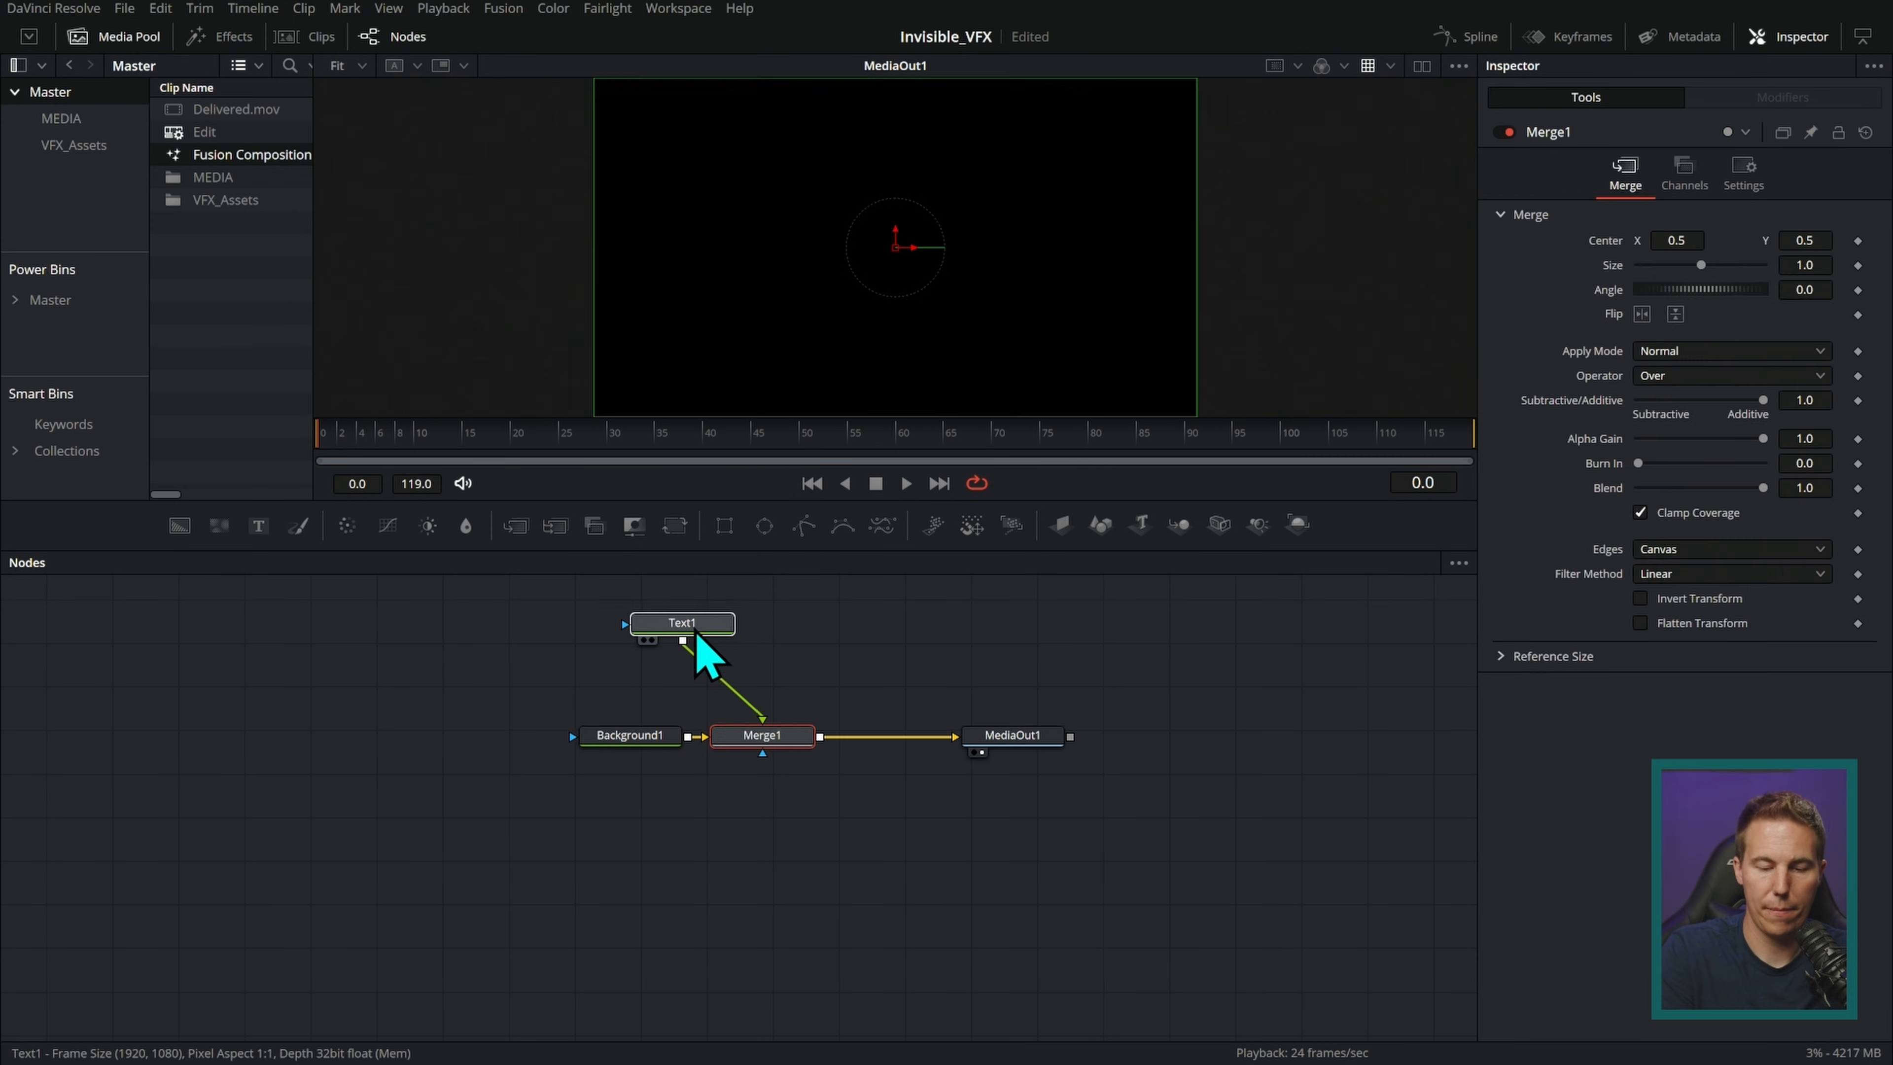
# - Compose TITLE 1 over smoky FastNoise, scrub to a later frame and select Text1's settings
pyautogui.click(681, 623)
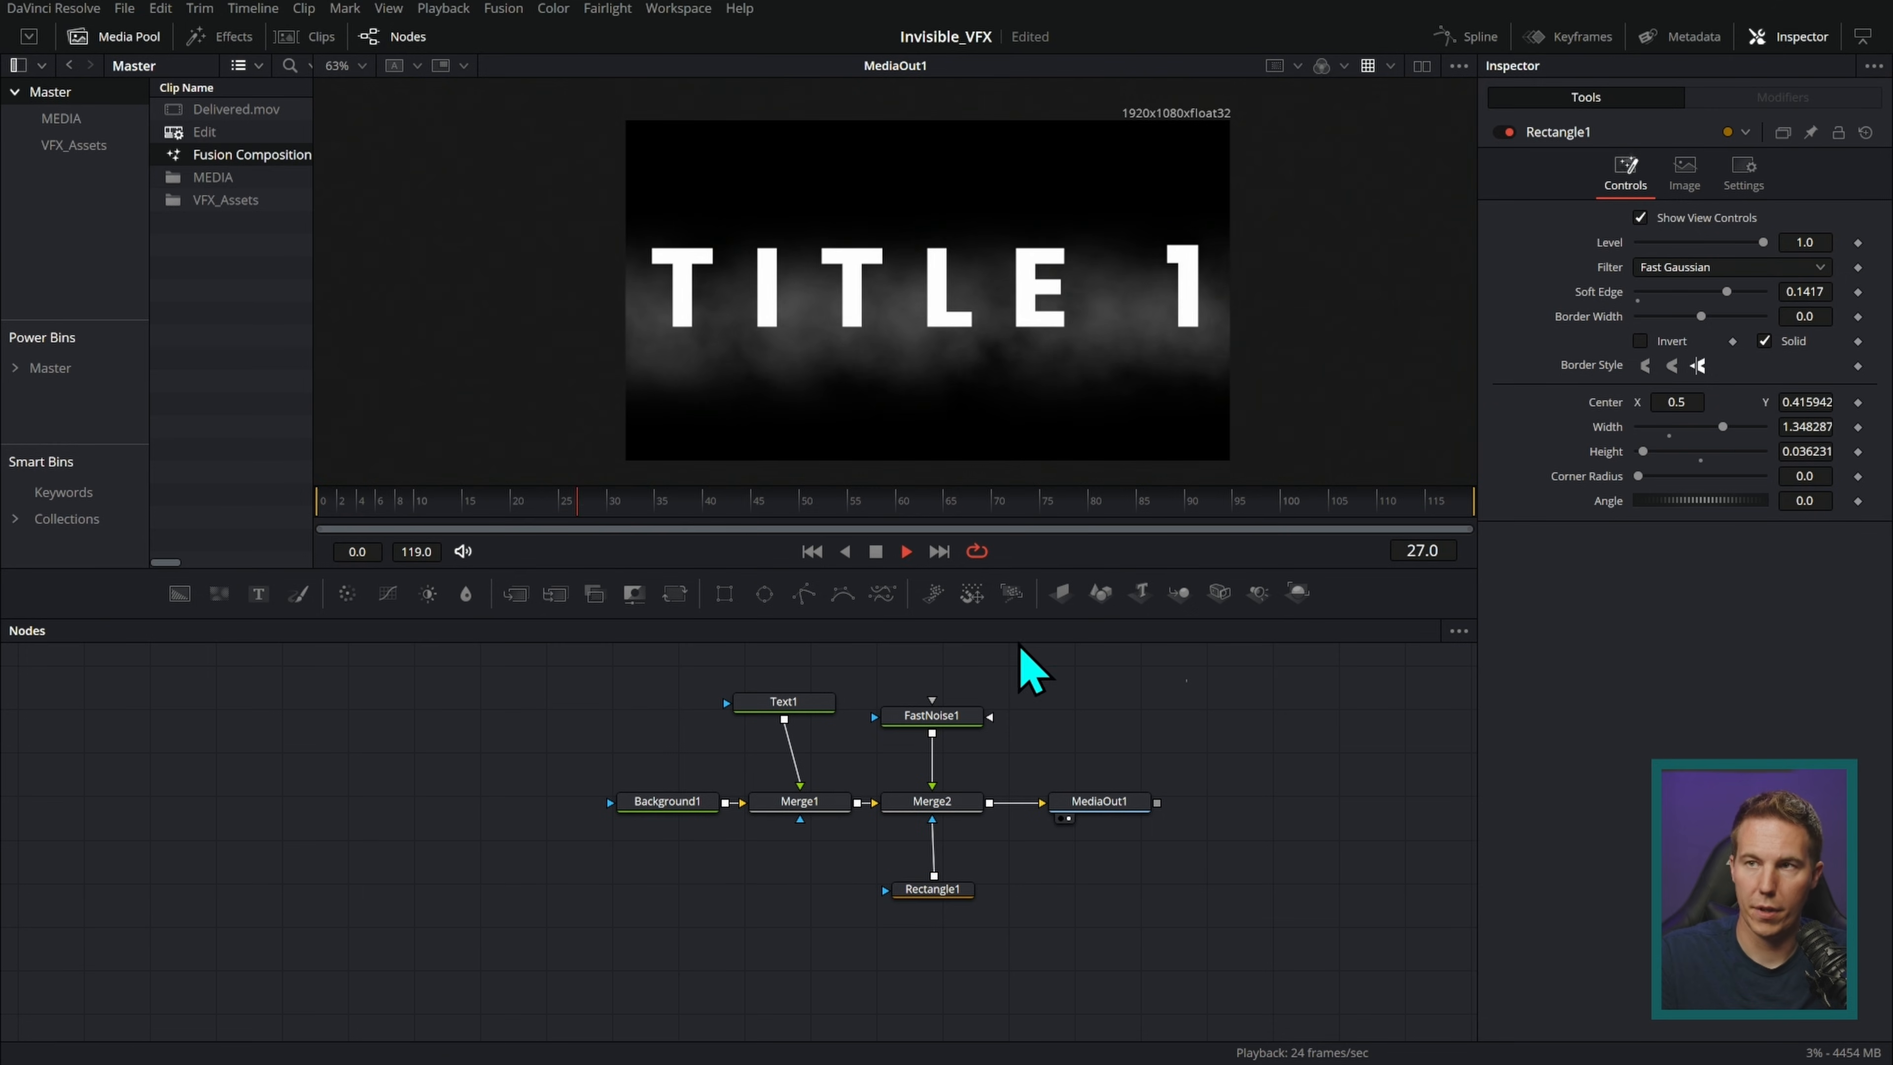
pyautogui.click(911, 500)
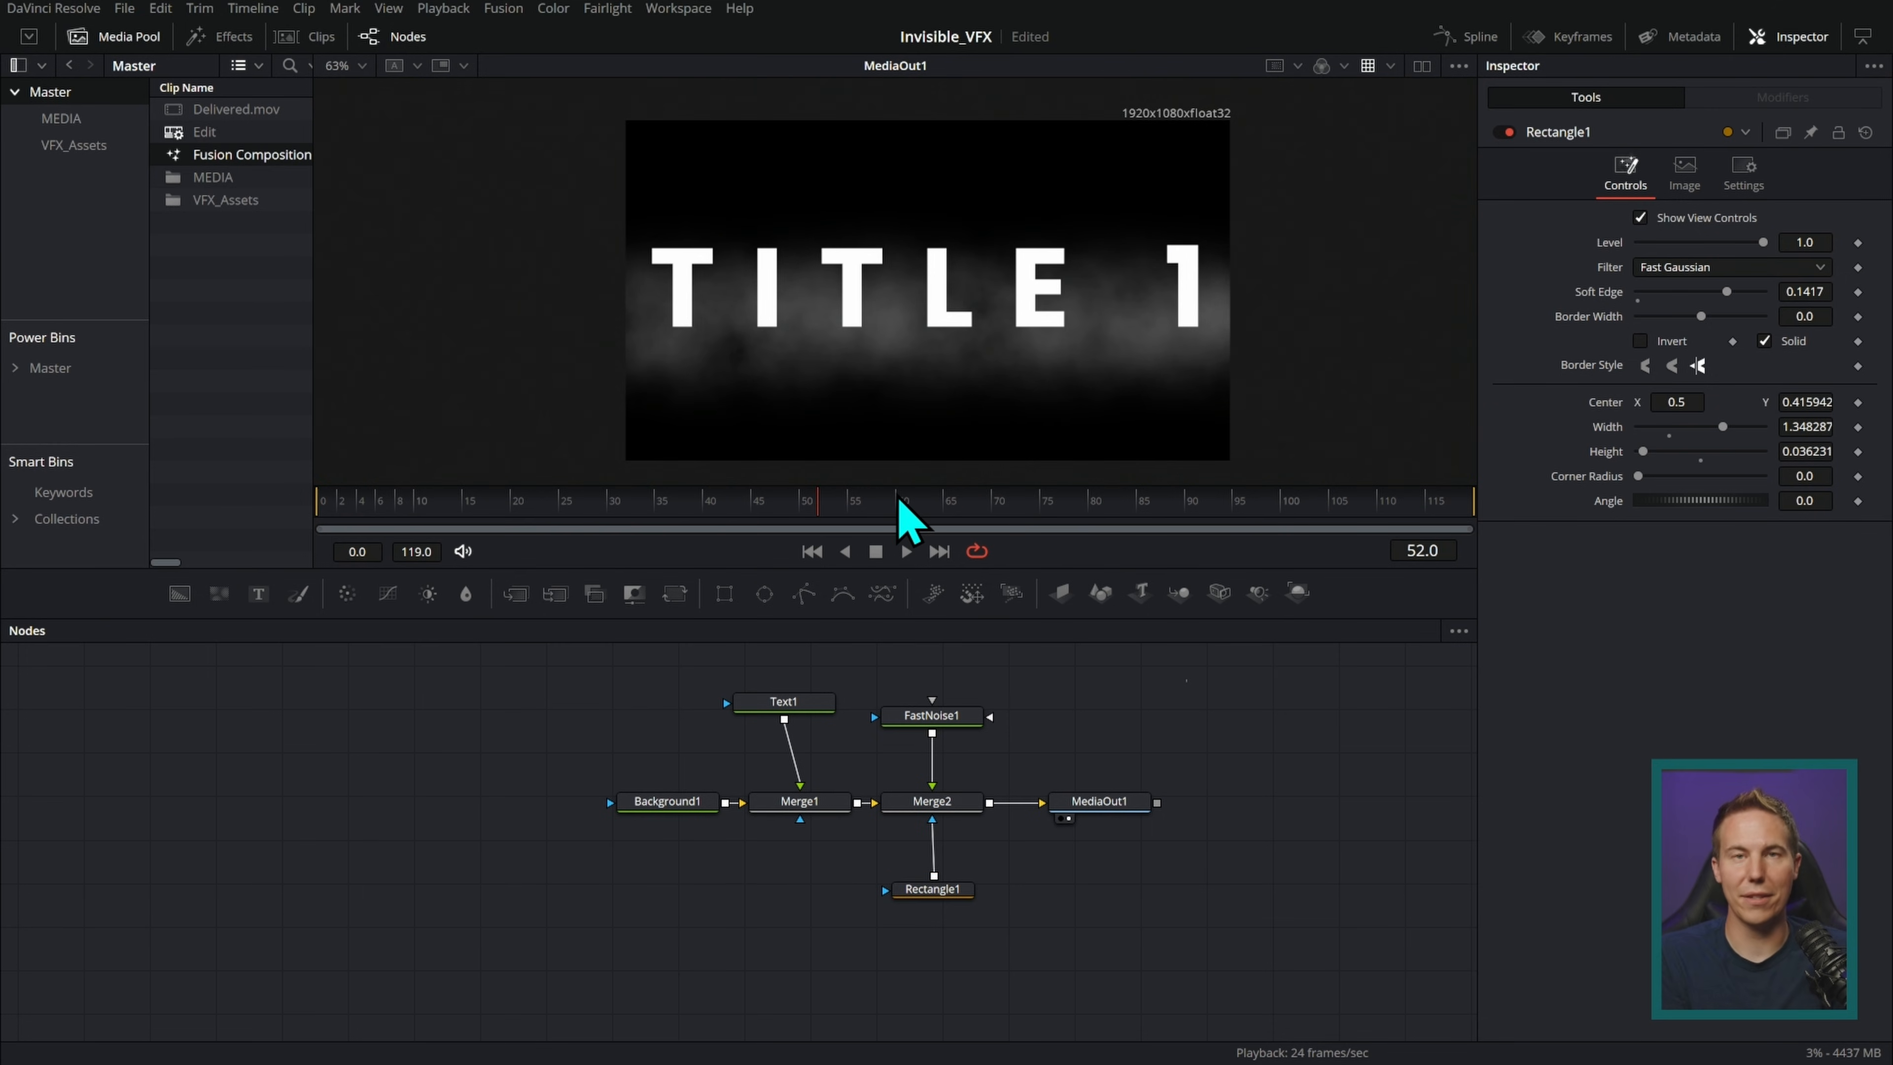
pyautogui.click(797, 715)
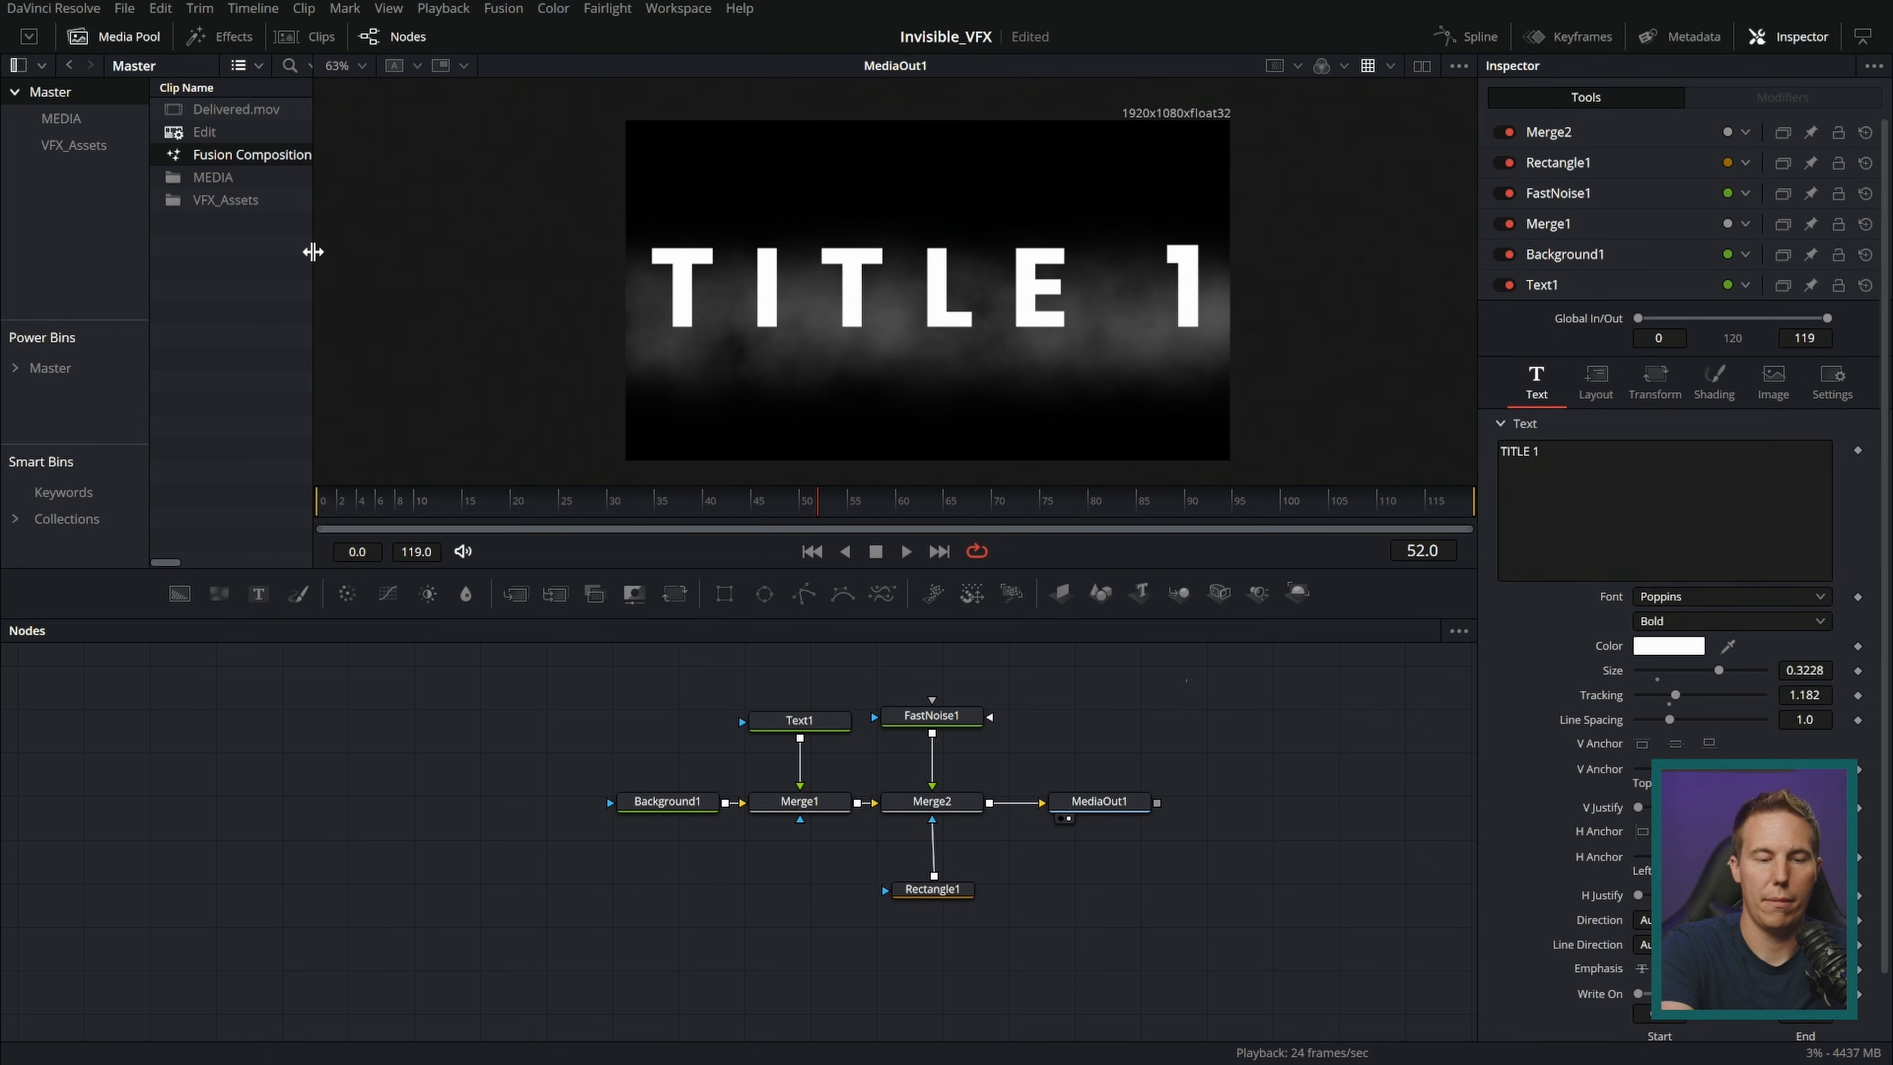
# - Rename the clip Title 1, duplicate it as Title 2 and change its text to TITLE 2
pyautogui.doubleClick(254, 153)
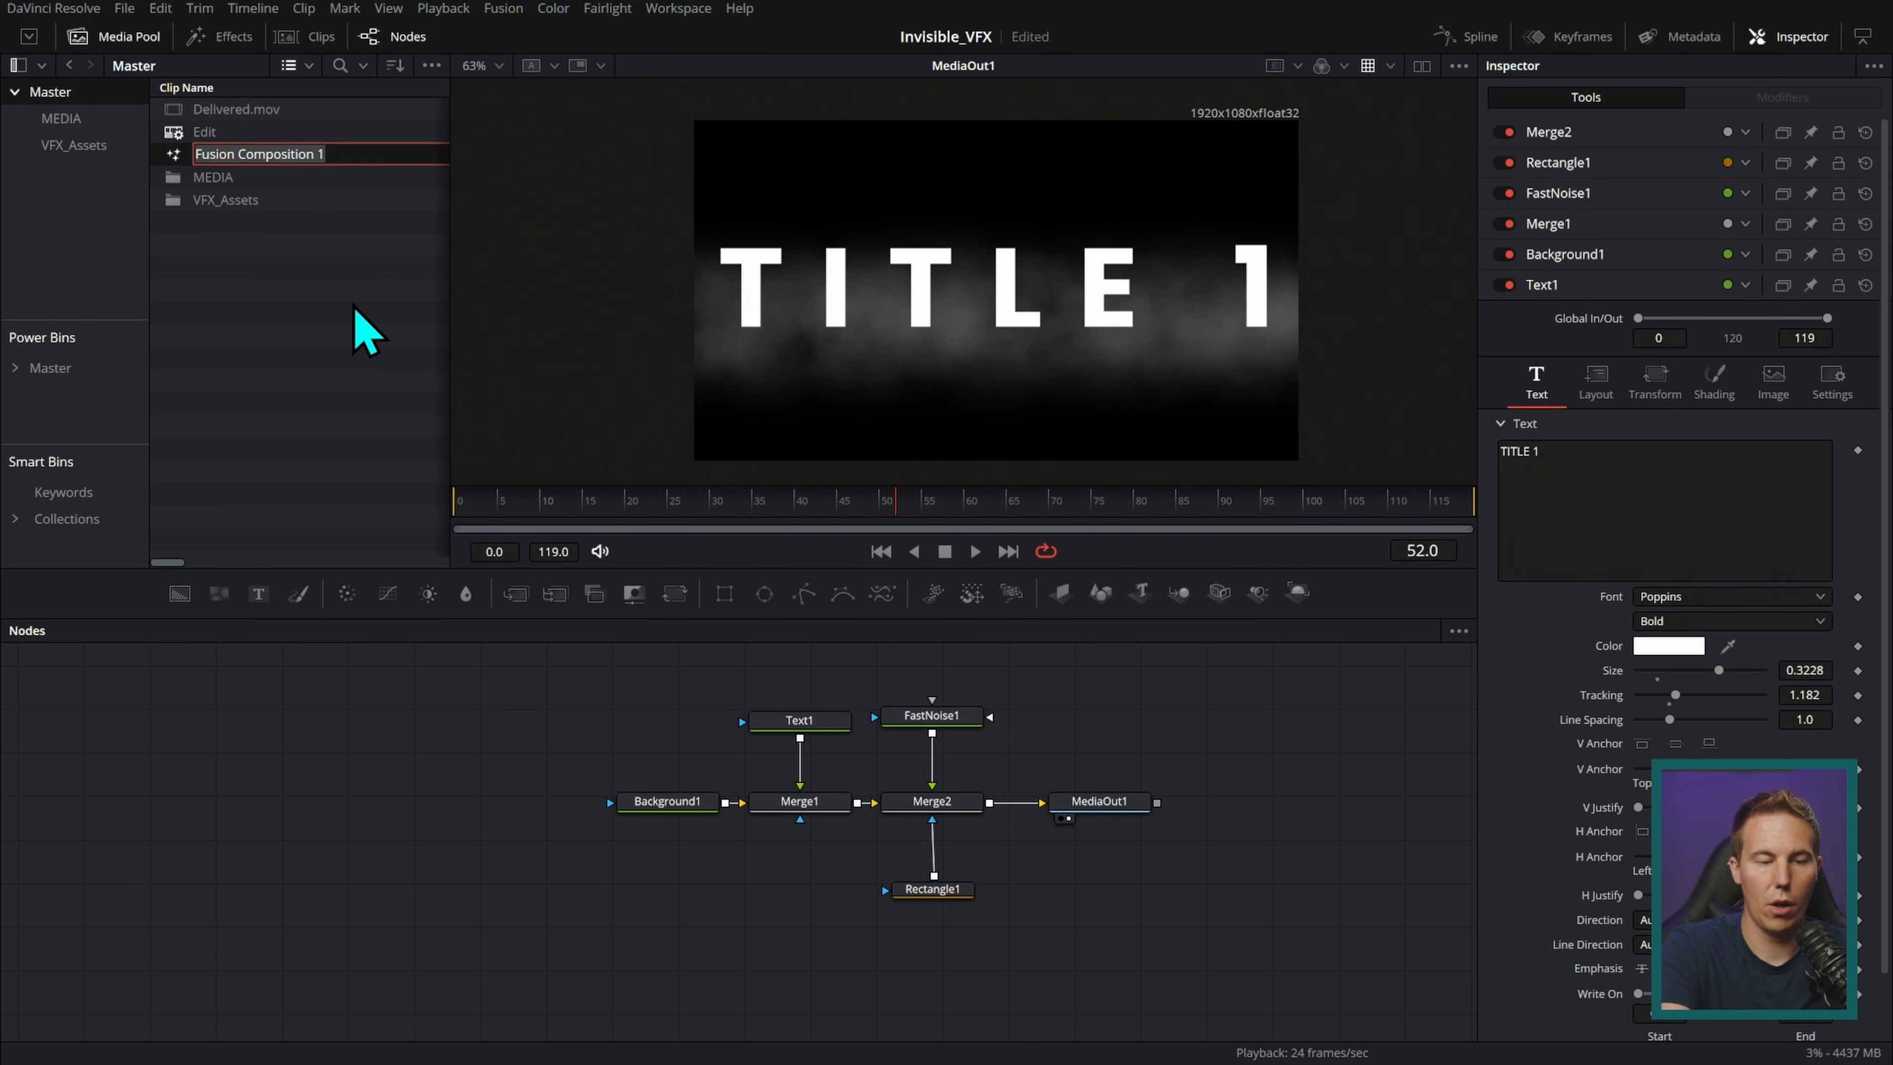
pyautogui.write('Ttl')
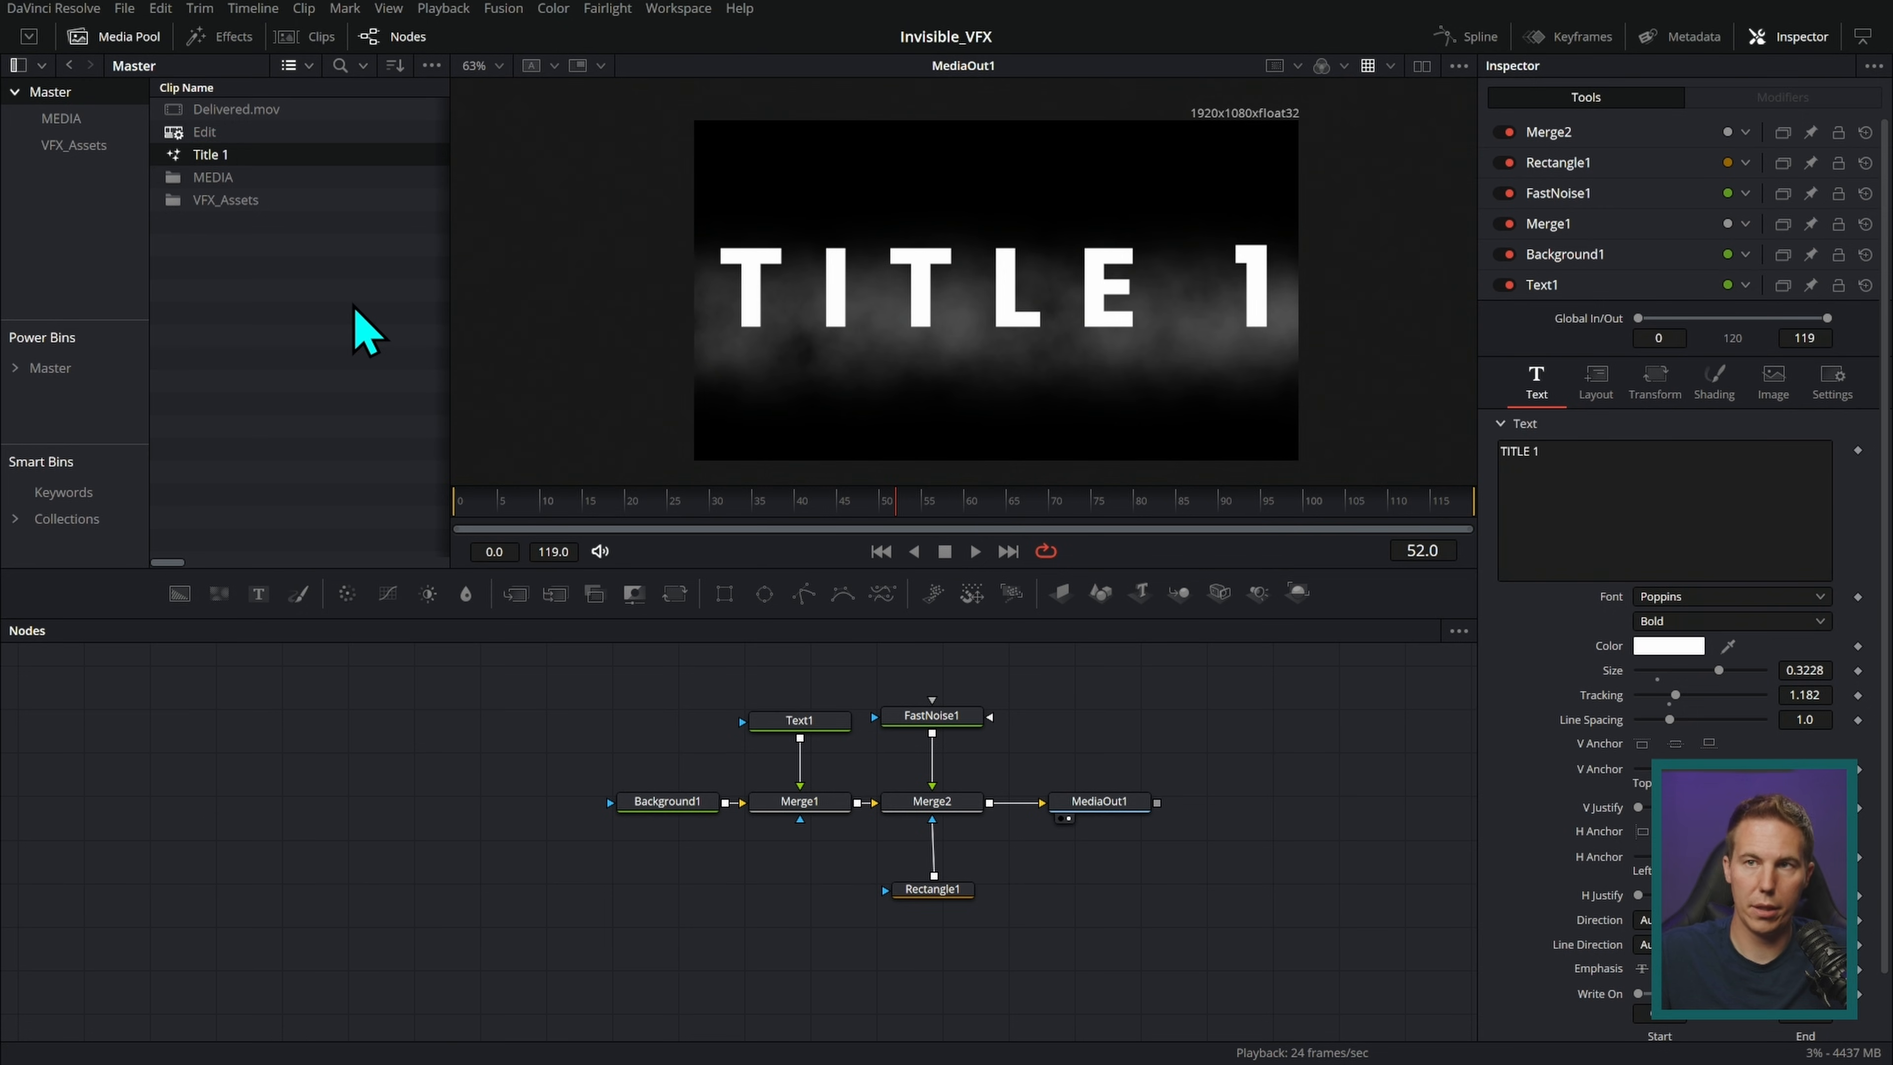
pyautogui.rightClick(210, 155)
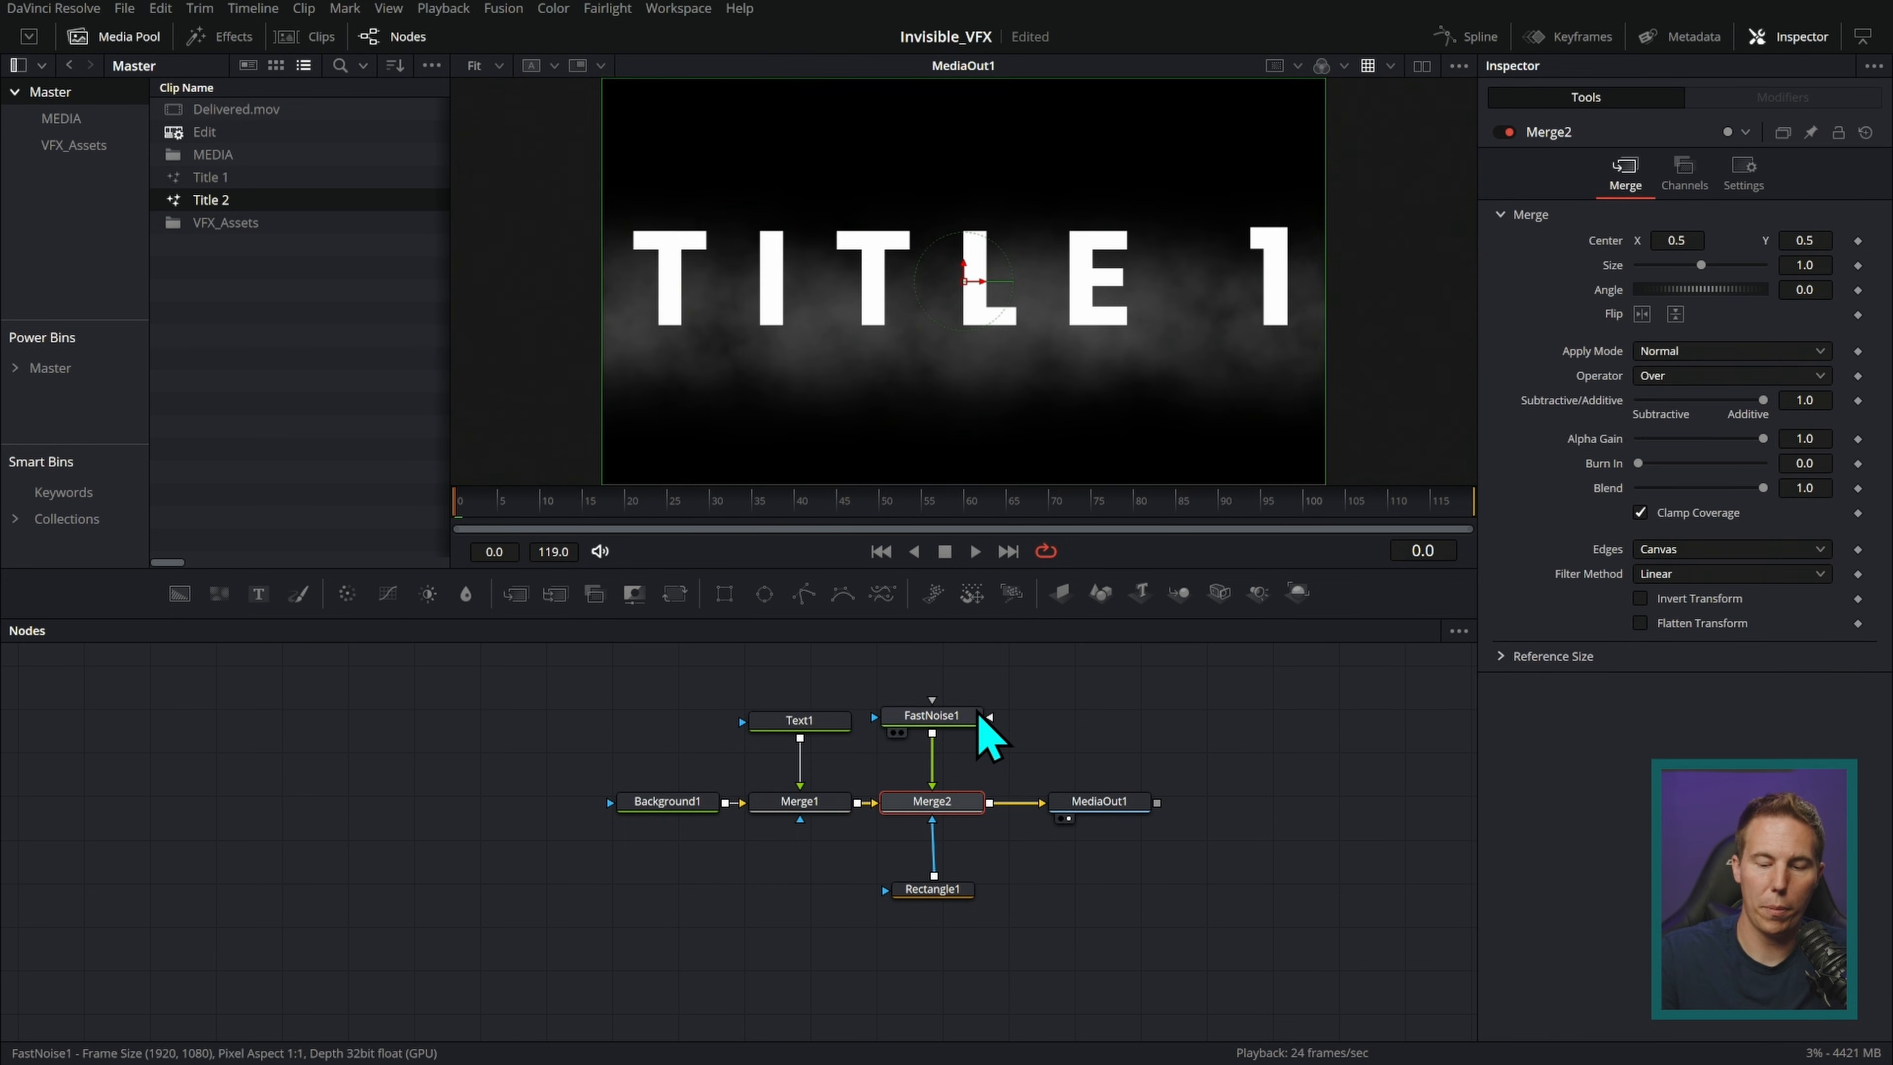
pyautogui.click(797, 721)
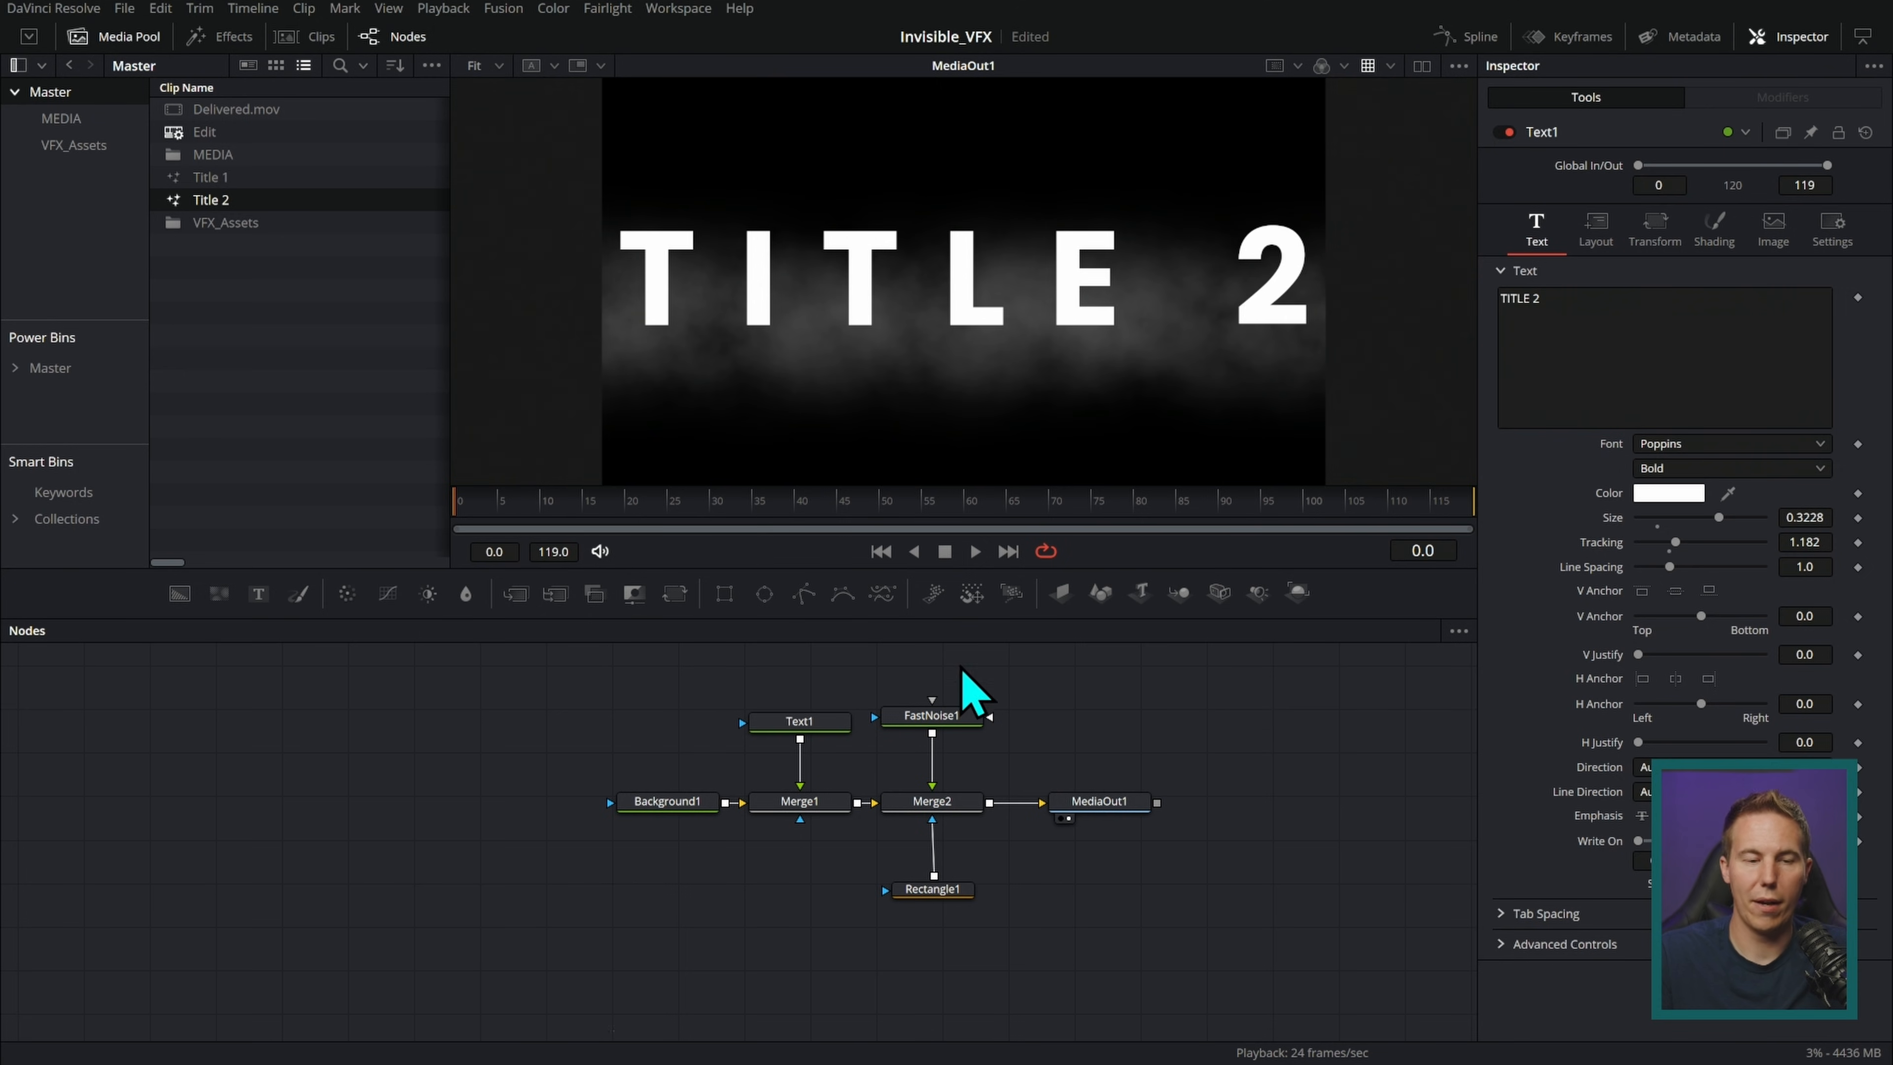
pyautogui.moveTo(480, 362)
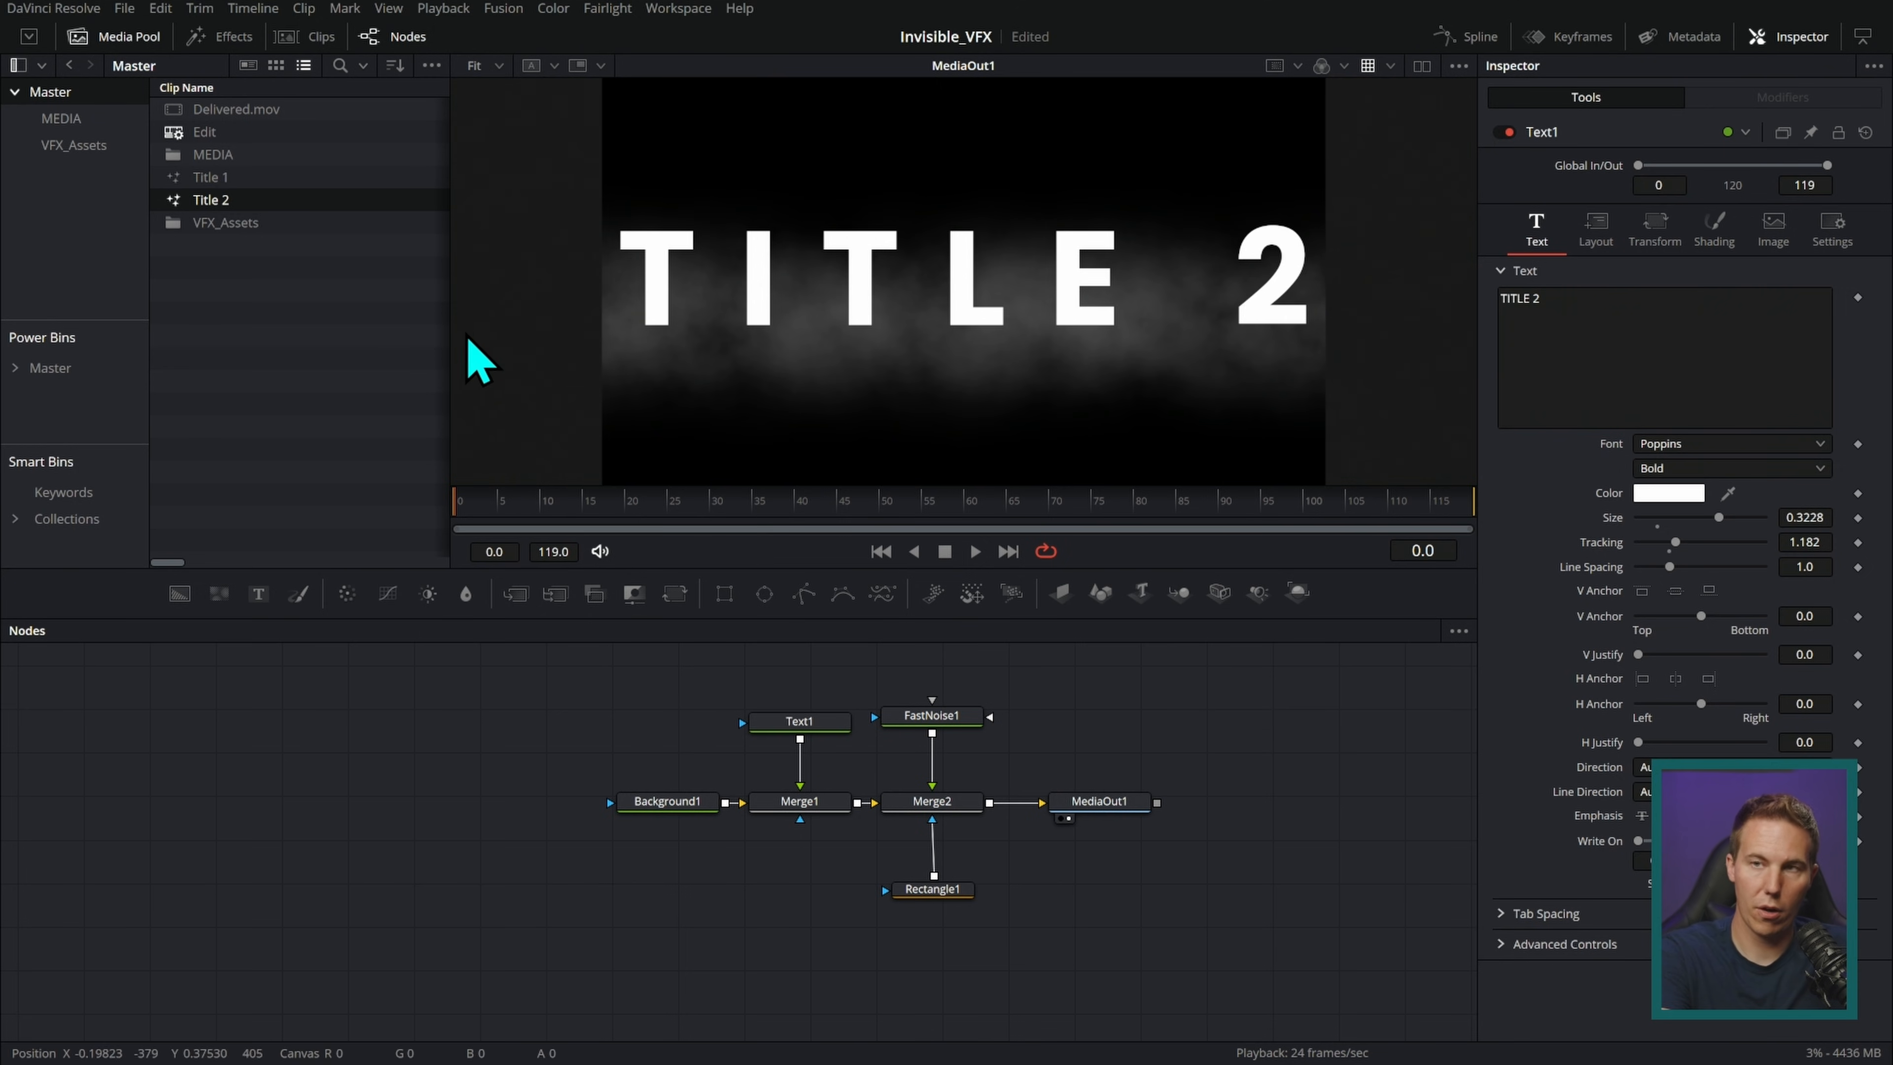
pyautogui.rightClick(211, 178)
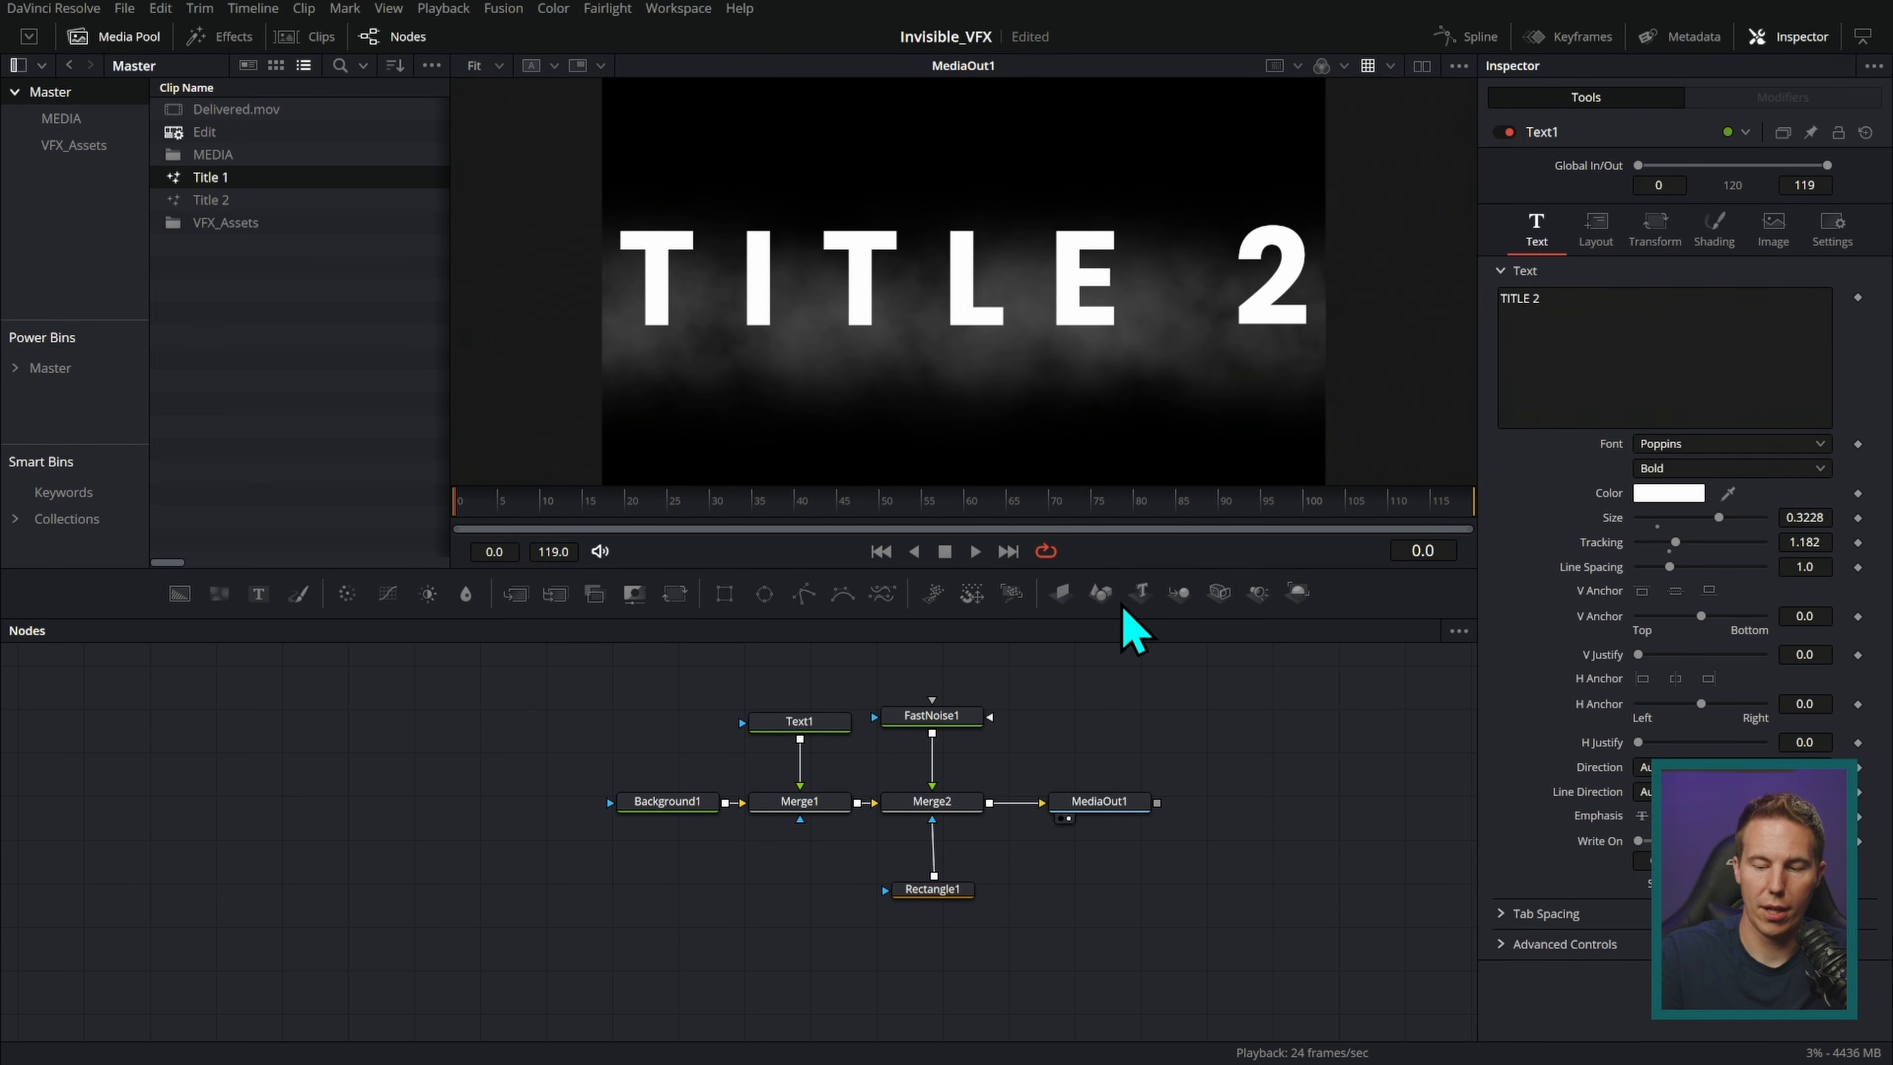
# - Create Timeline 2 on the Edit page holding two Title 1 clips on V1
pyautogui.click(678, 9)
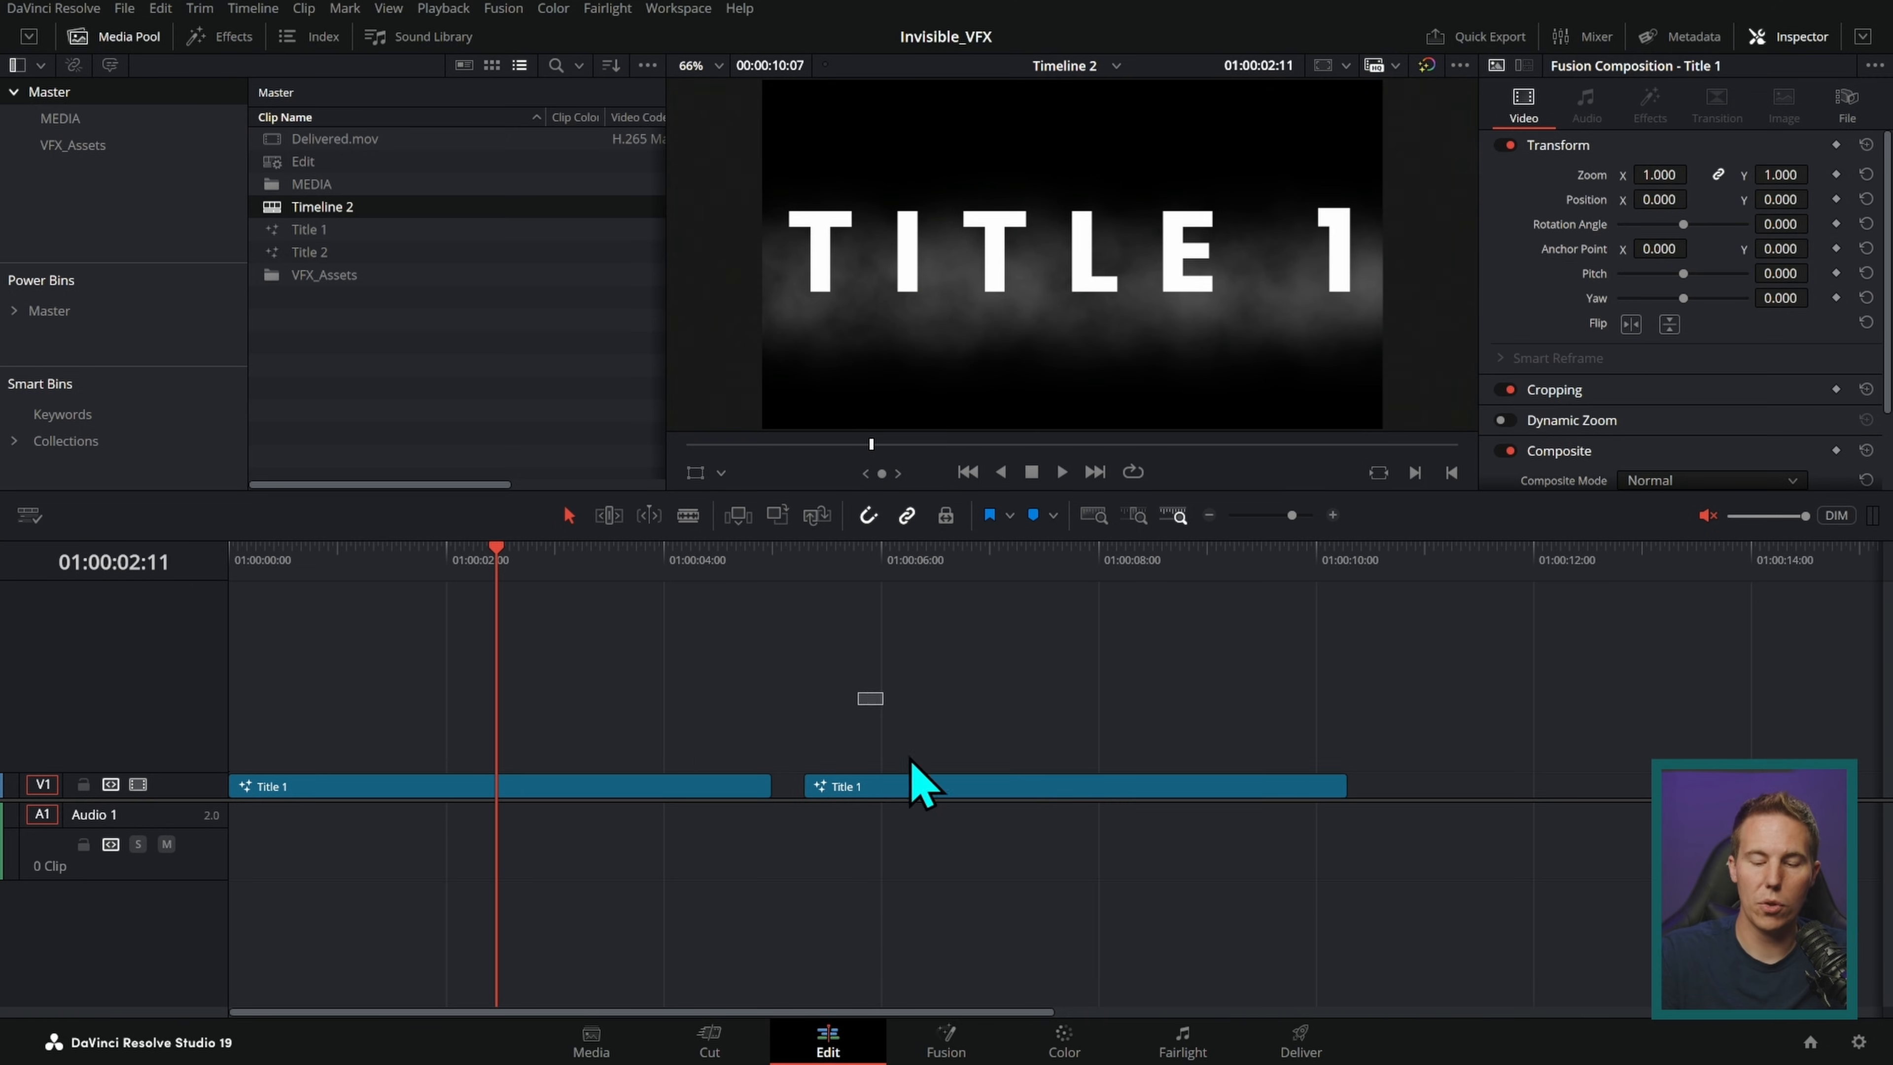
pyautogui.click(1074, 786)
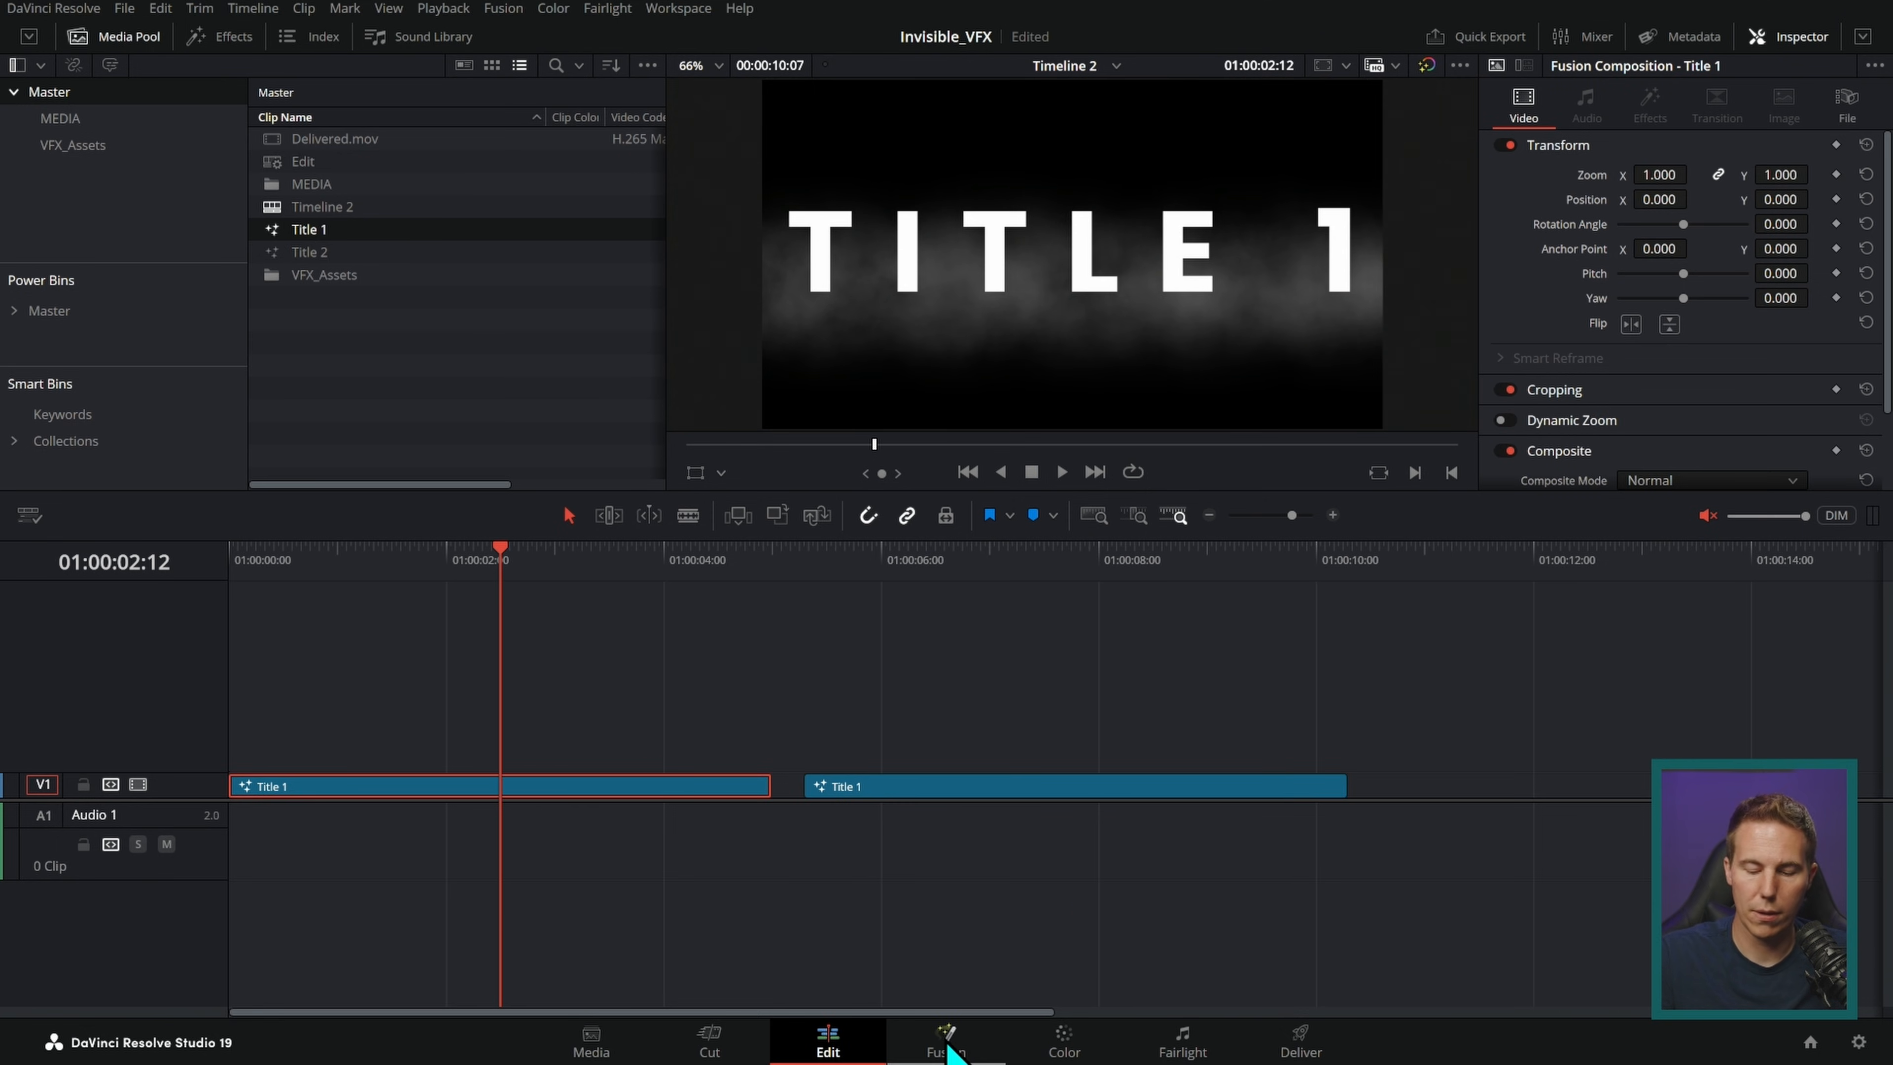
# - Make the first Title 1 clip's text bright green in Fusion and return to the edit timeline
pyautogui.click(946, 1039)
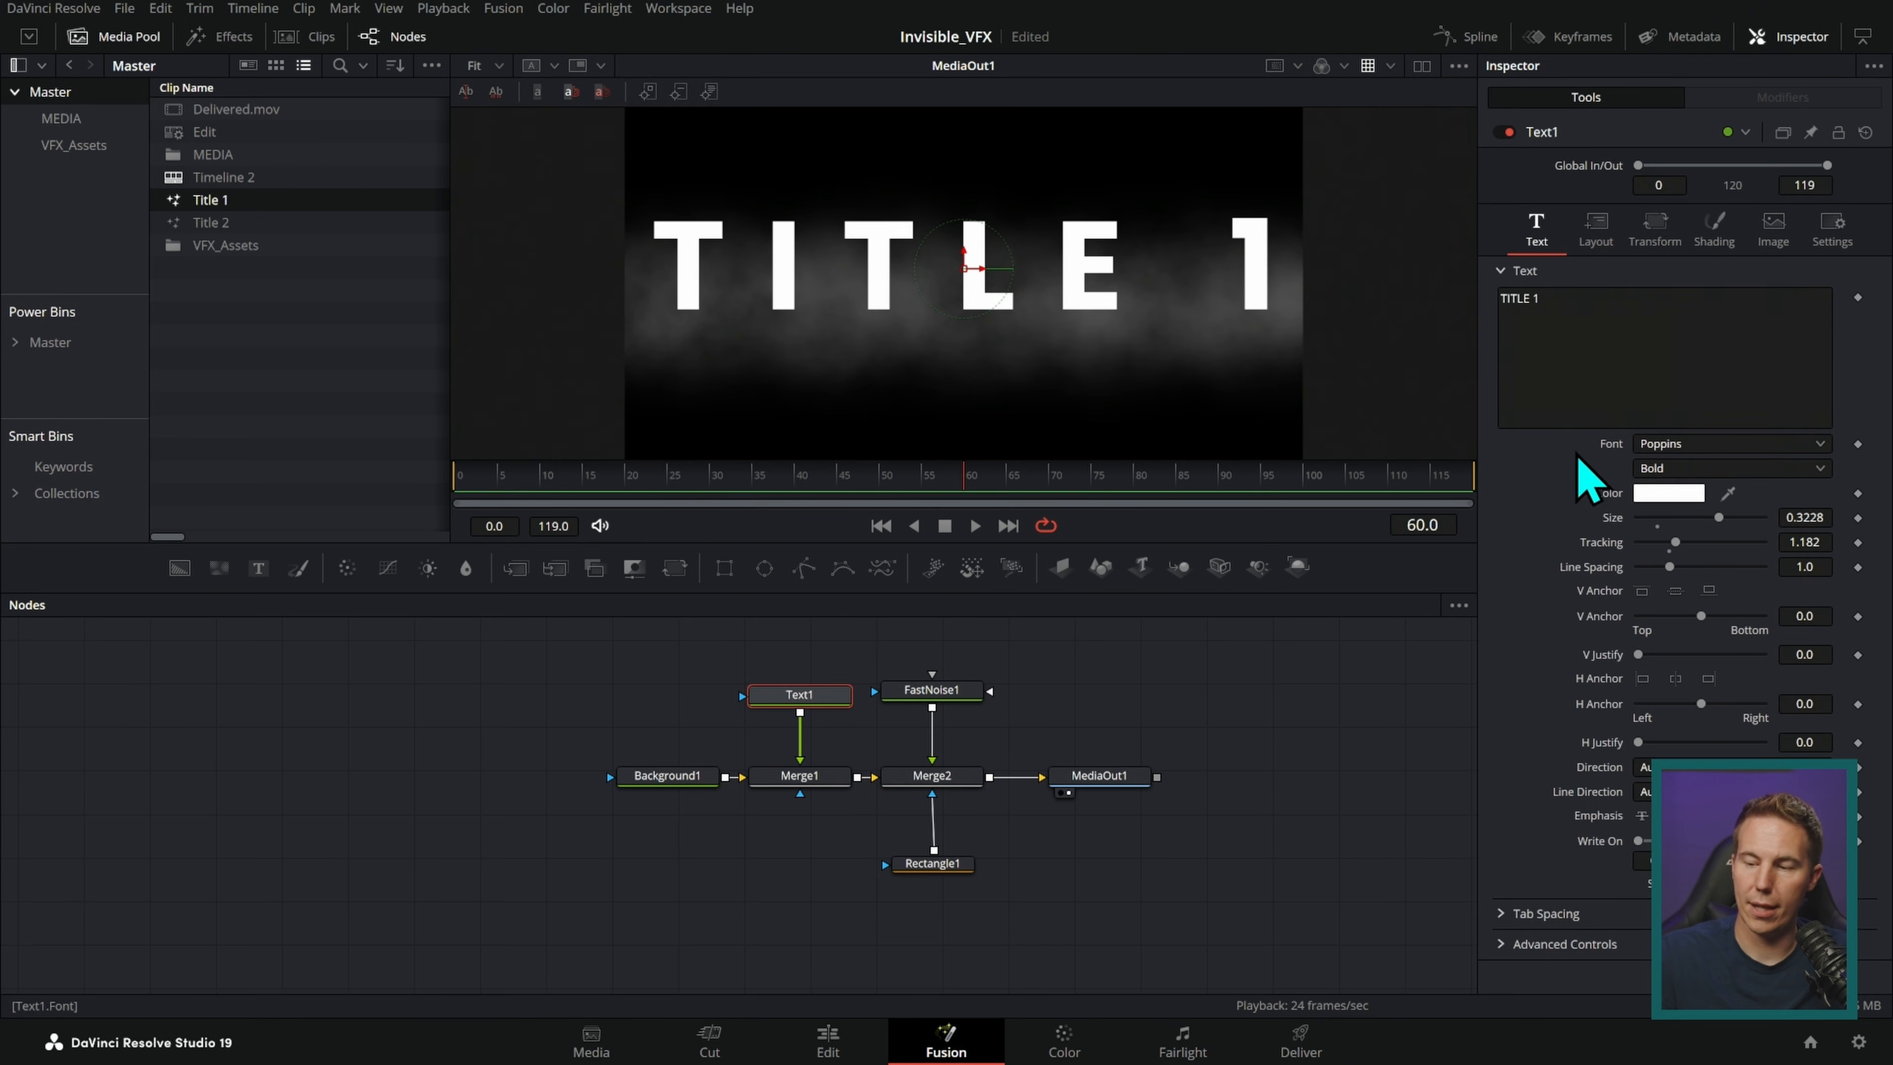
pyautogui.click(1669, 493)
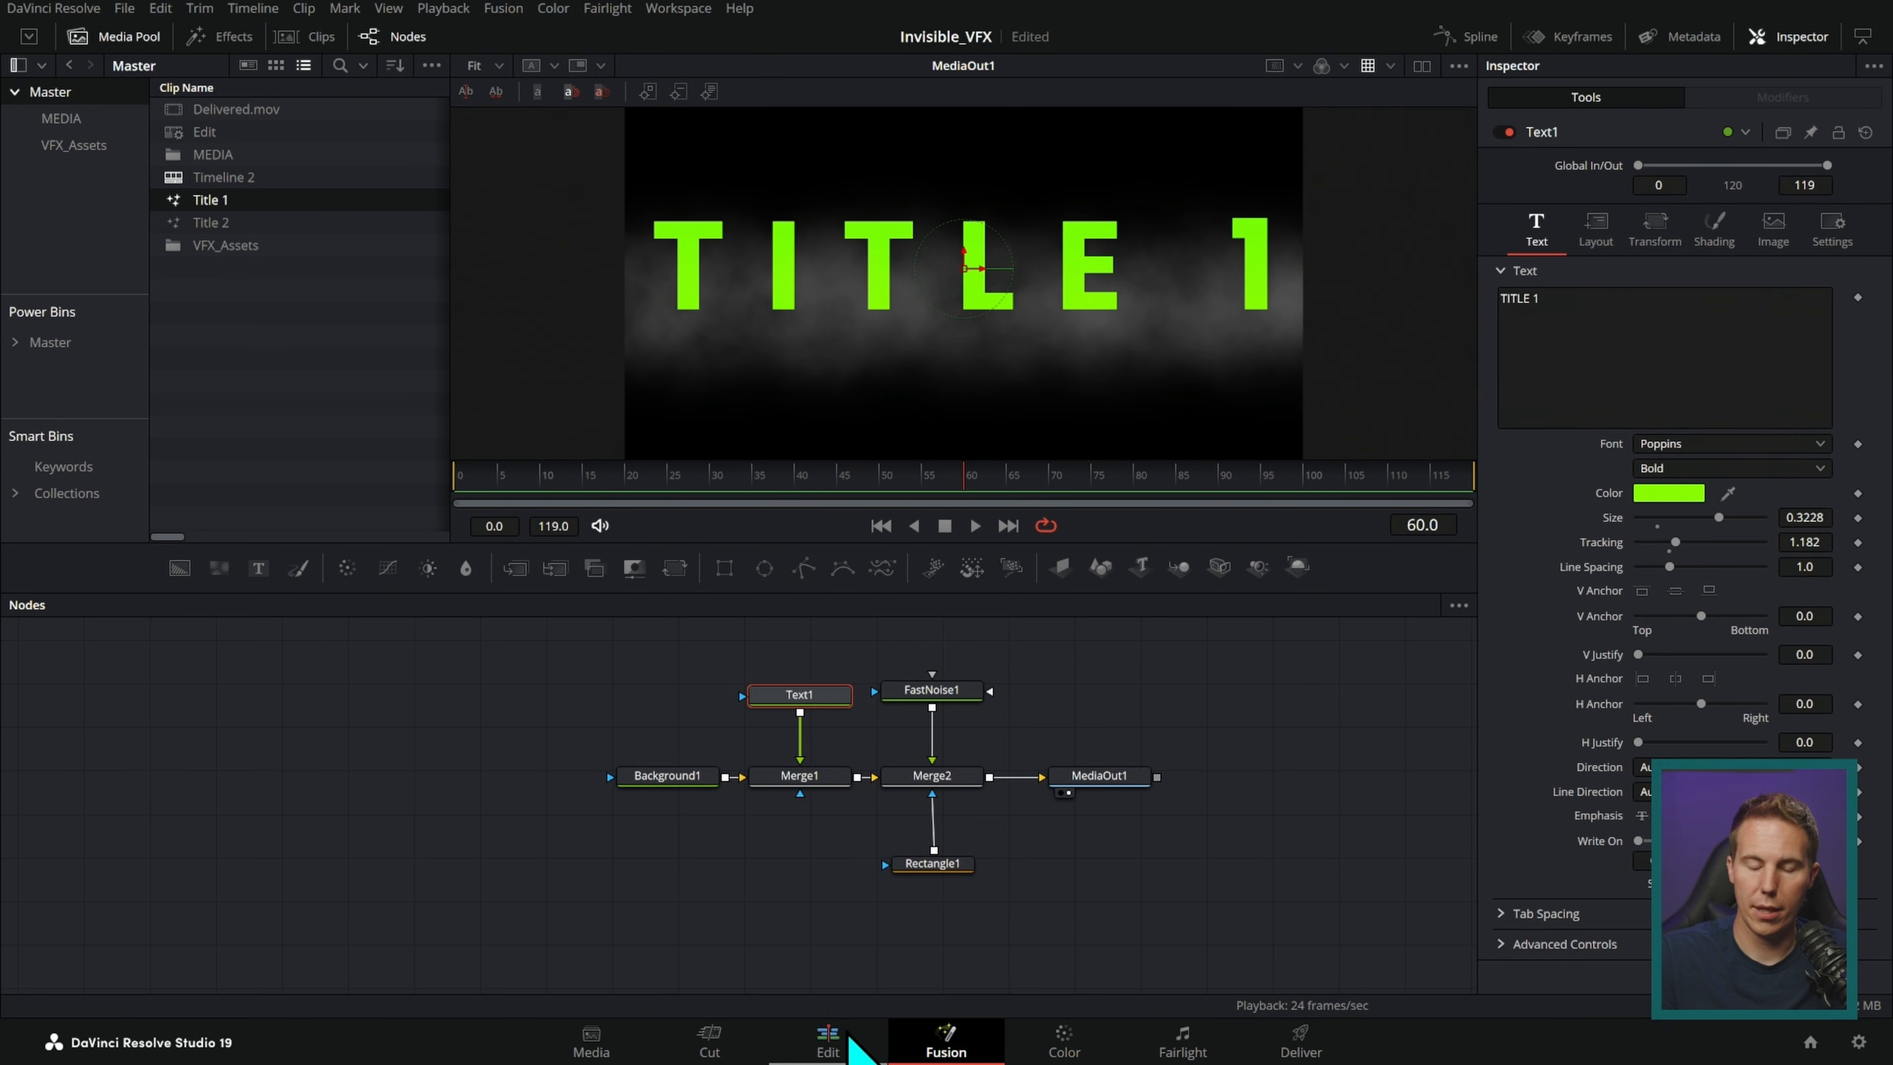
pyautogui.click(827, 1041)
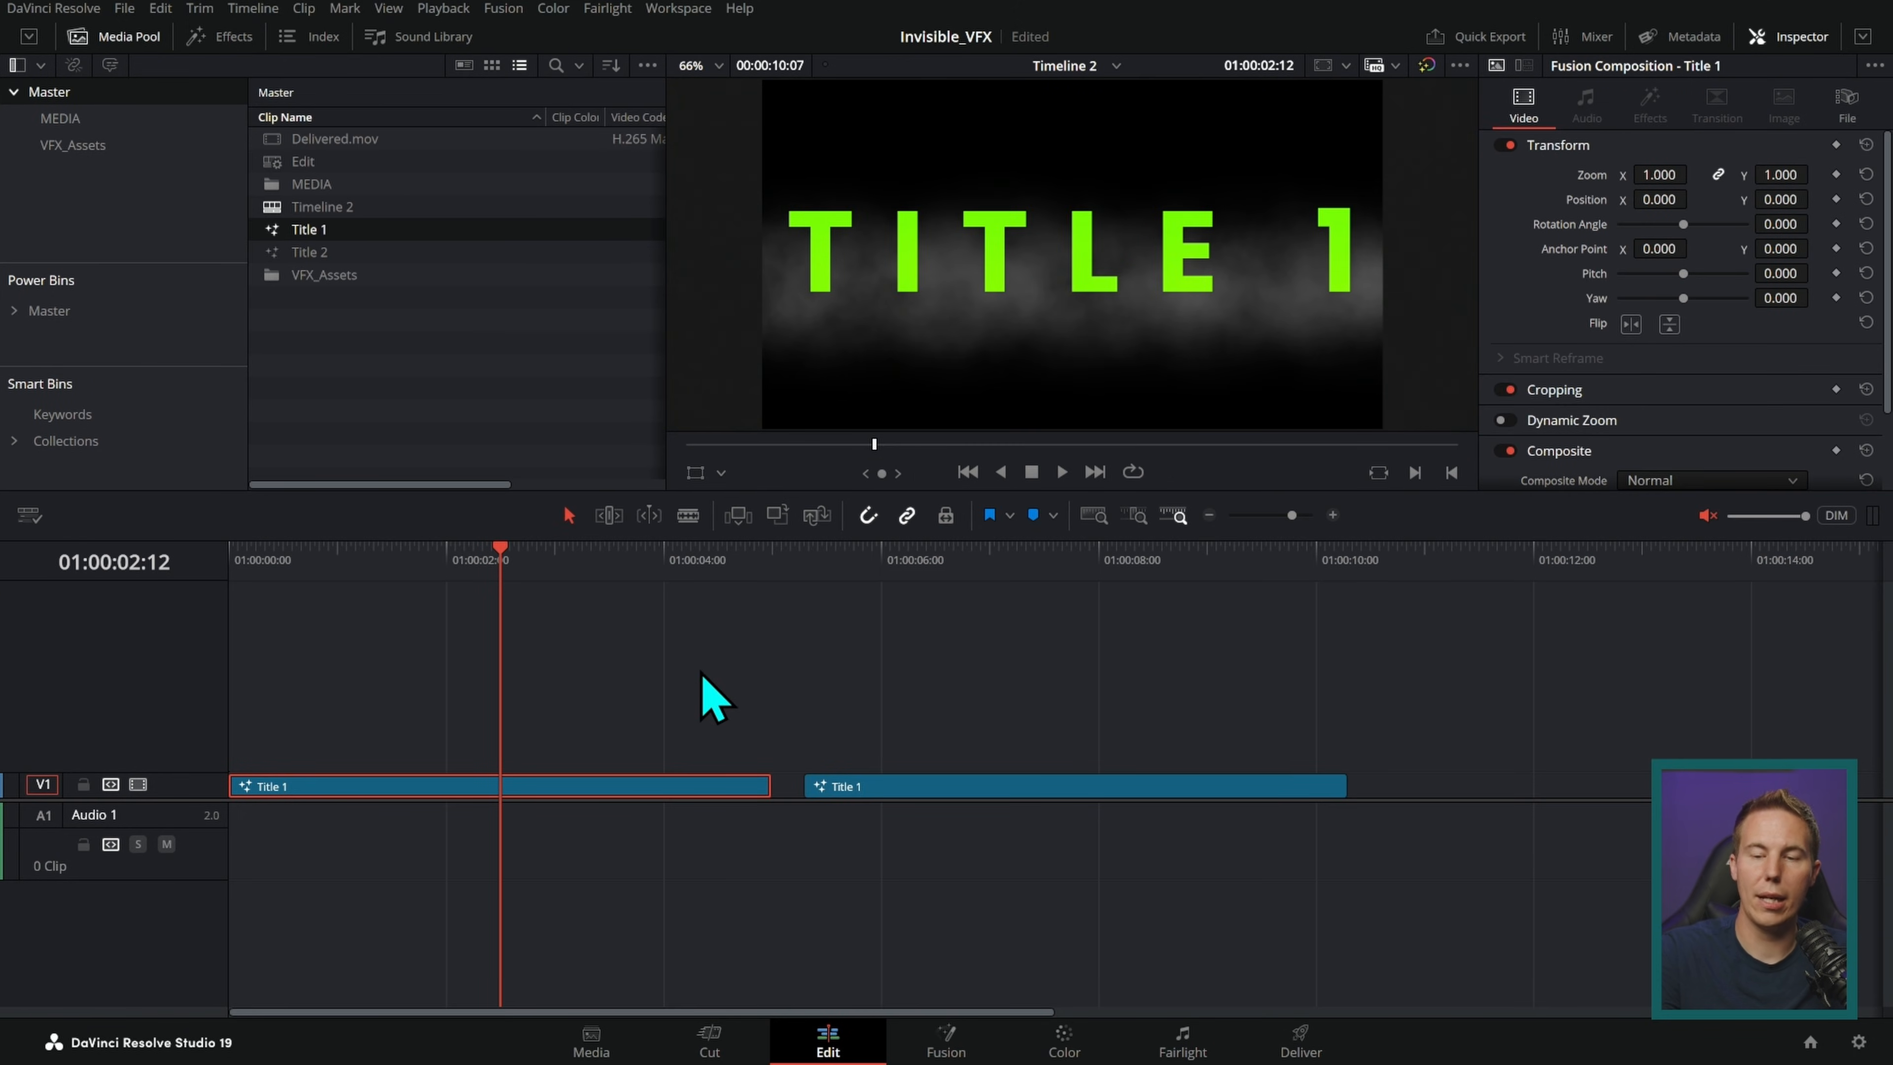
pyautogui.moveTo(284, 258)
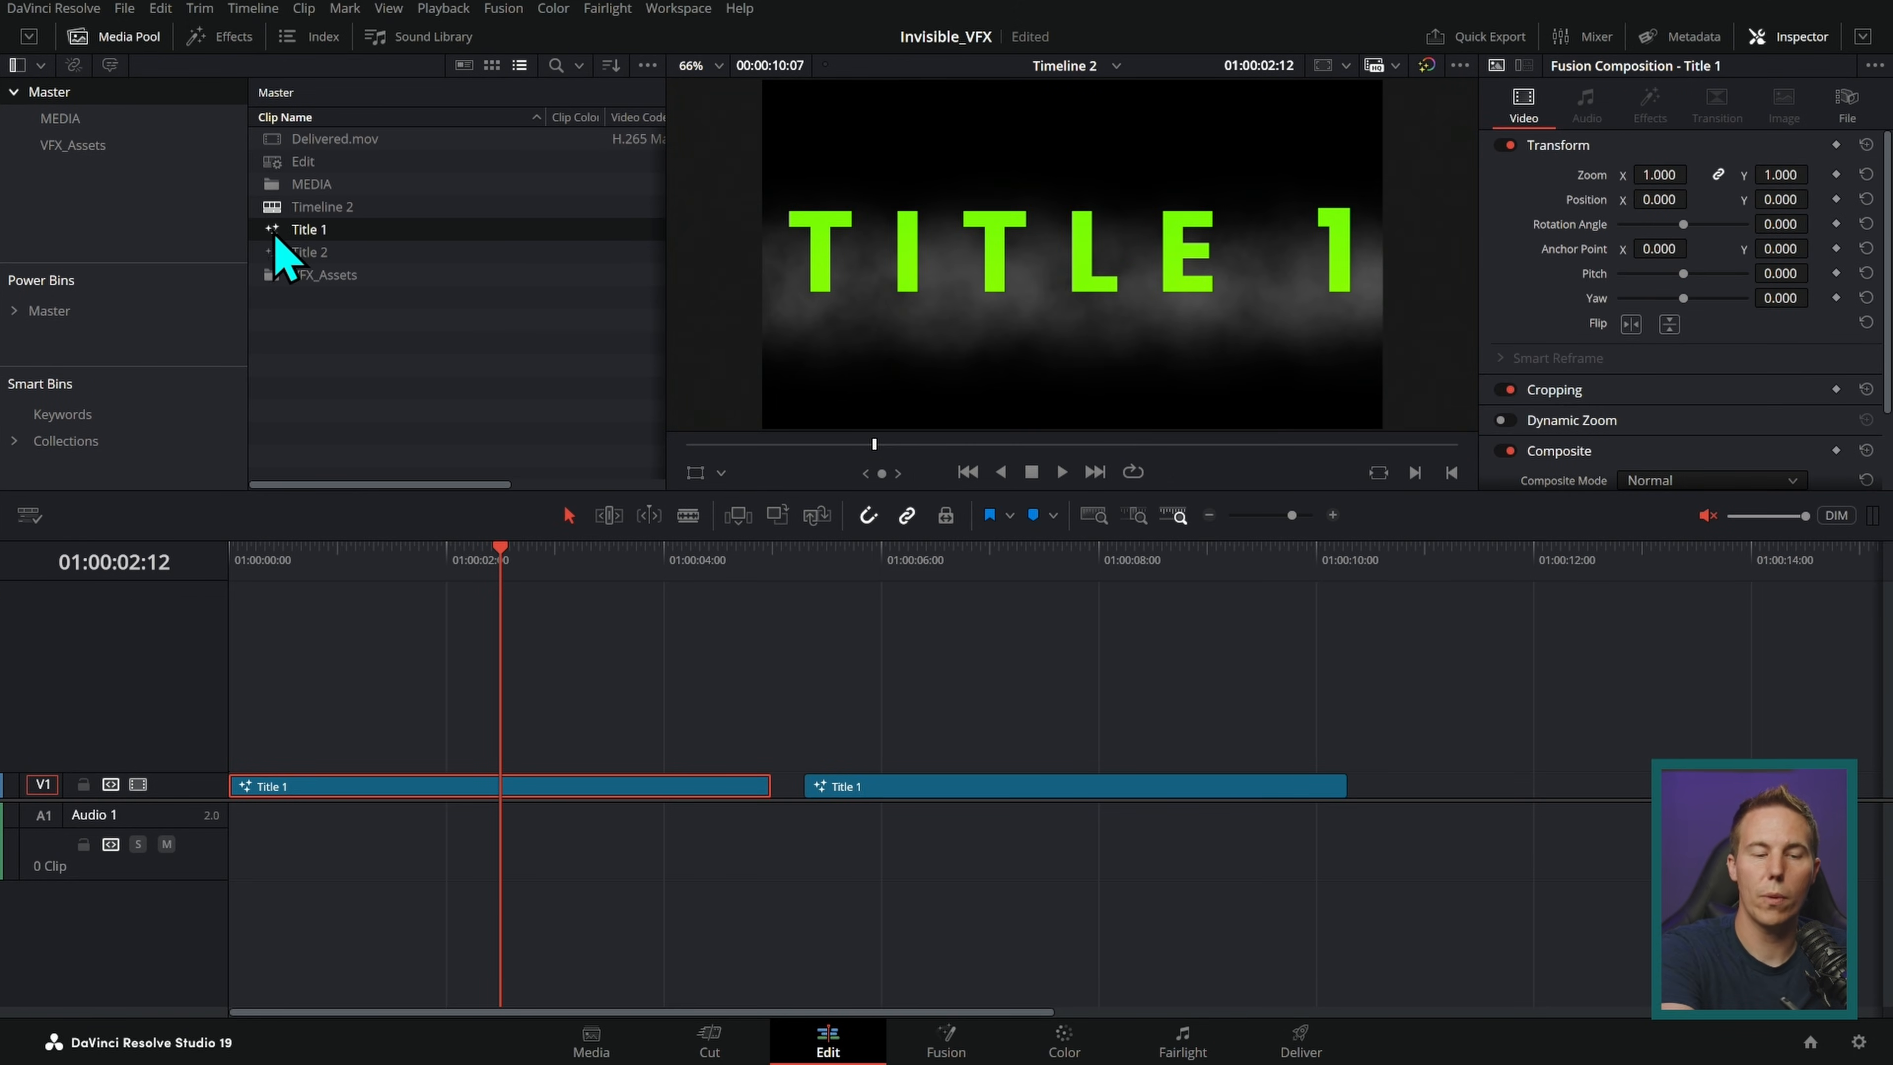
pyautogui.click(945, 1041)
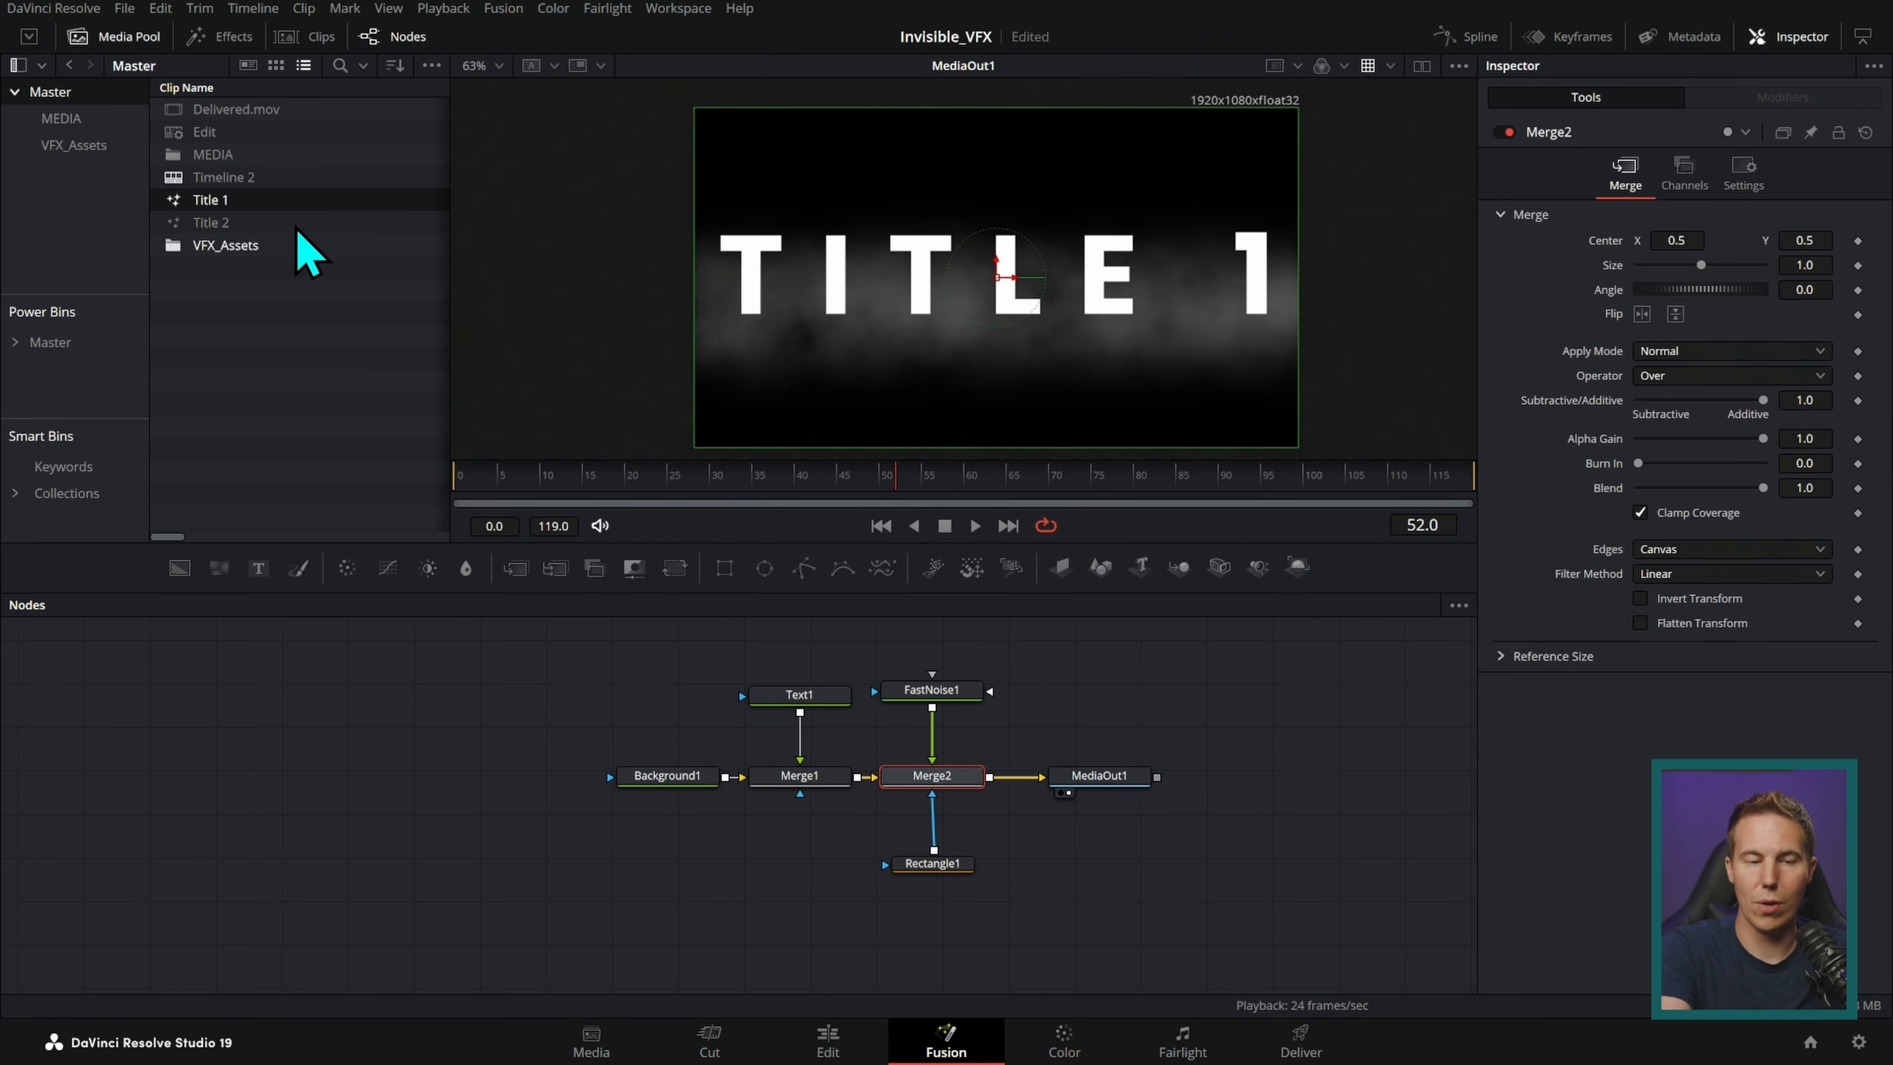
pyautogui.moveTo(878, 423)
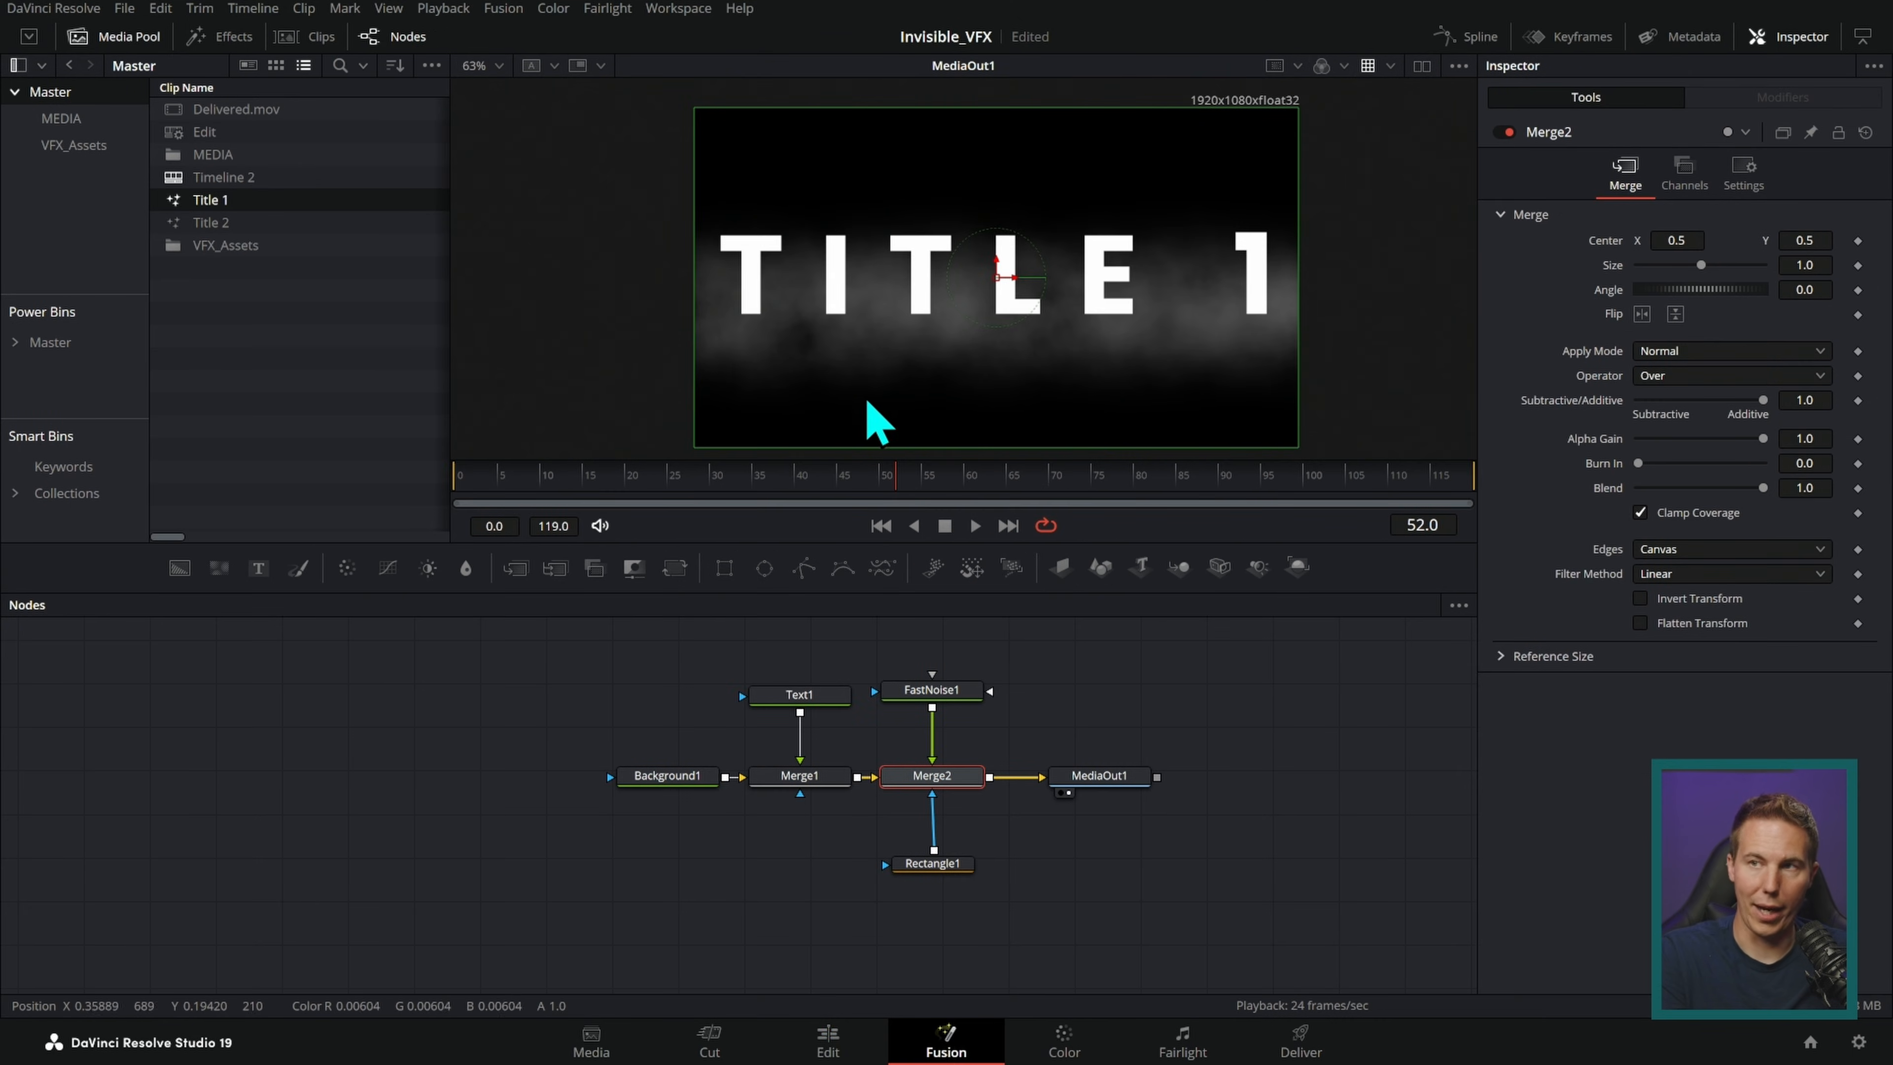
pyautogui.click(827, 1041)
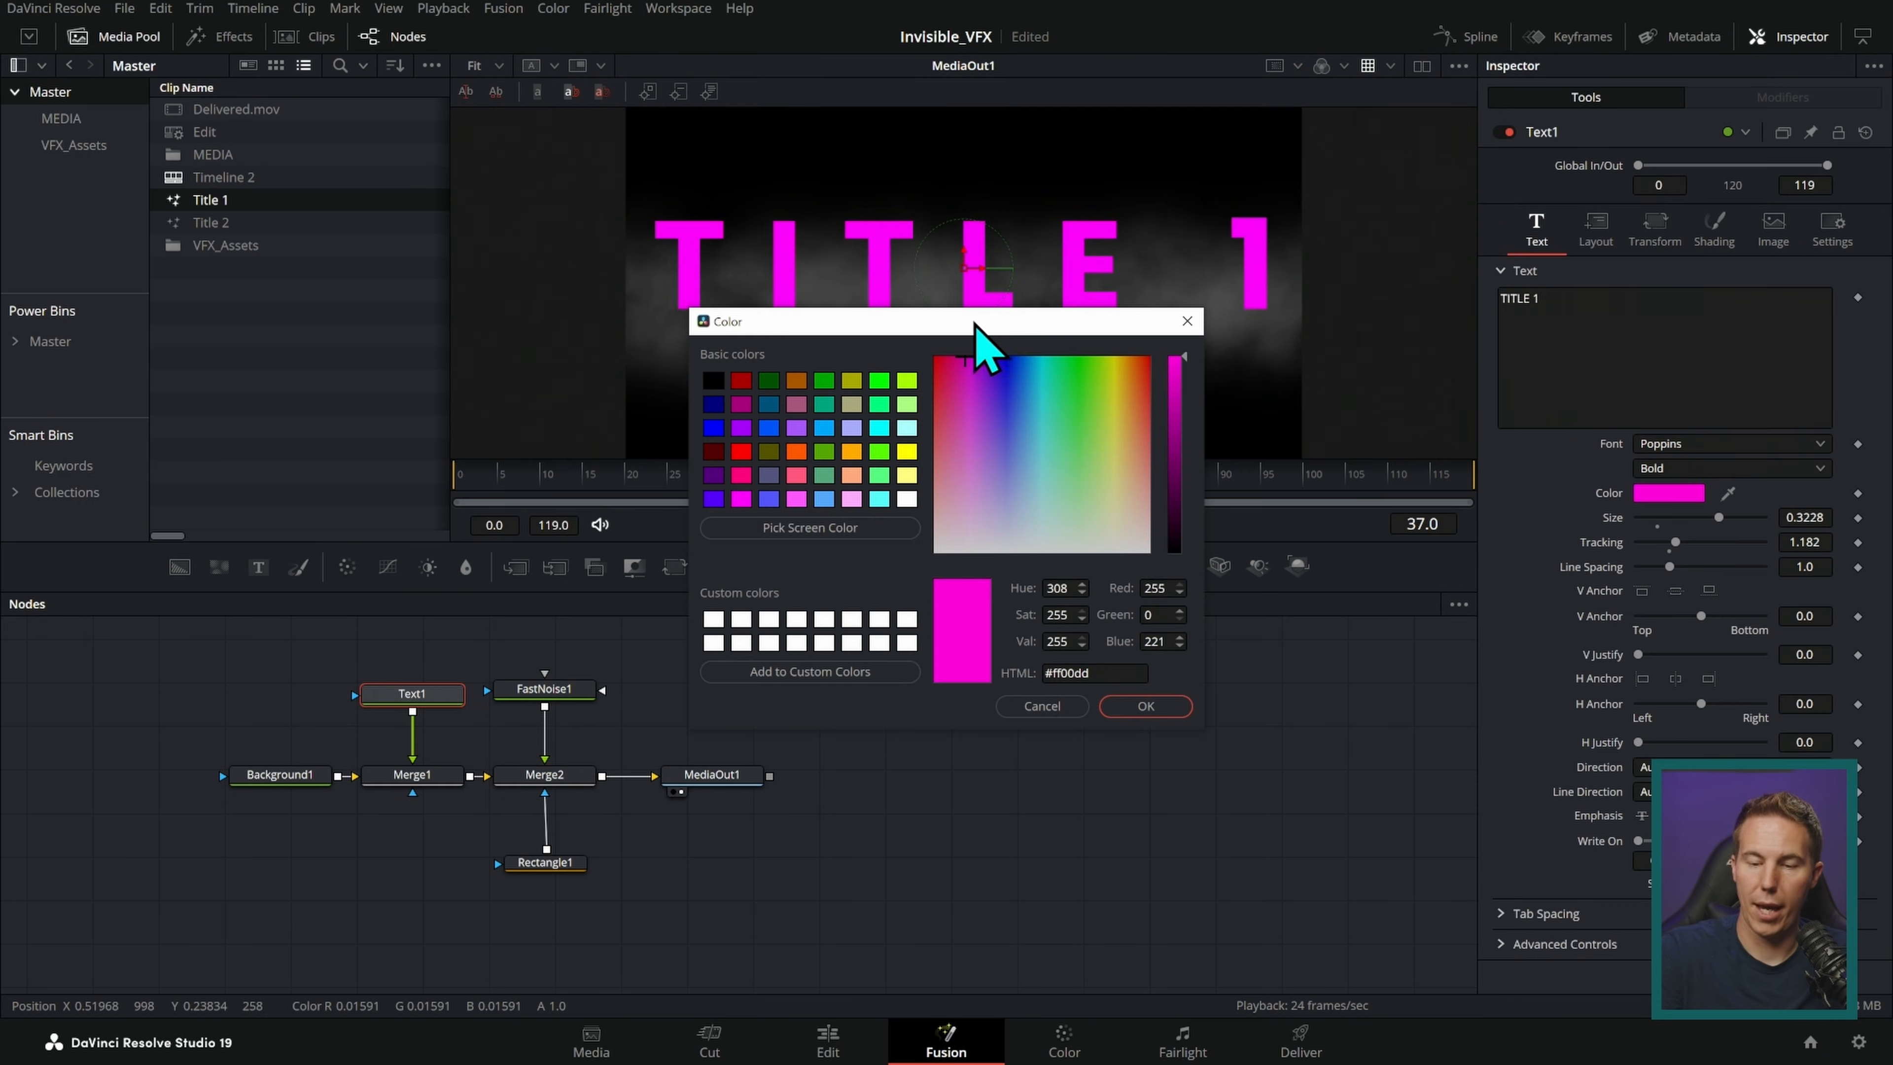
pyautogui.click(827, 1042)
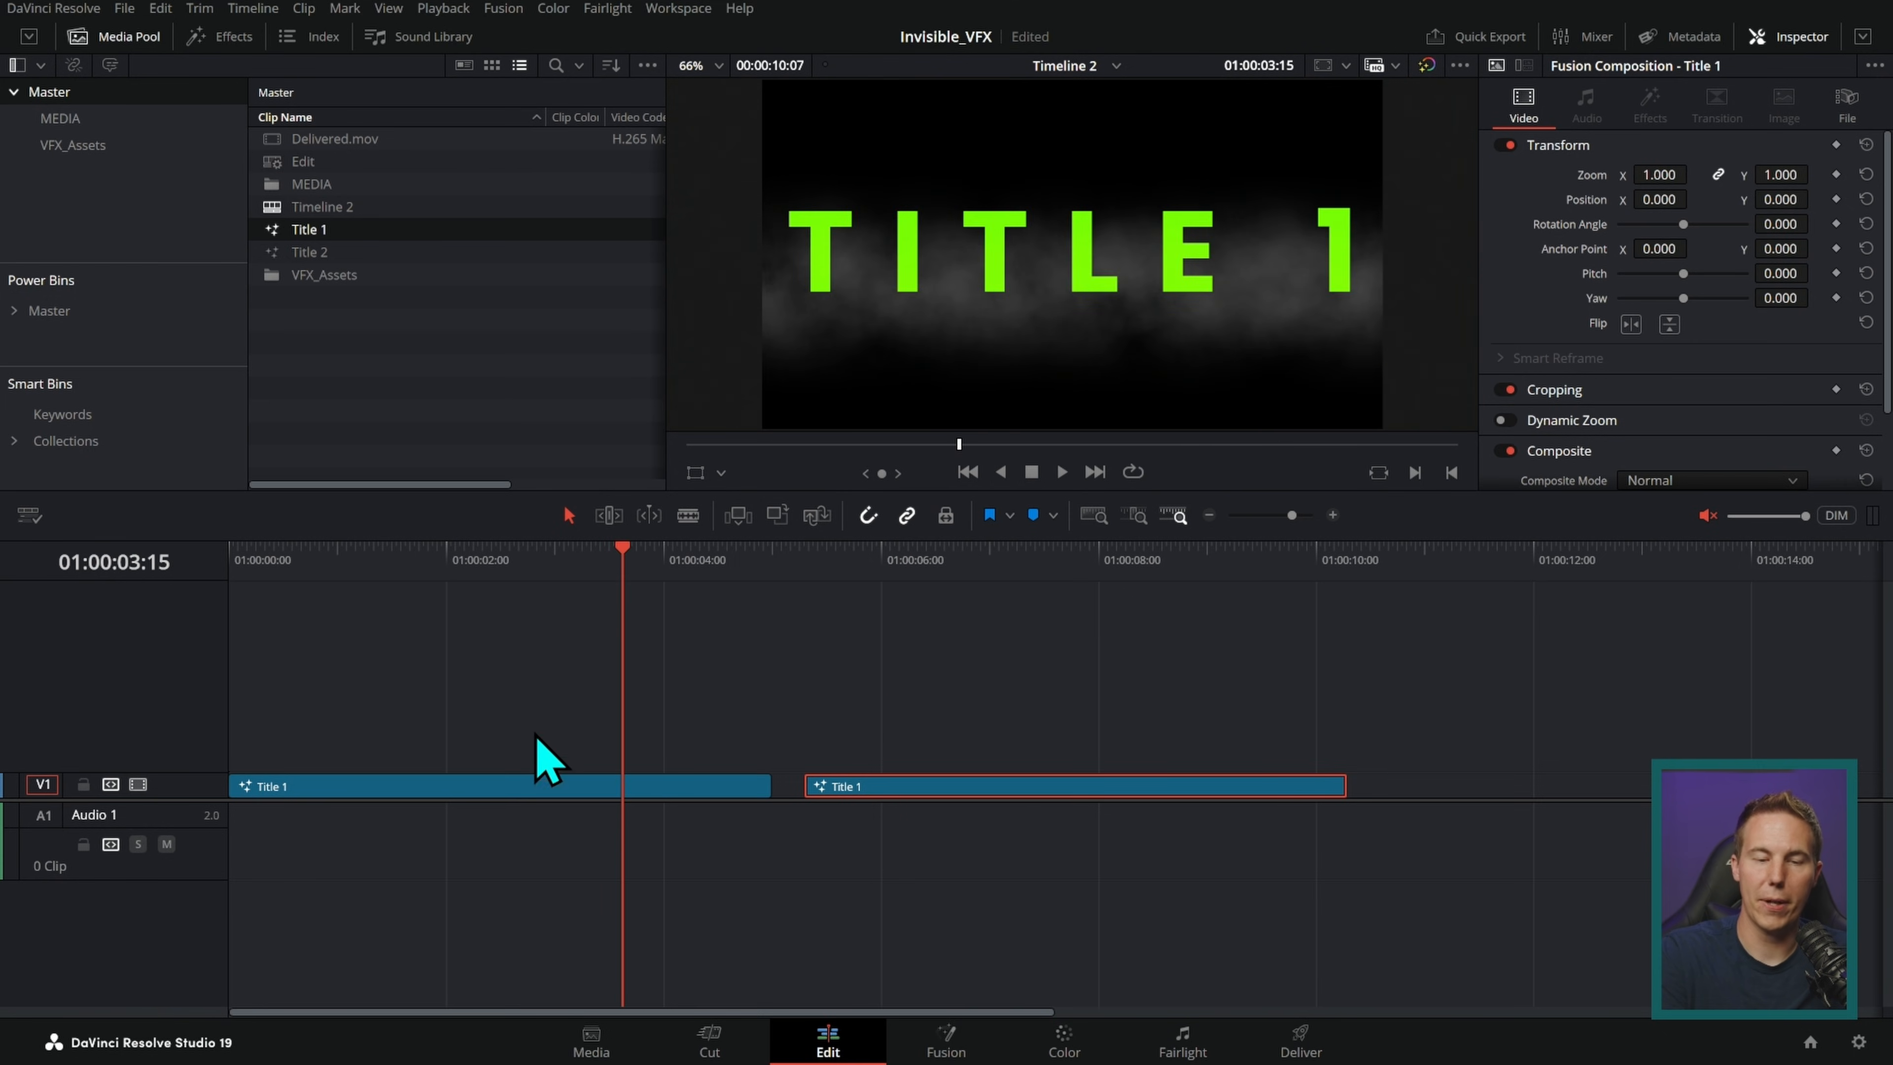
pyautogui.click(945, 1041)
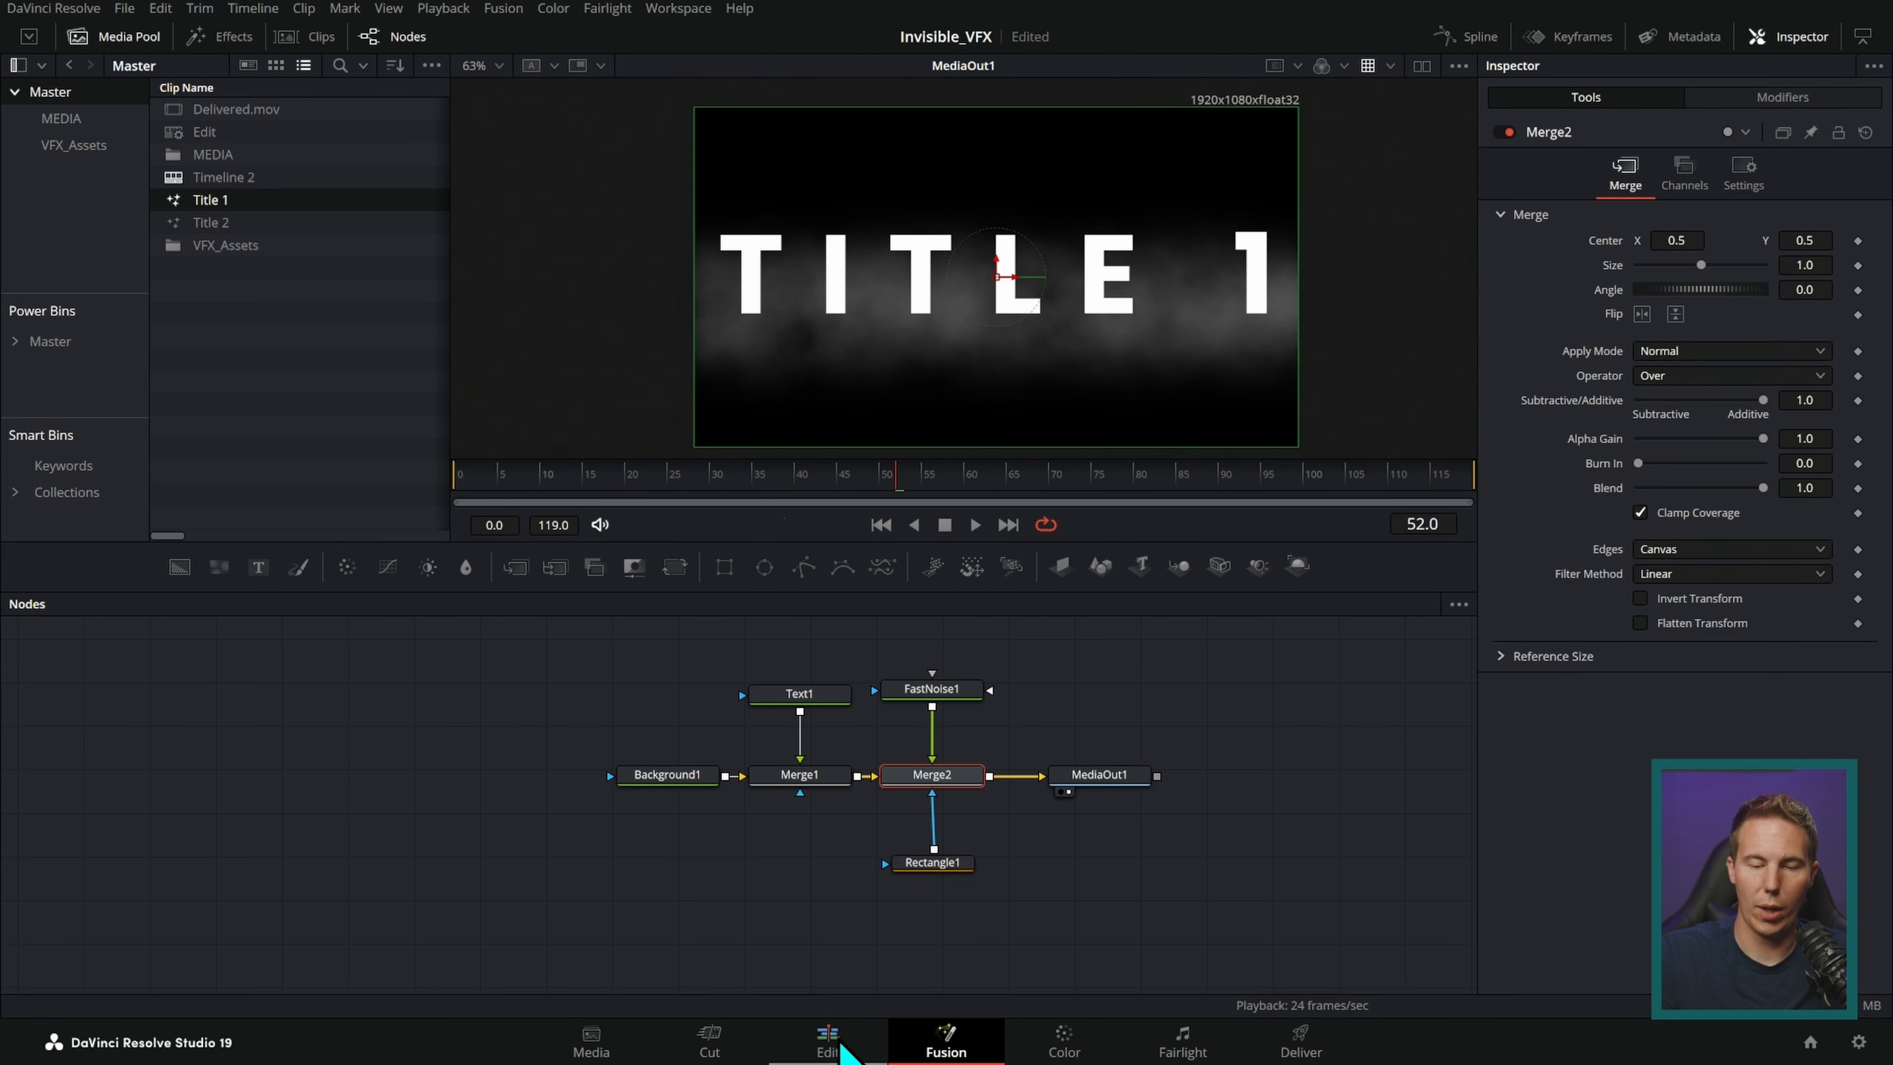
pyautogui.click(827, 1042)
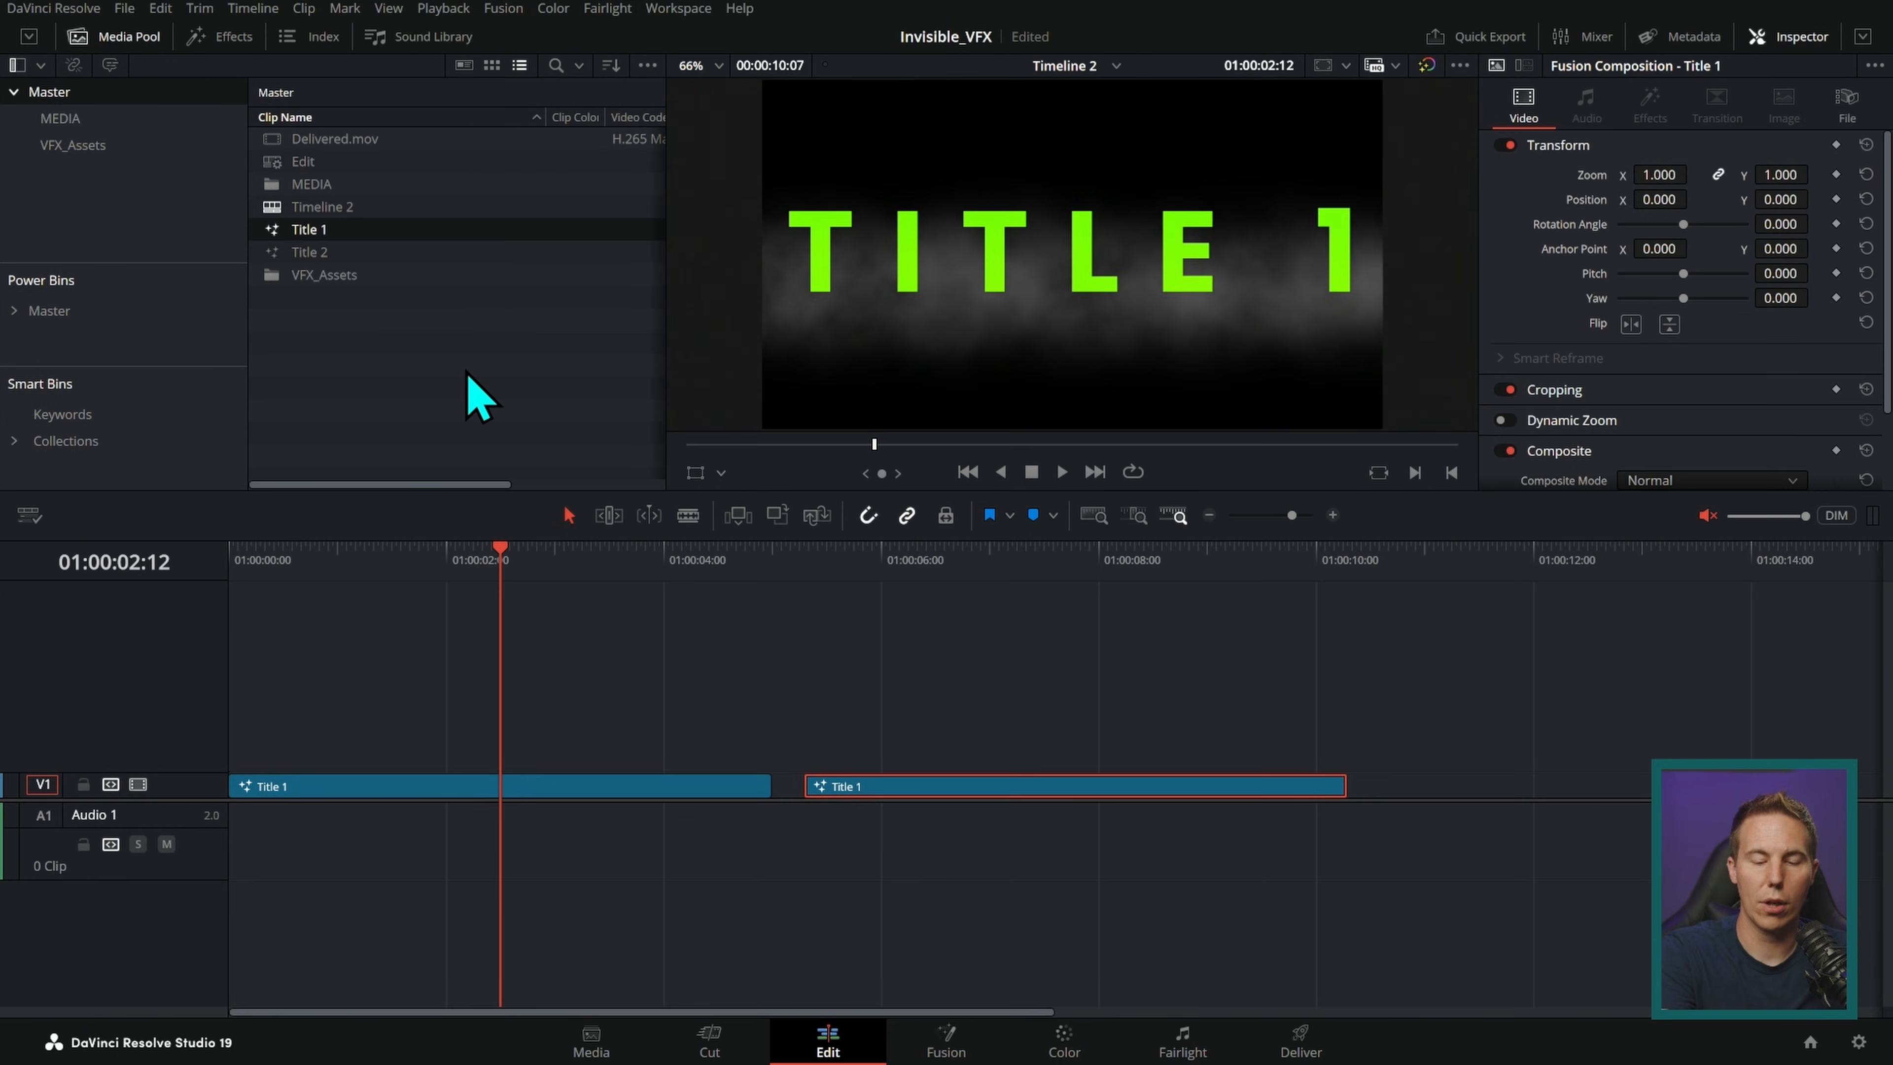
pyautogui.moveTo(975, 803)
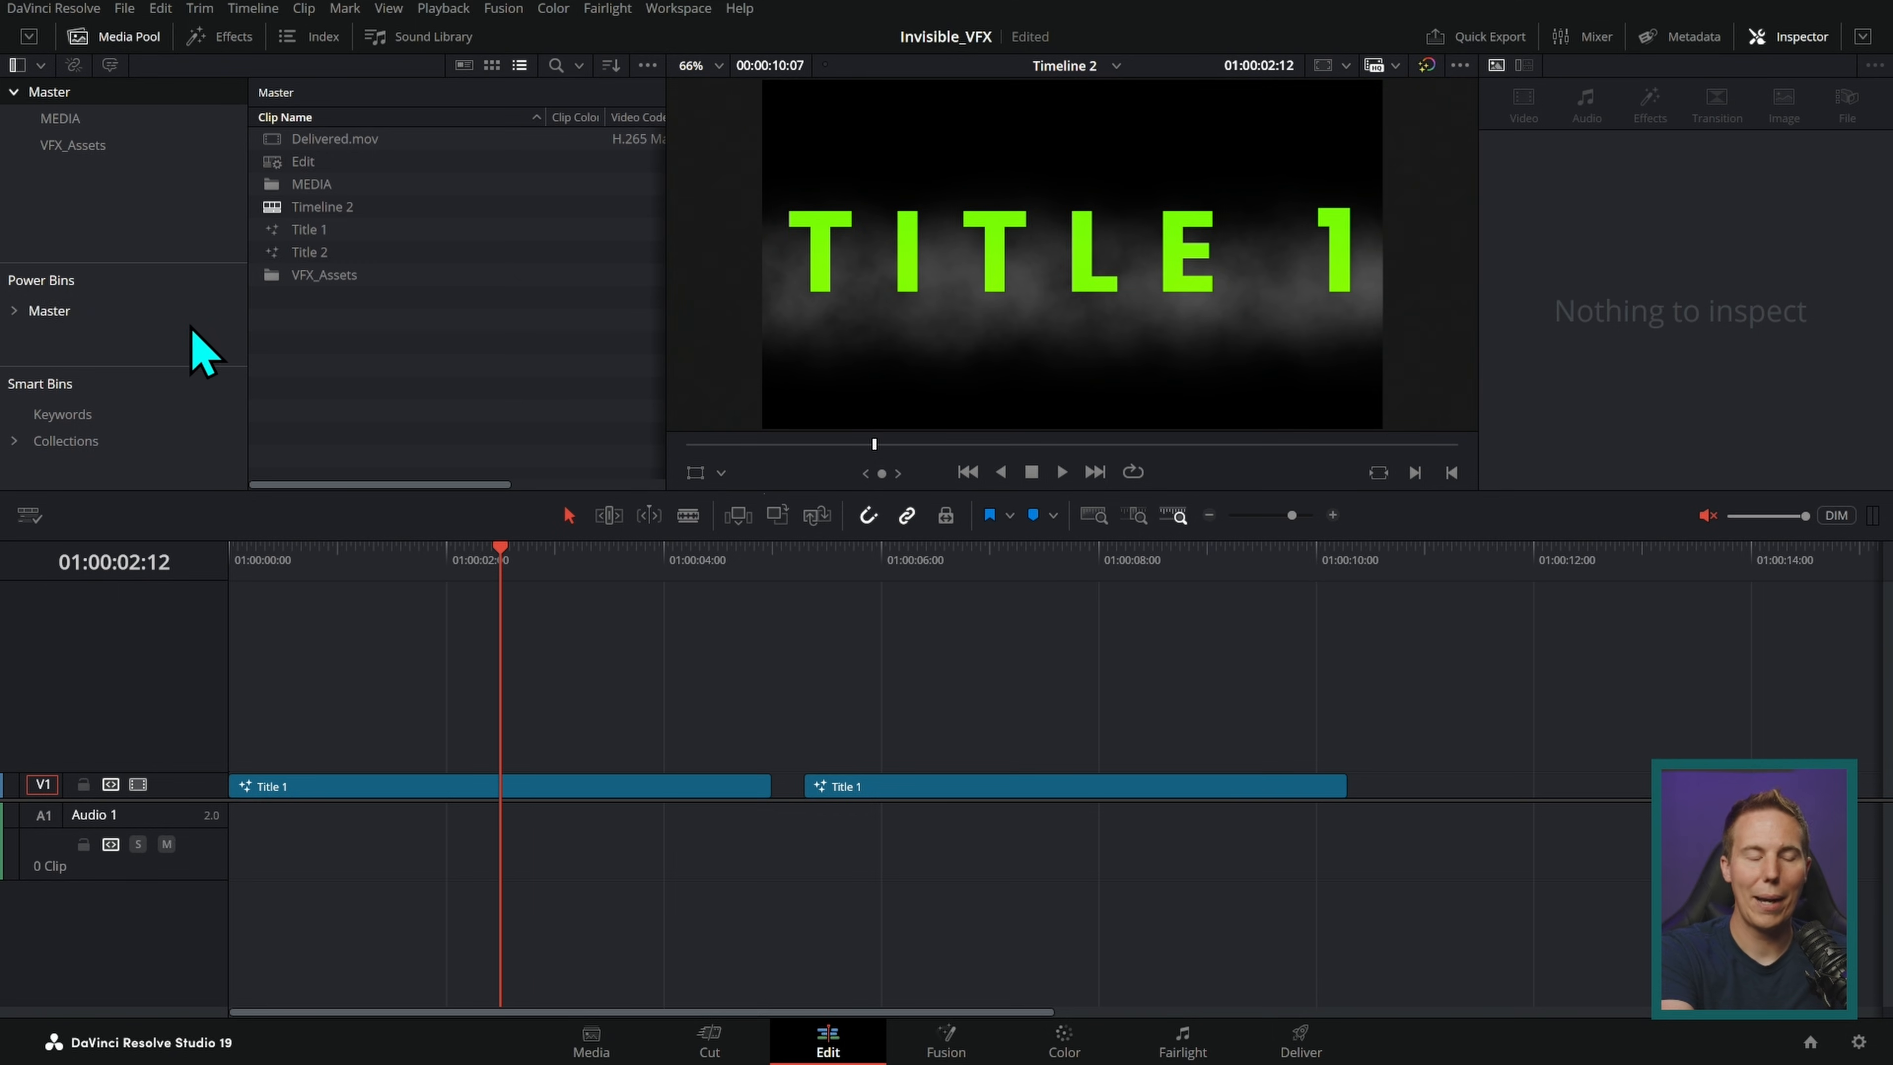
pyautogui.moveTo(214, 324)
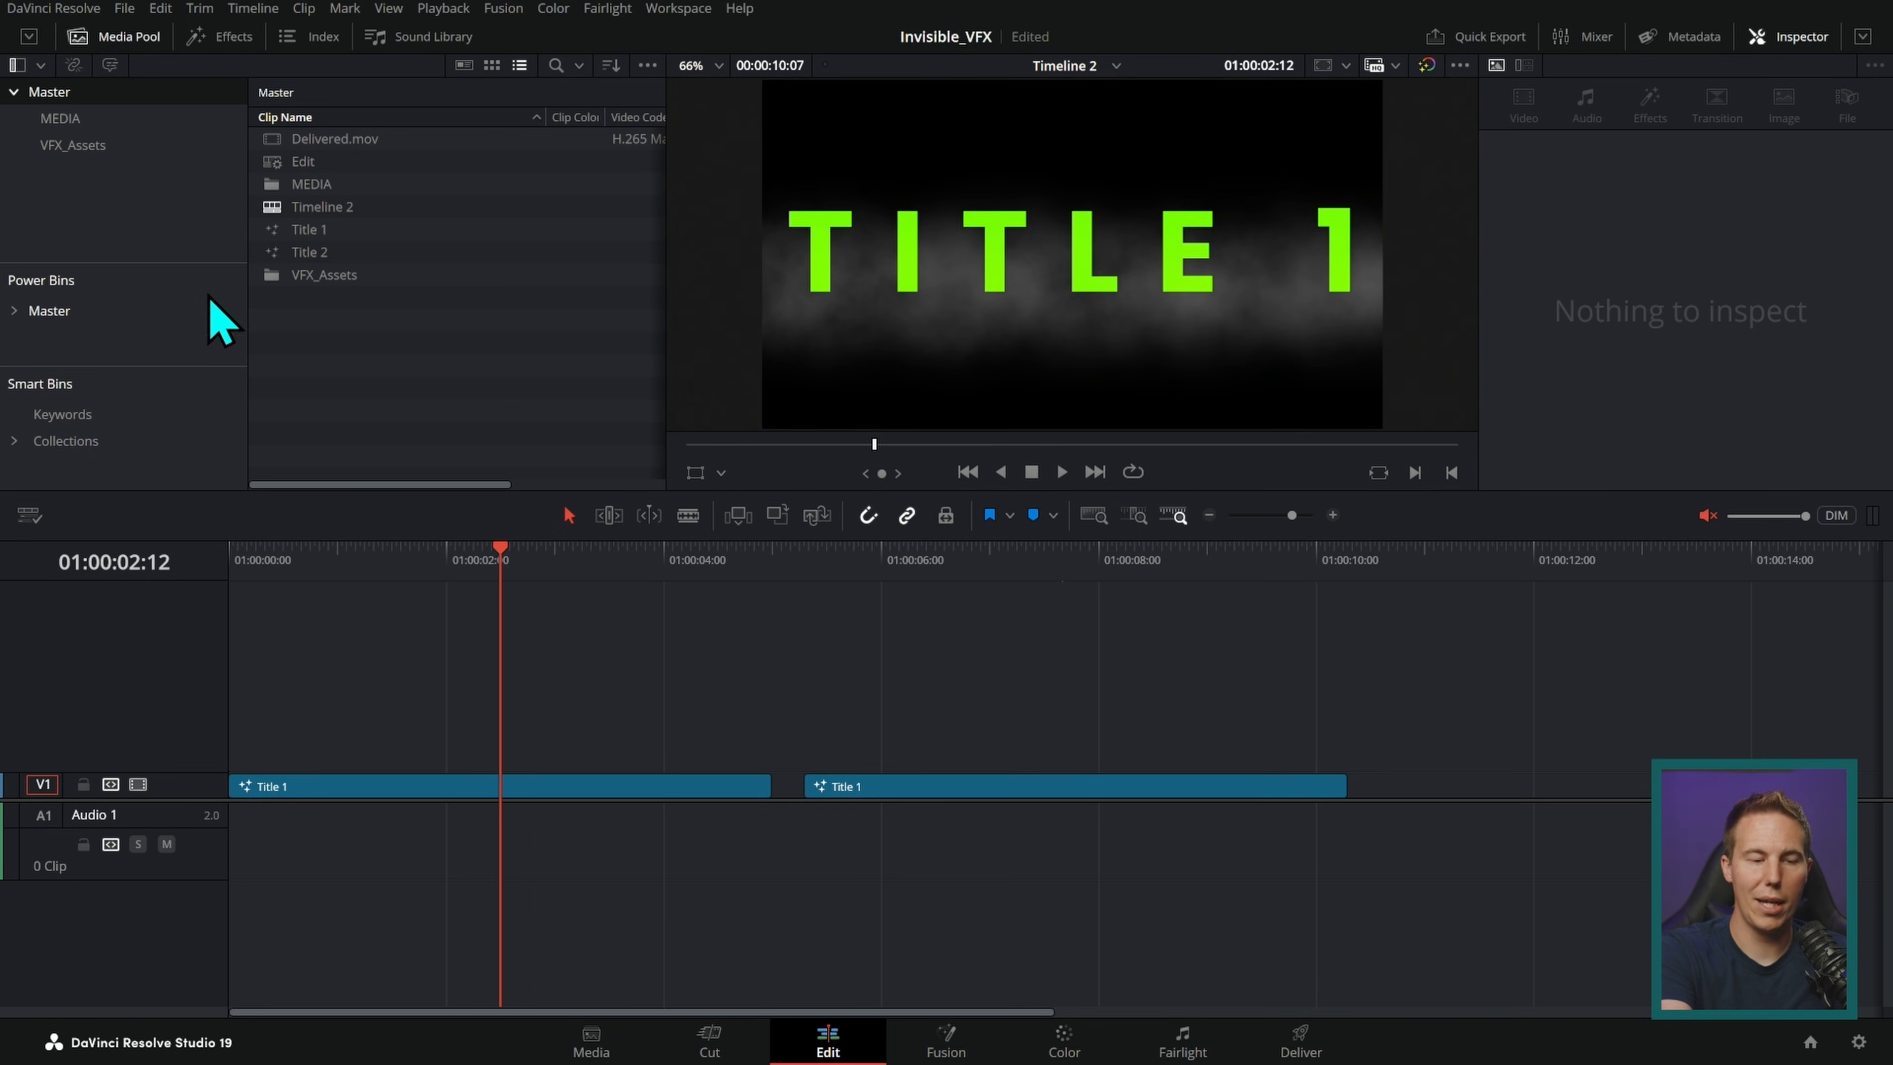
pyautogui.moveTo(220, 335)
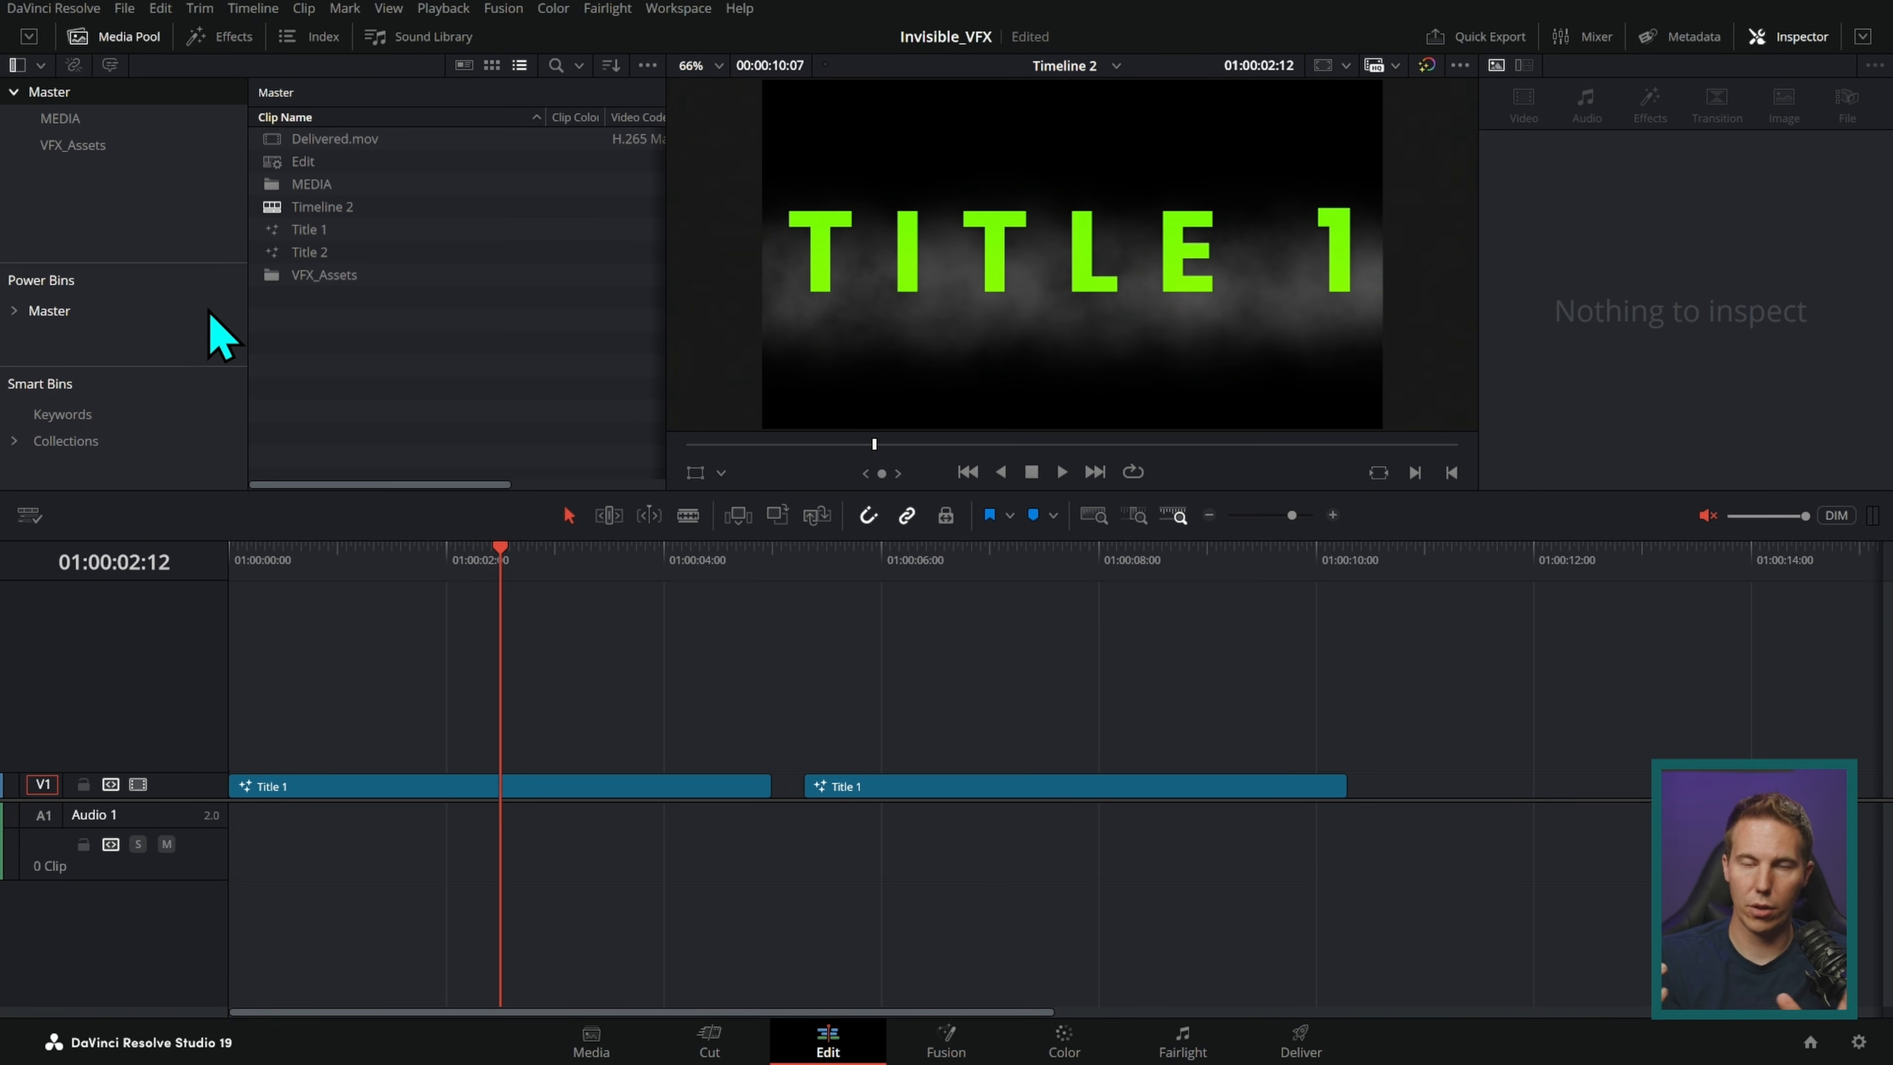
pyautogui.click(14, 311)
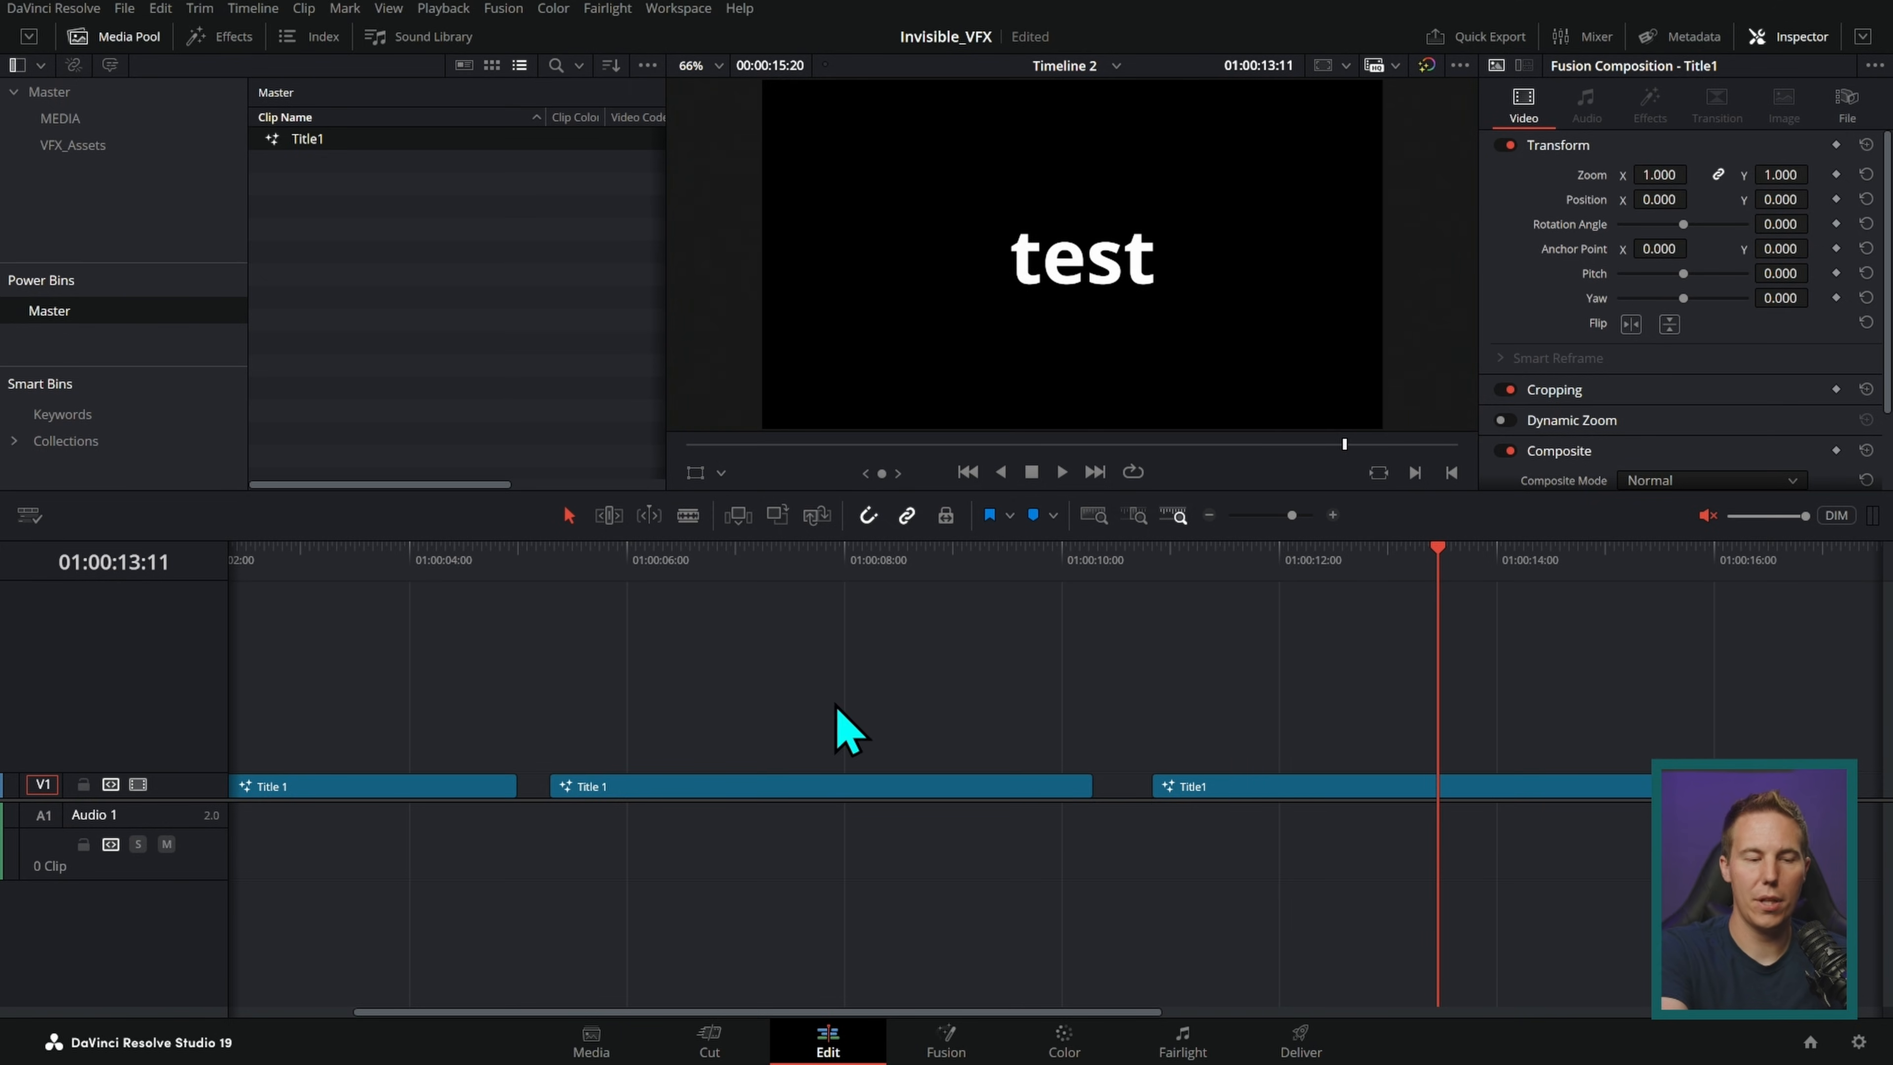
pyautogui.moveTo(449, 374)
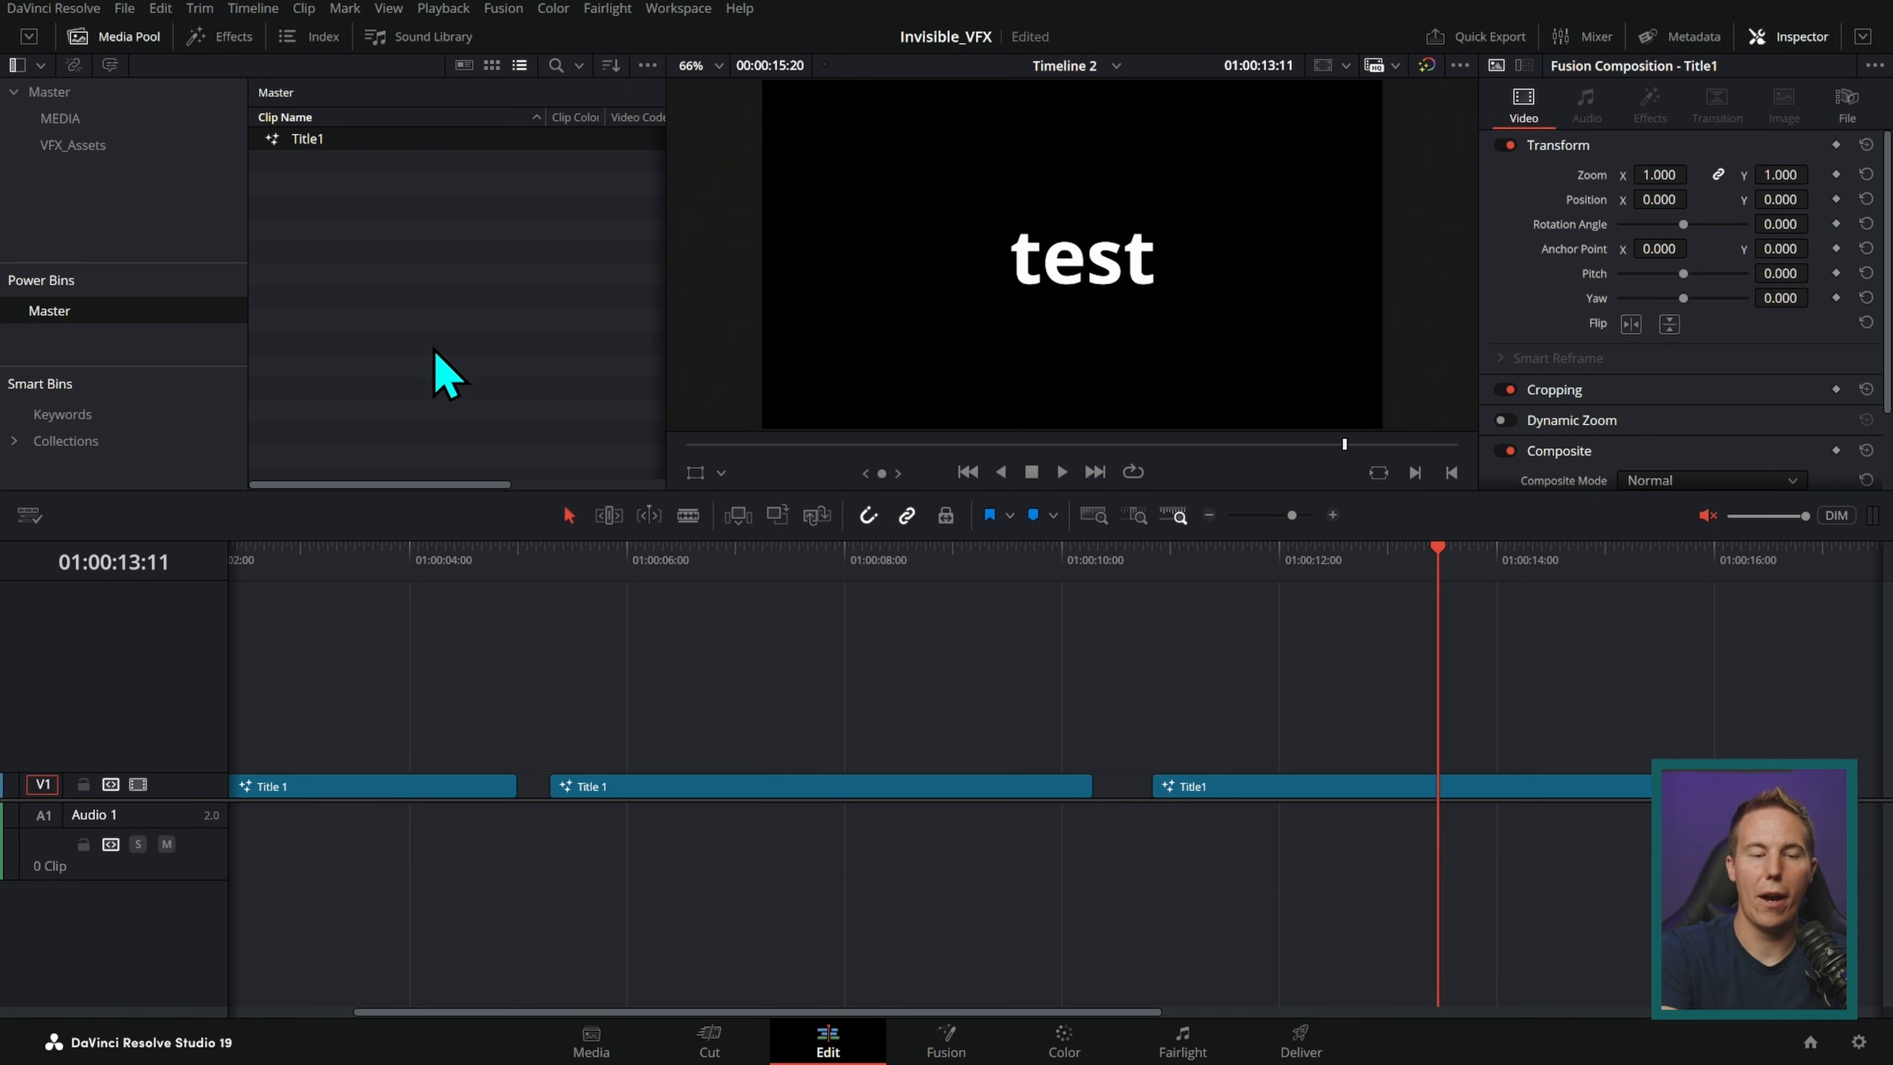
pyautogui.moveTo(163, 326)
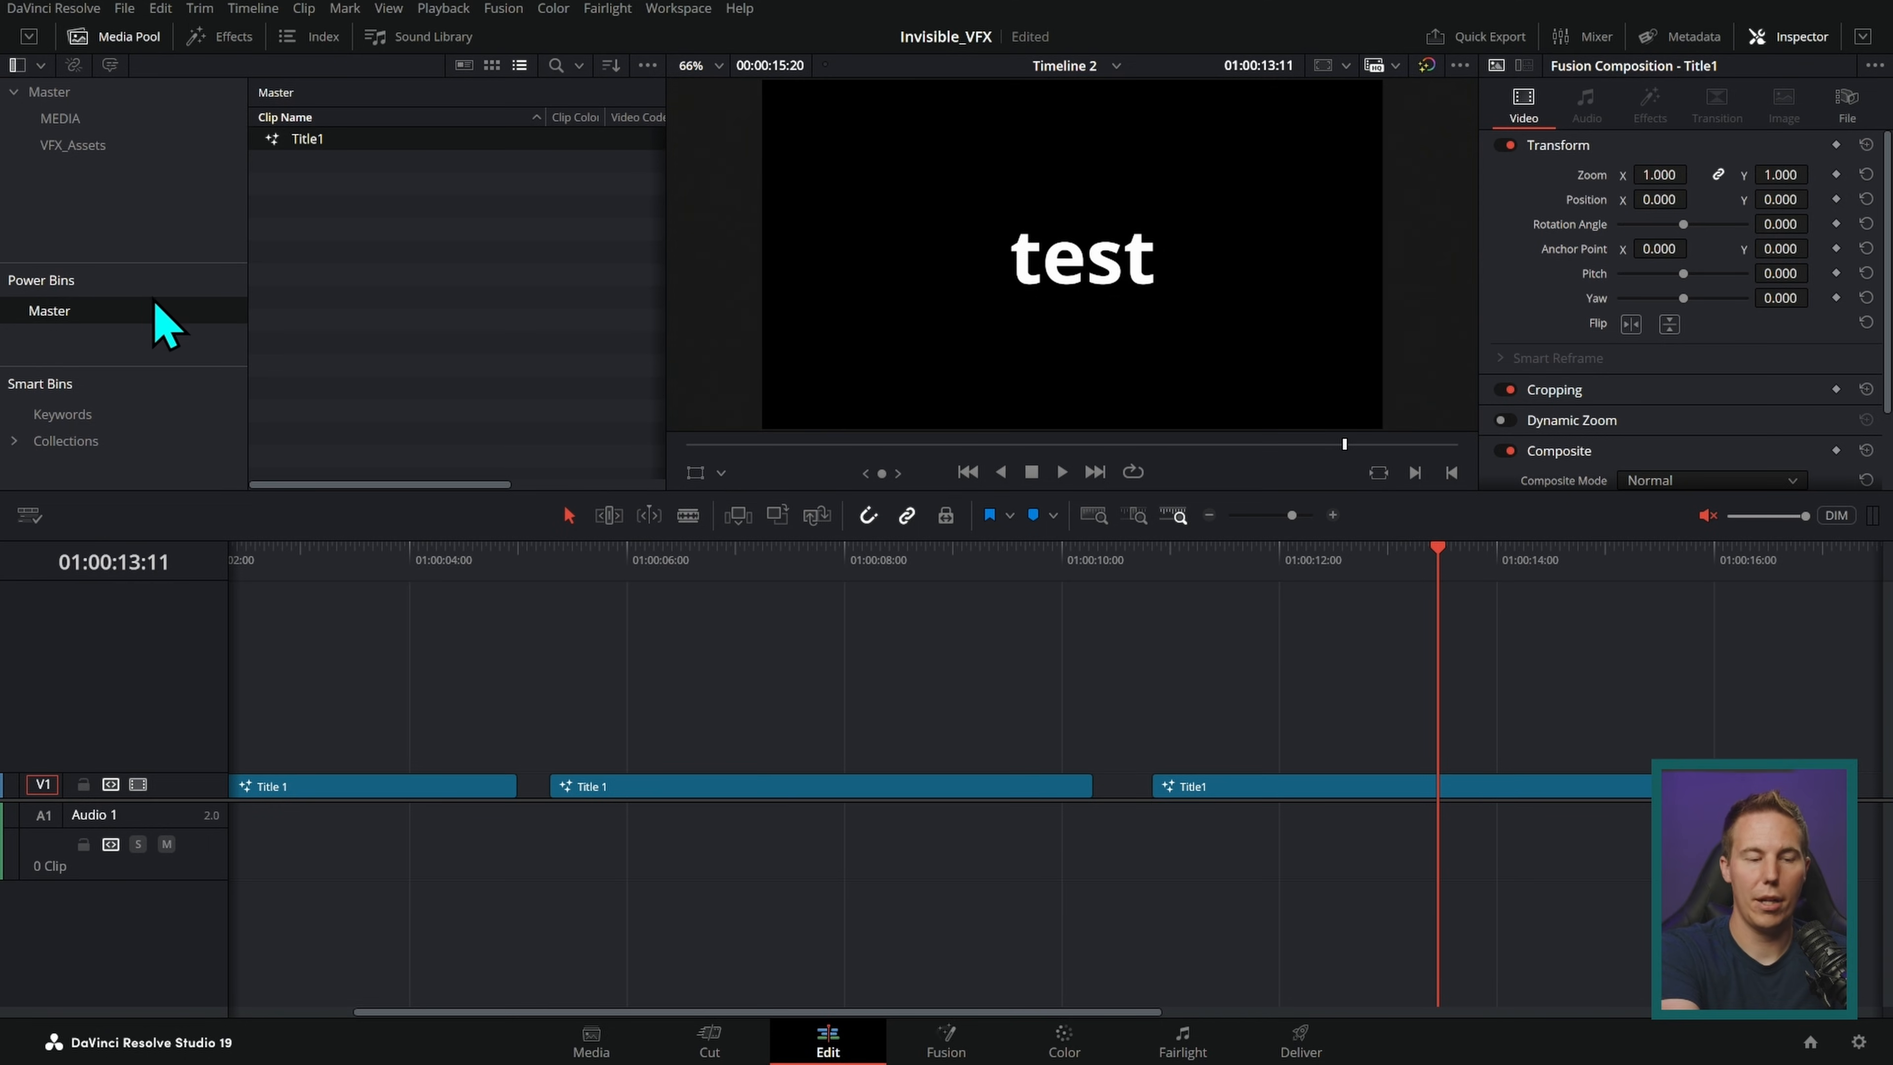
pyautogui.moveTo(312, 235)
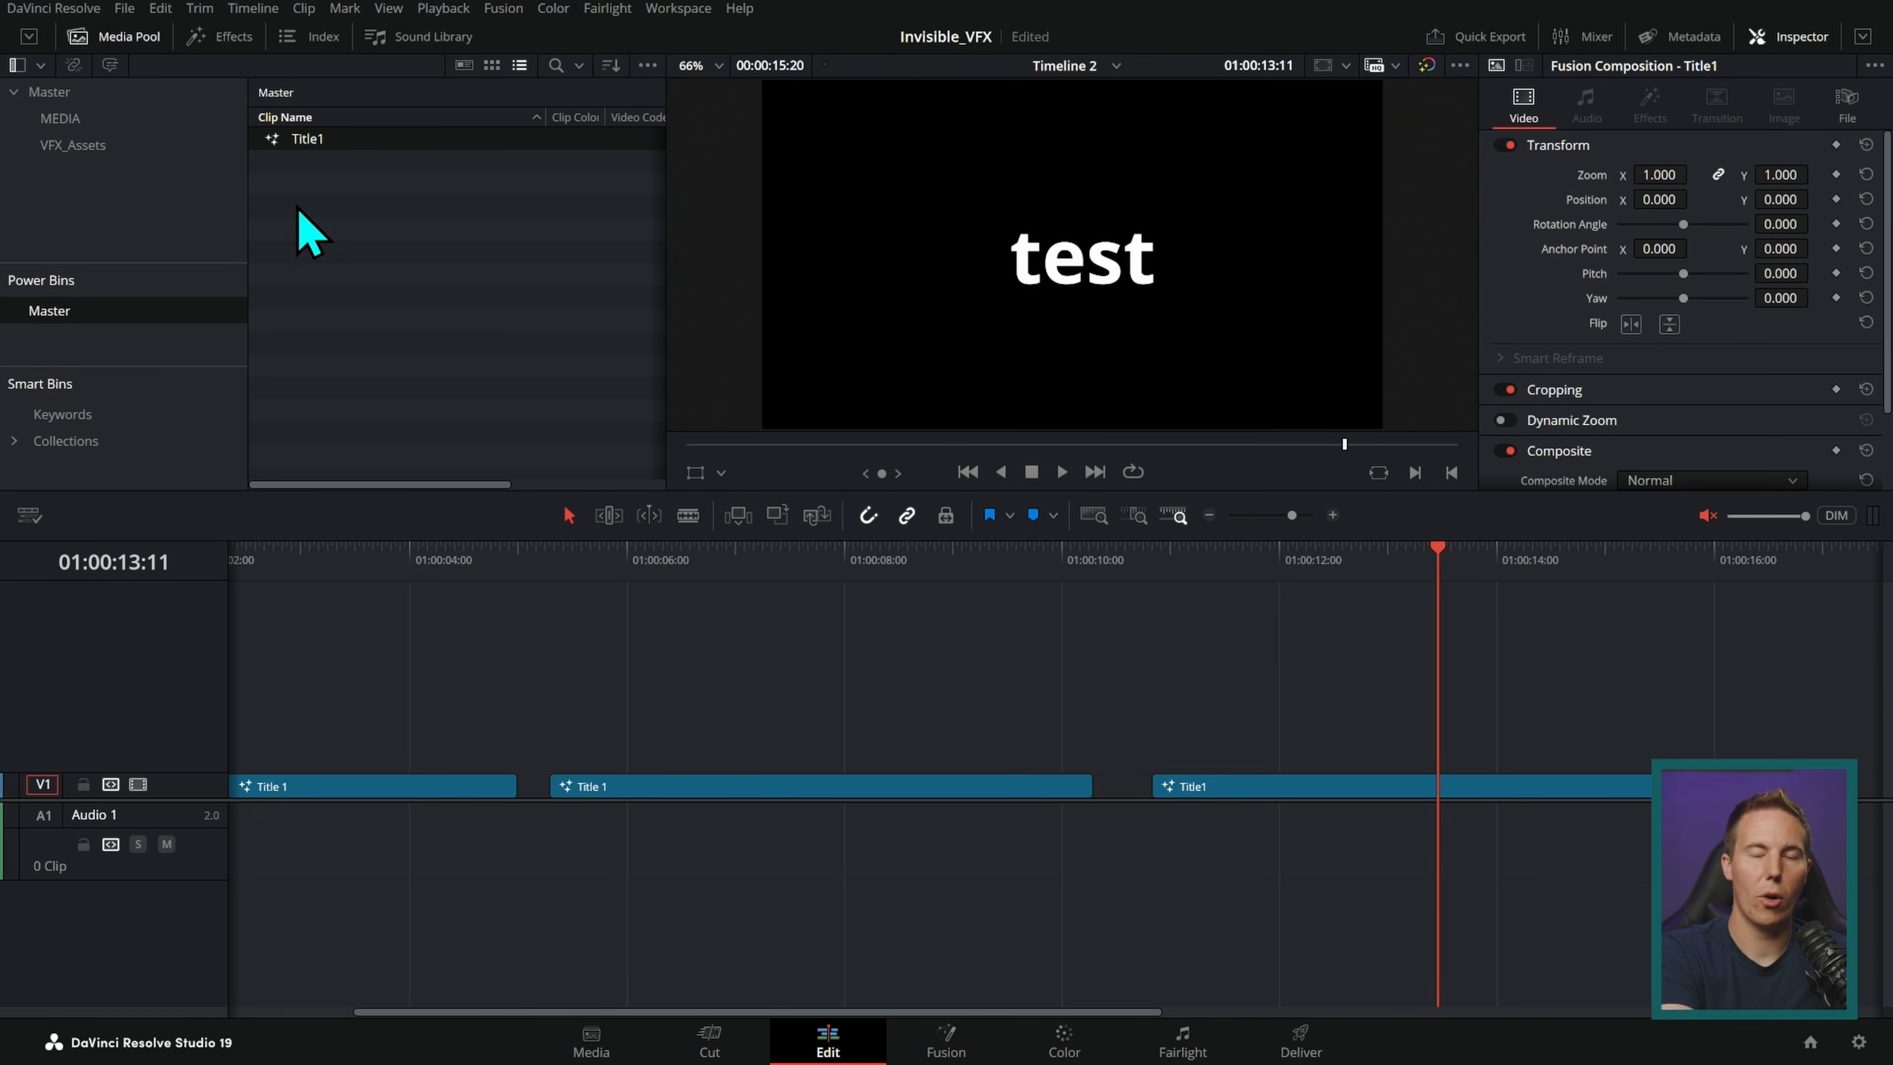
pyautogui.moveTo(304, 236)
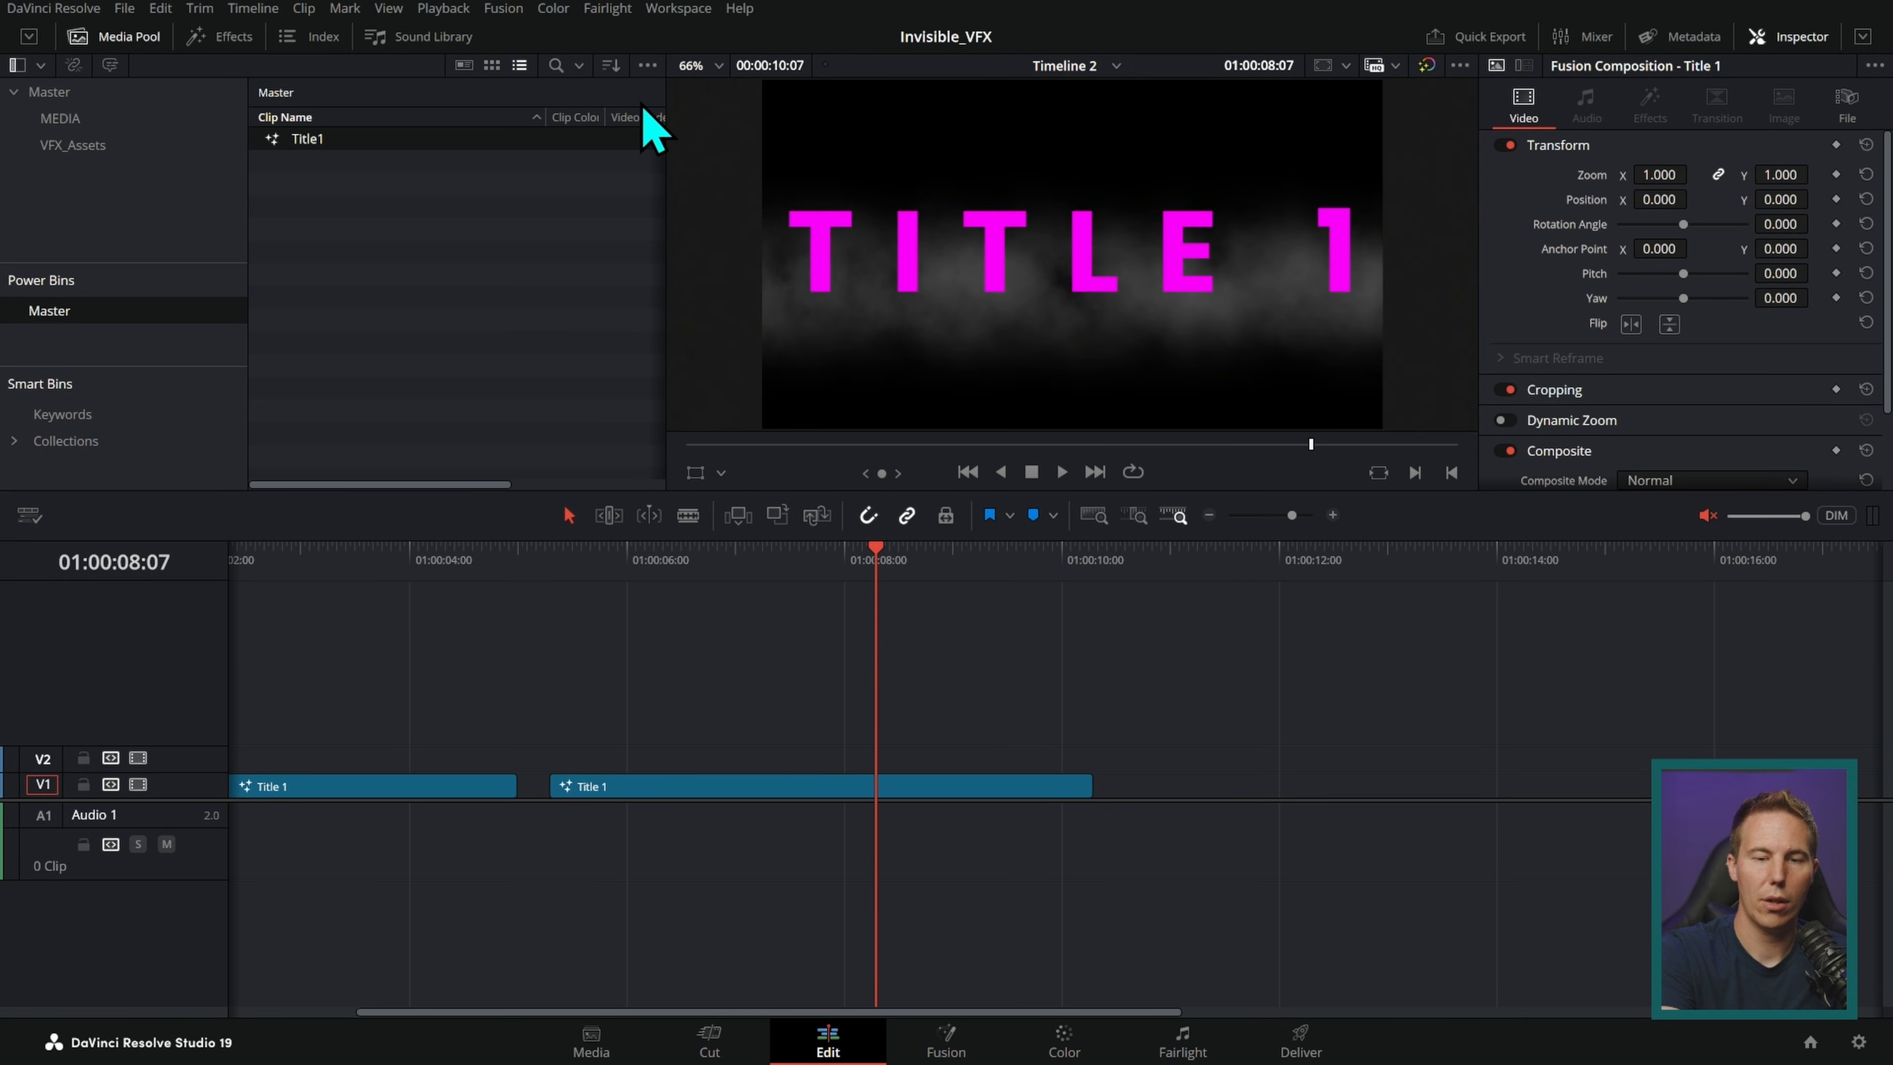
# - Open the magenta TITLE 1 composition's nodes in Fusion and search Windows for Notepad ('no')
pyautogui.click(647, 65)
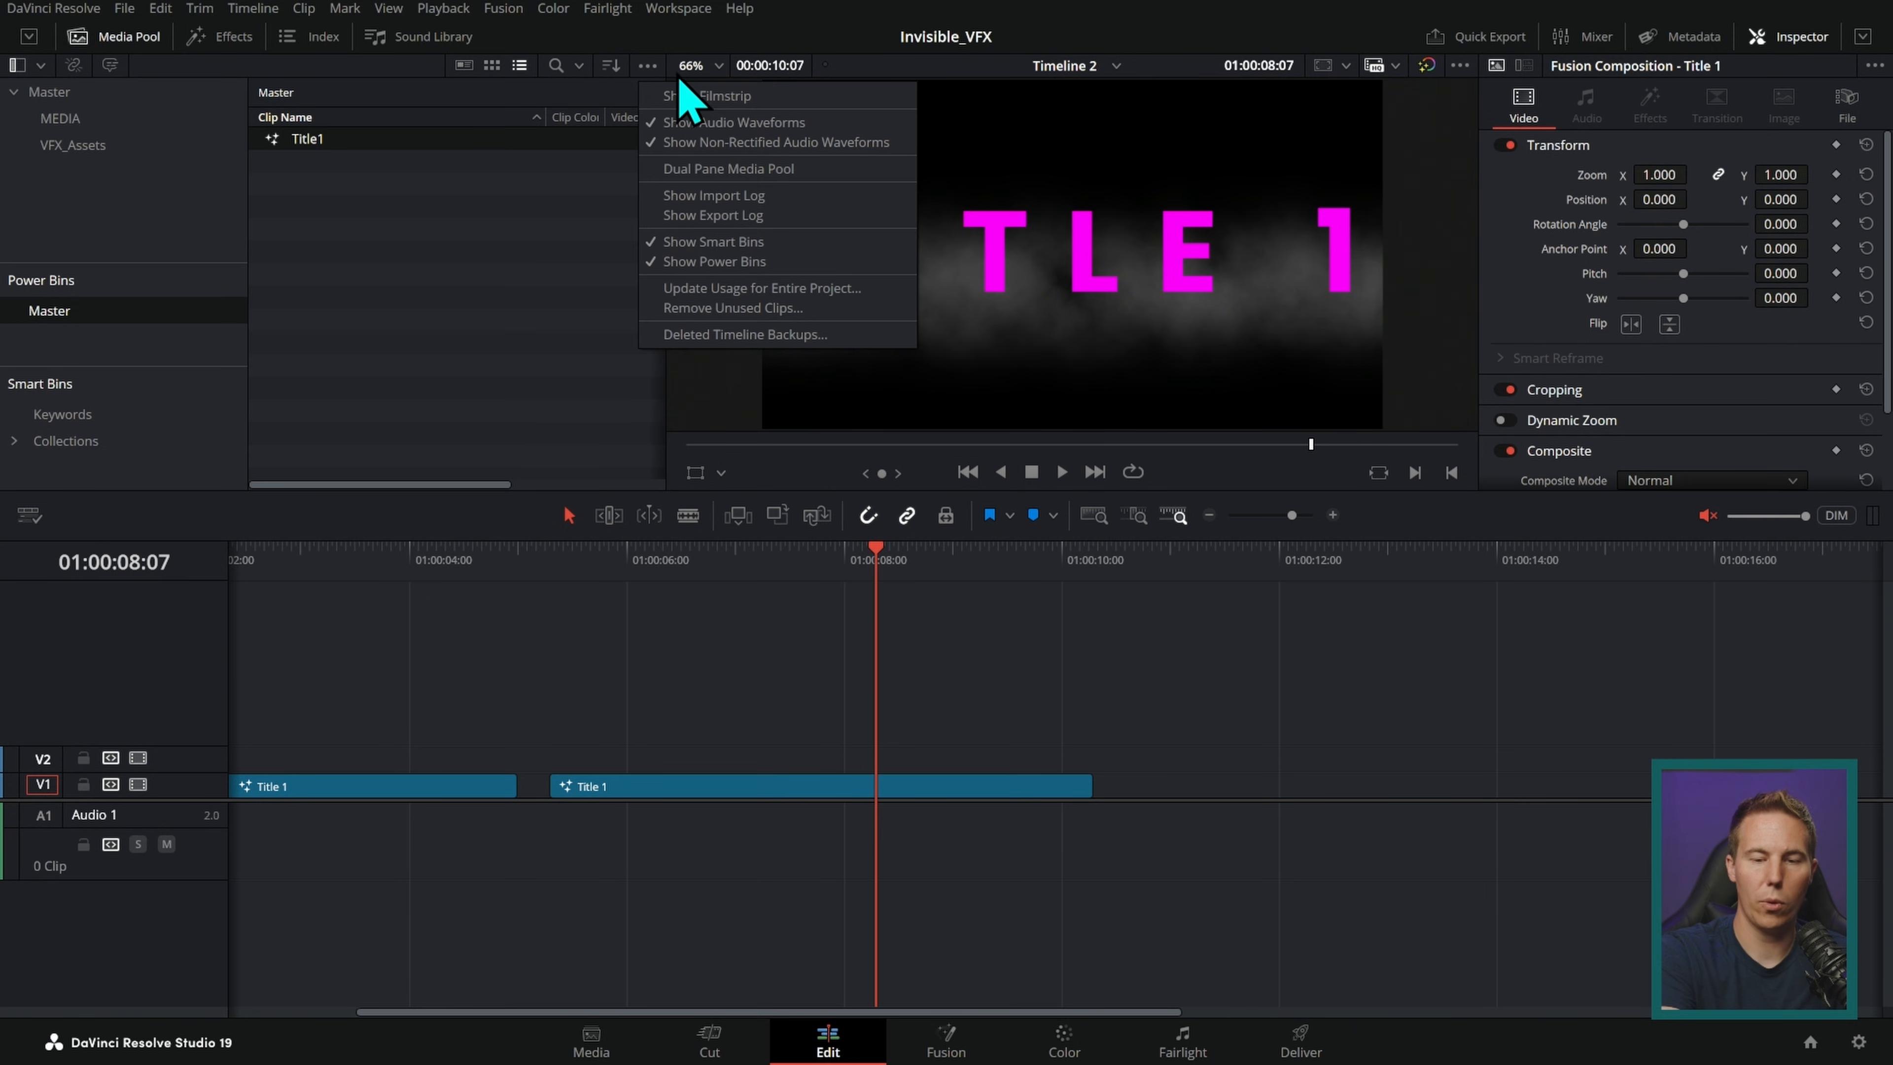
pyautogui.moveTo(755, 296)
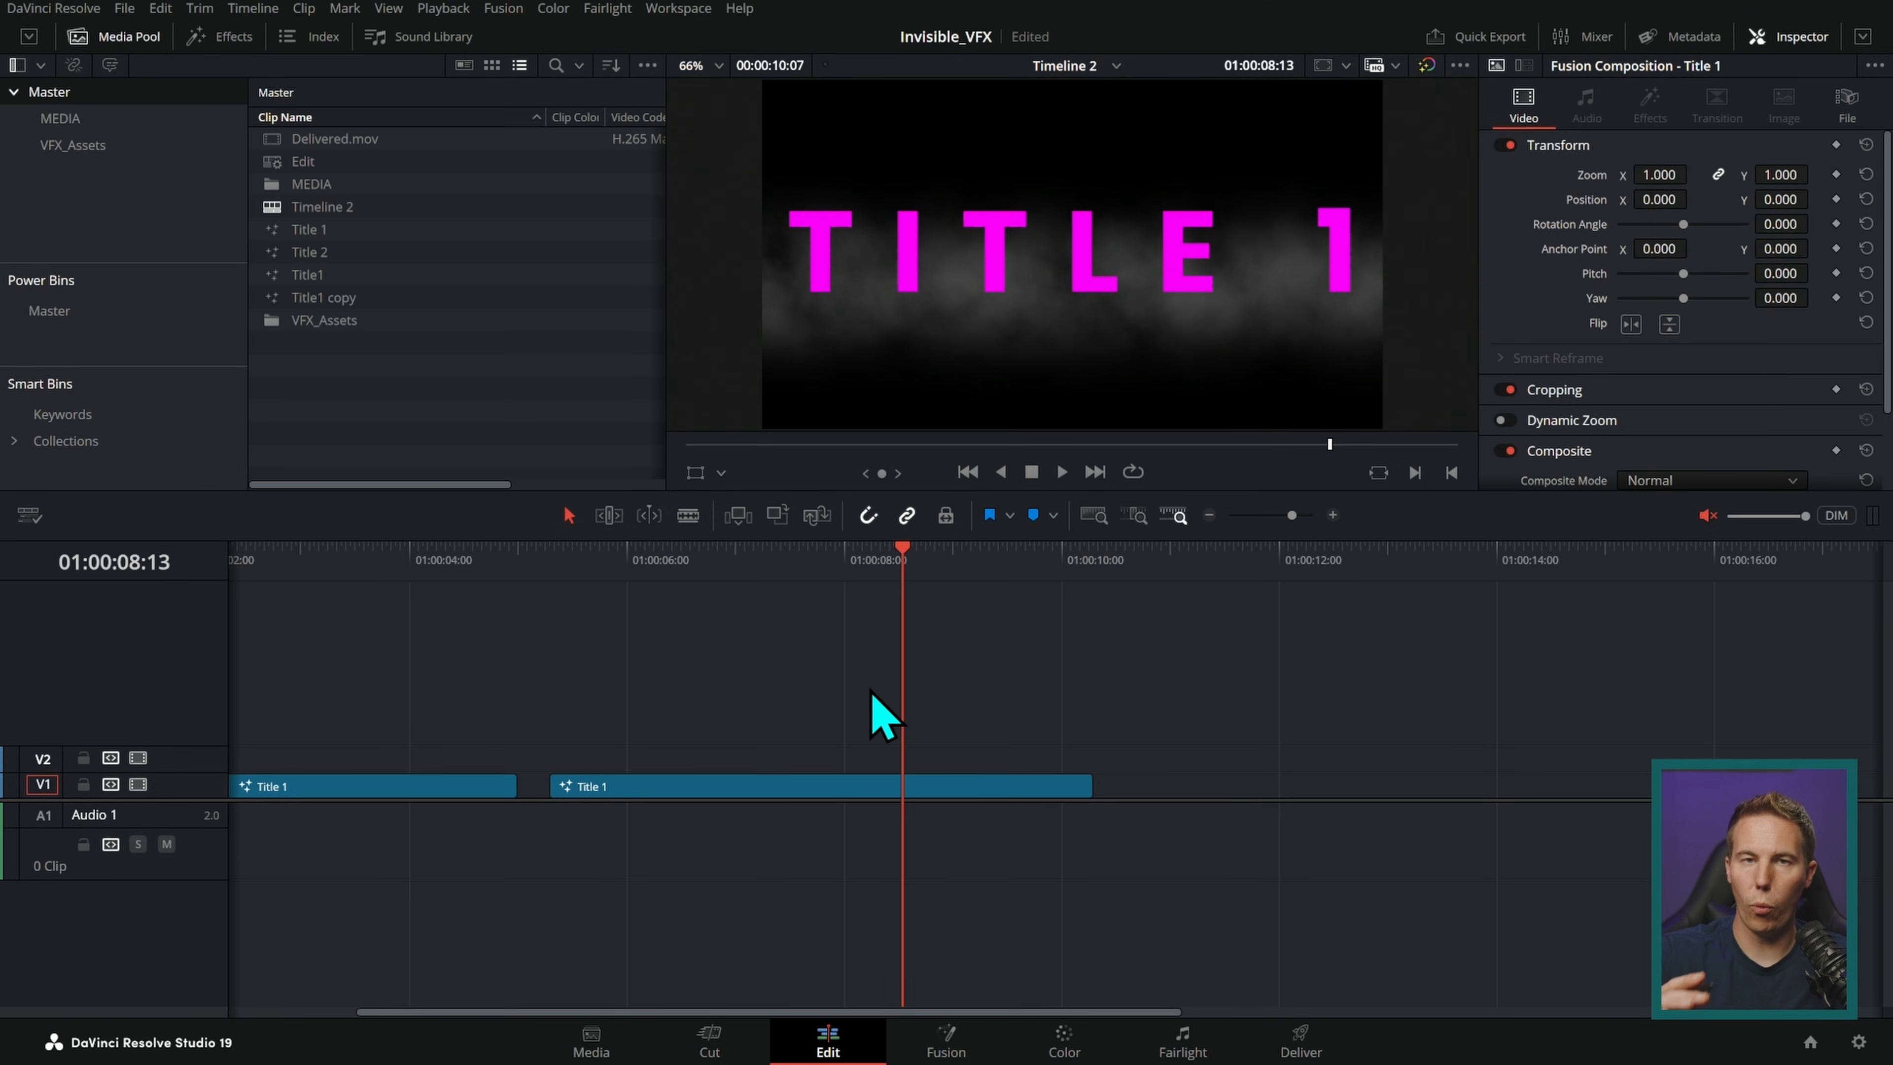
pyautogui.click(946, 1038)
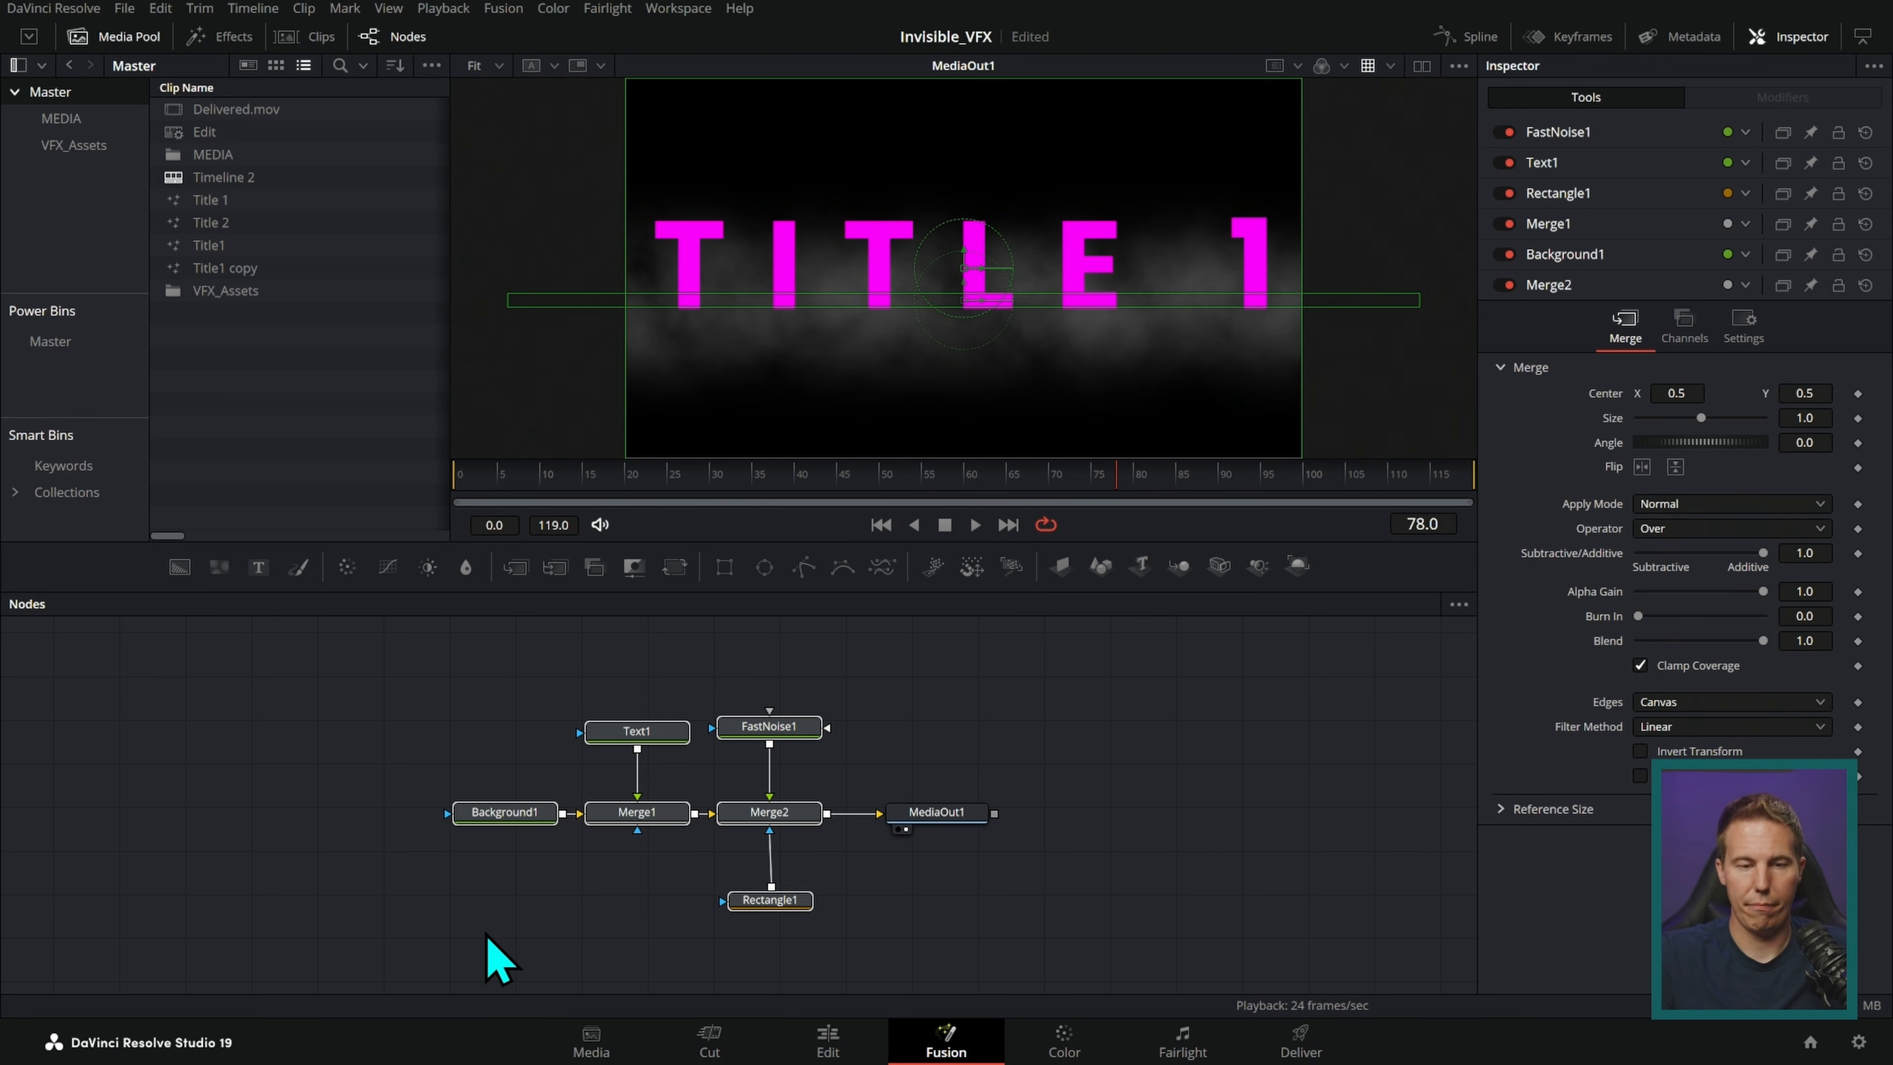
pyautogui.write('no')
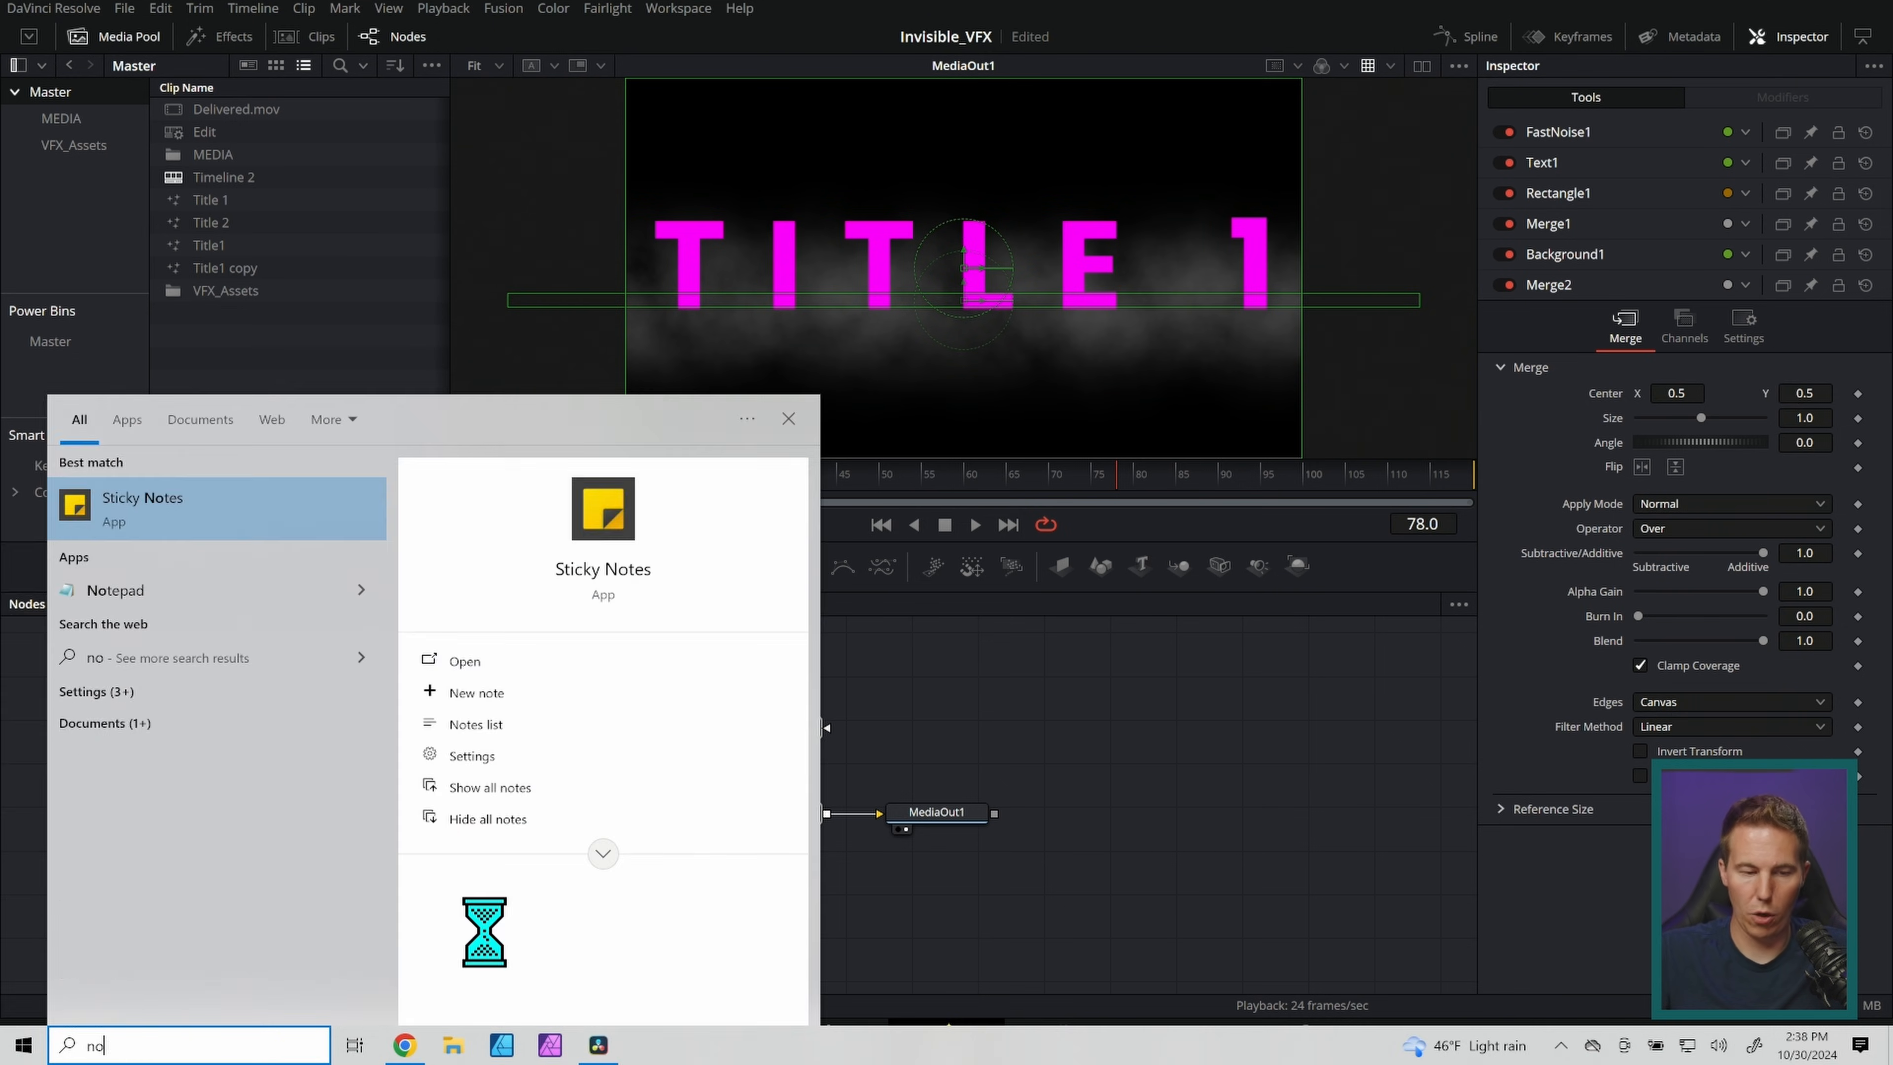
# - Paste the node script into Notepad and set StyledText to CHANGED TEXT with blue at 0
pyautogui.click(114, 591)
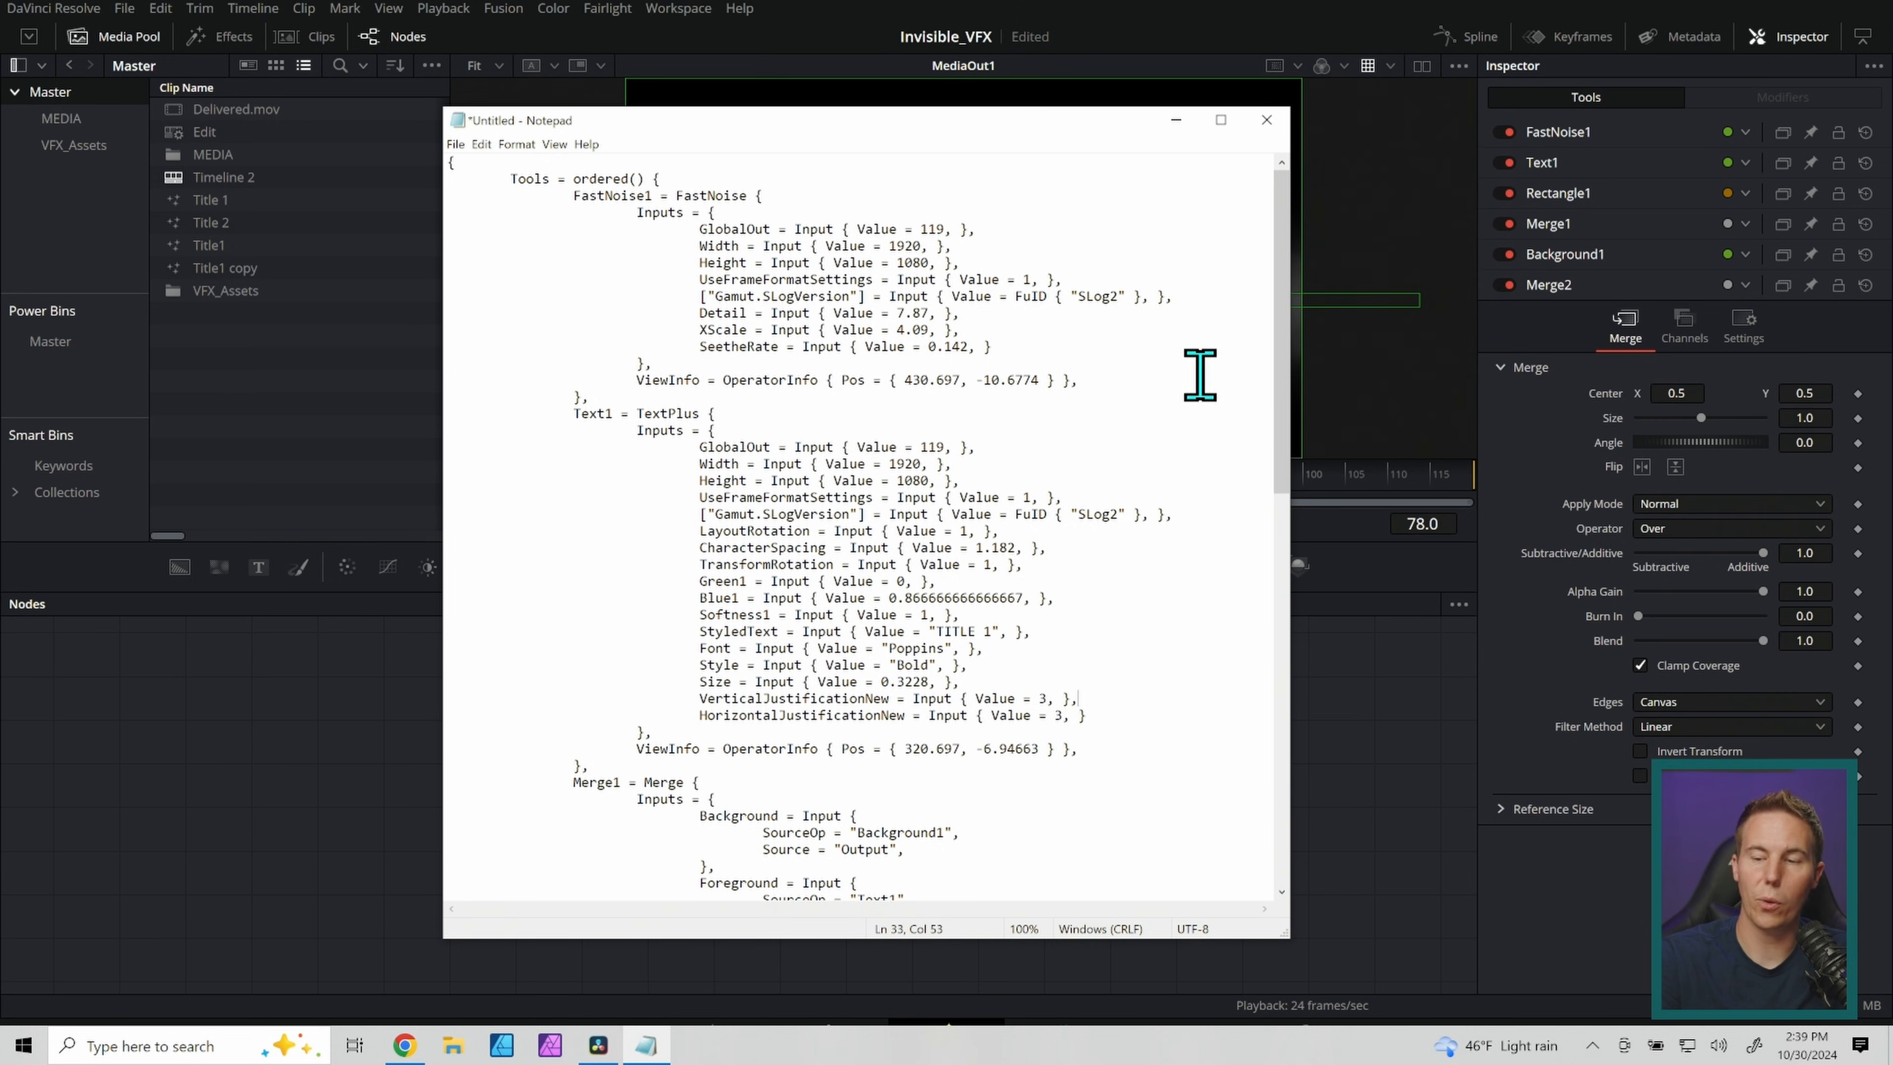
pyautogui.moveTo(1292, 386)
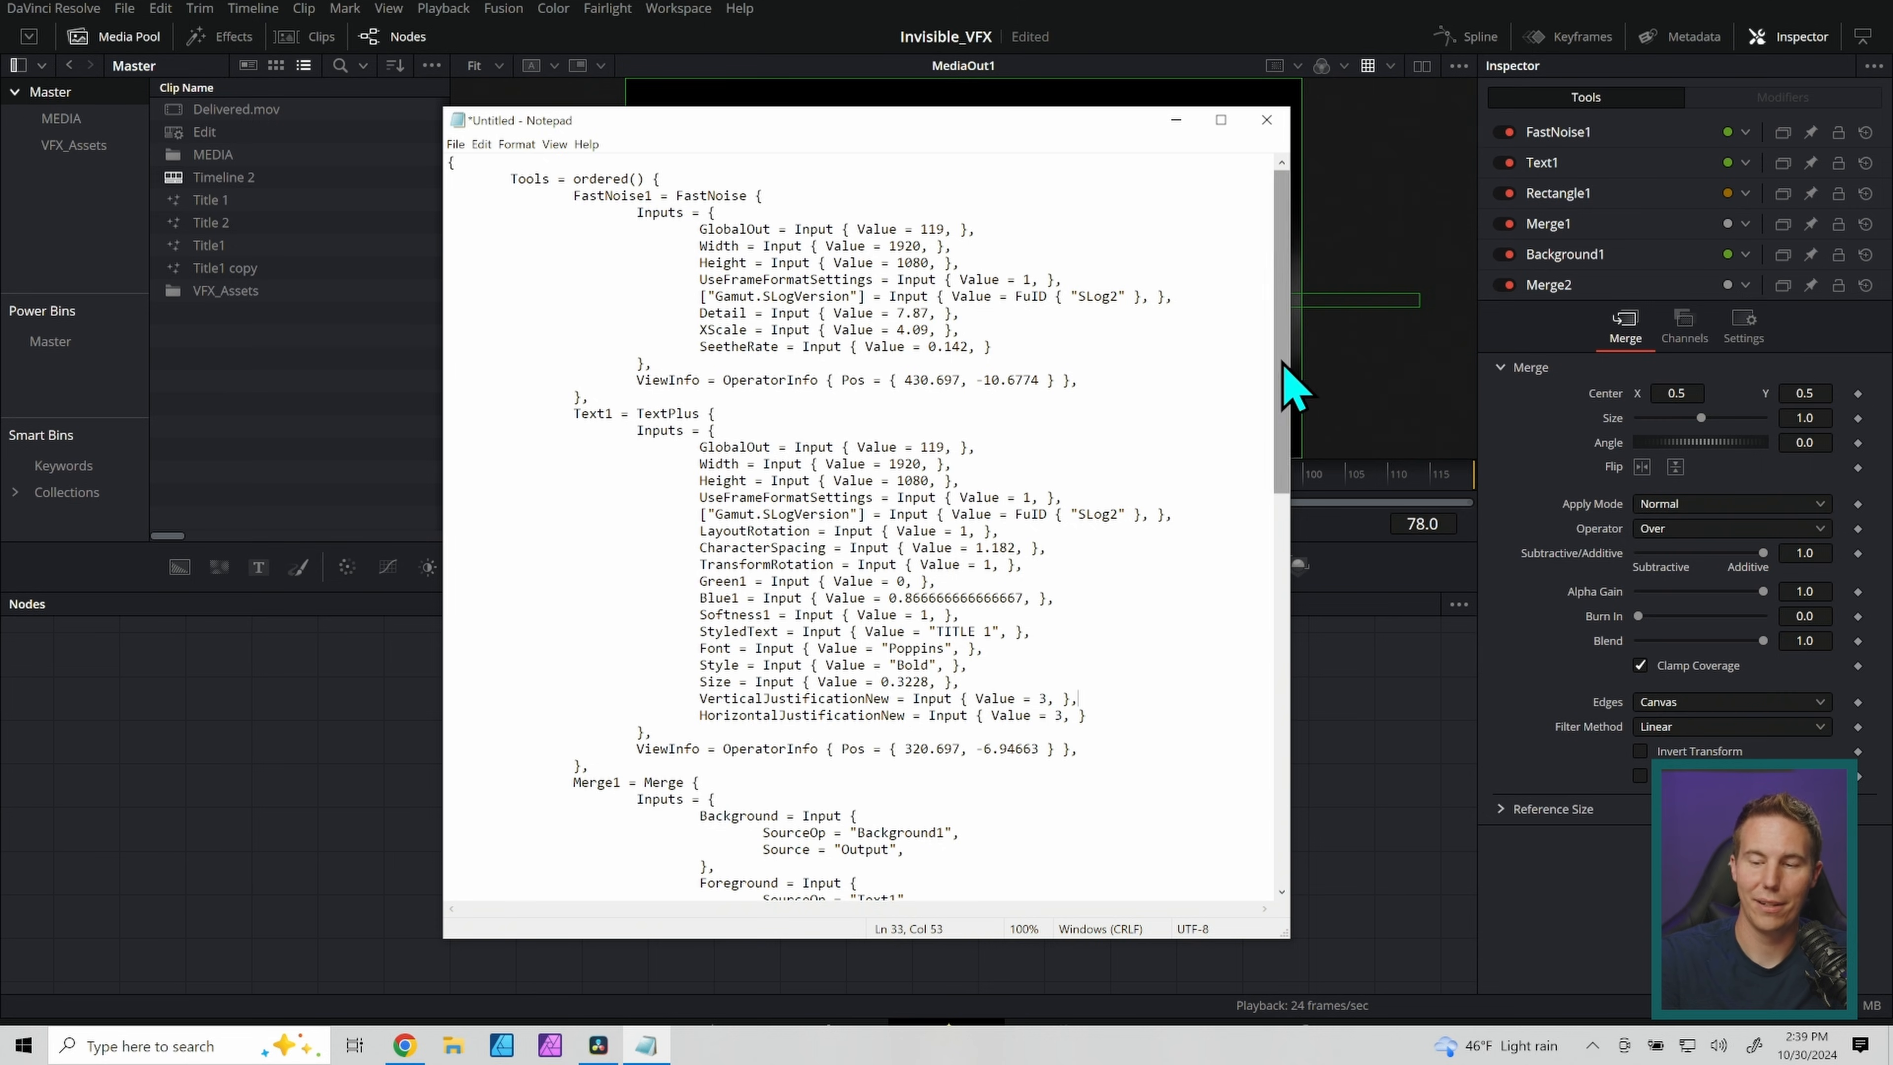
pyautogui.scroll(-3)
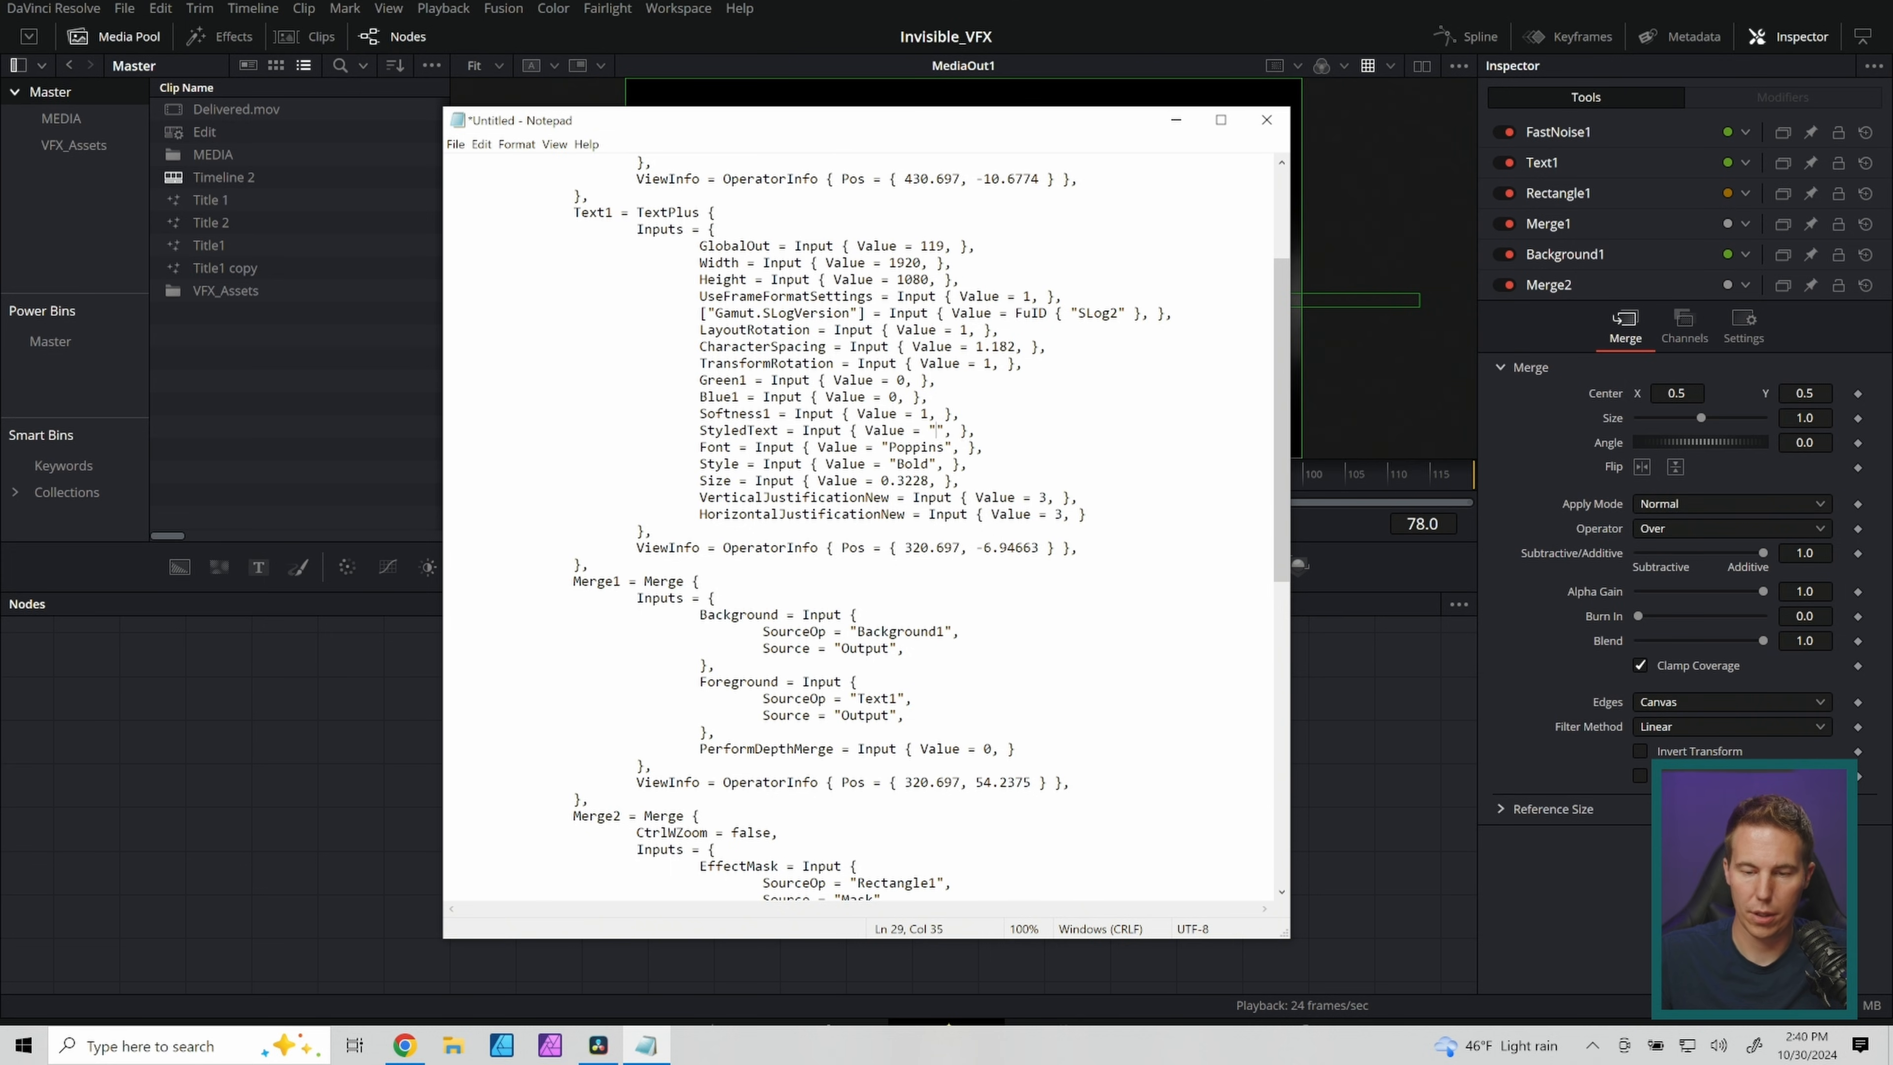
pyautogui.write('CHANGED TEXT')
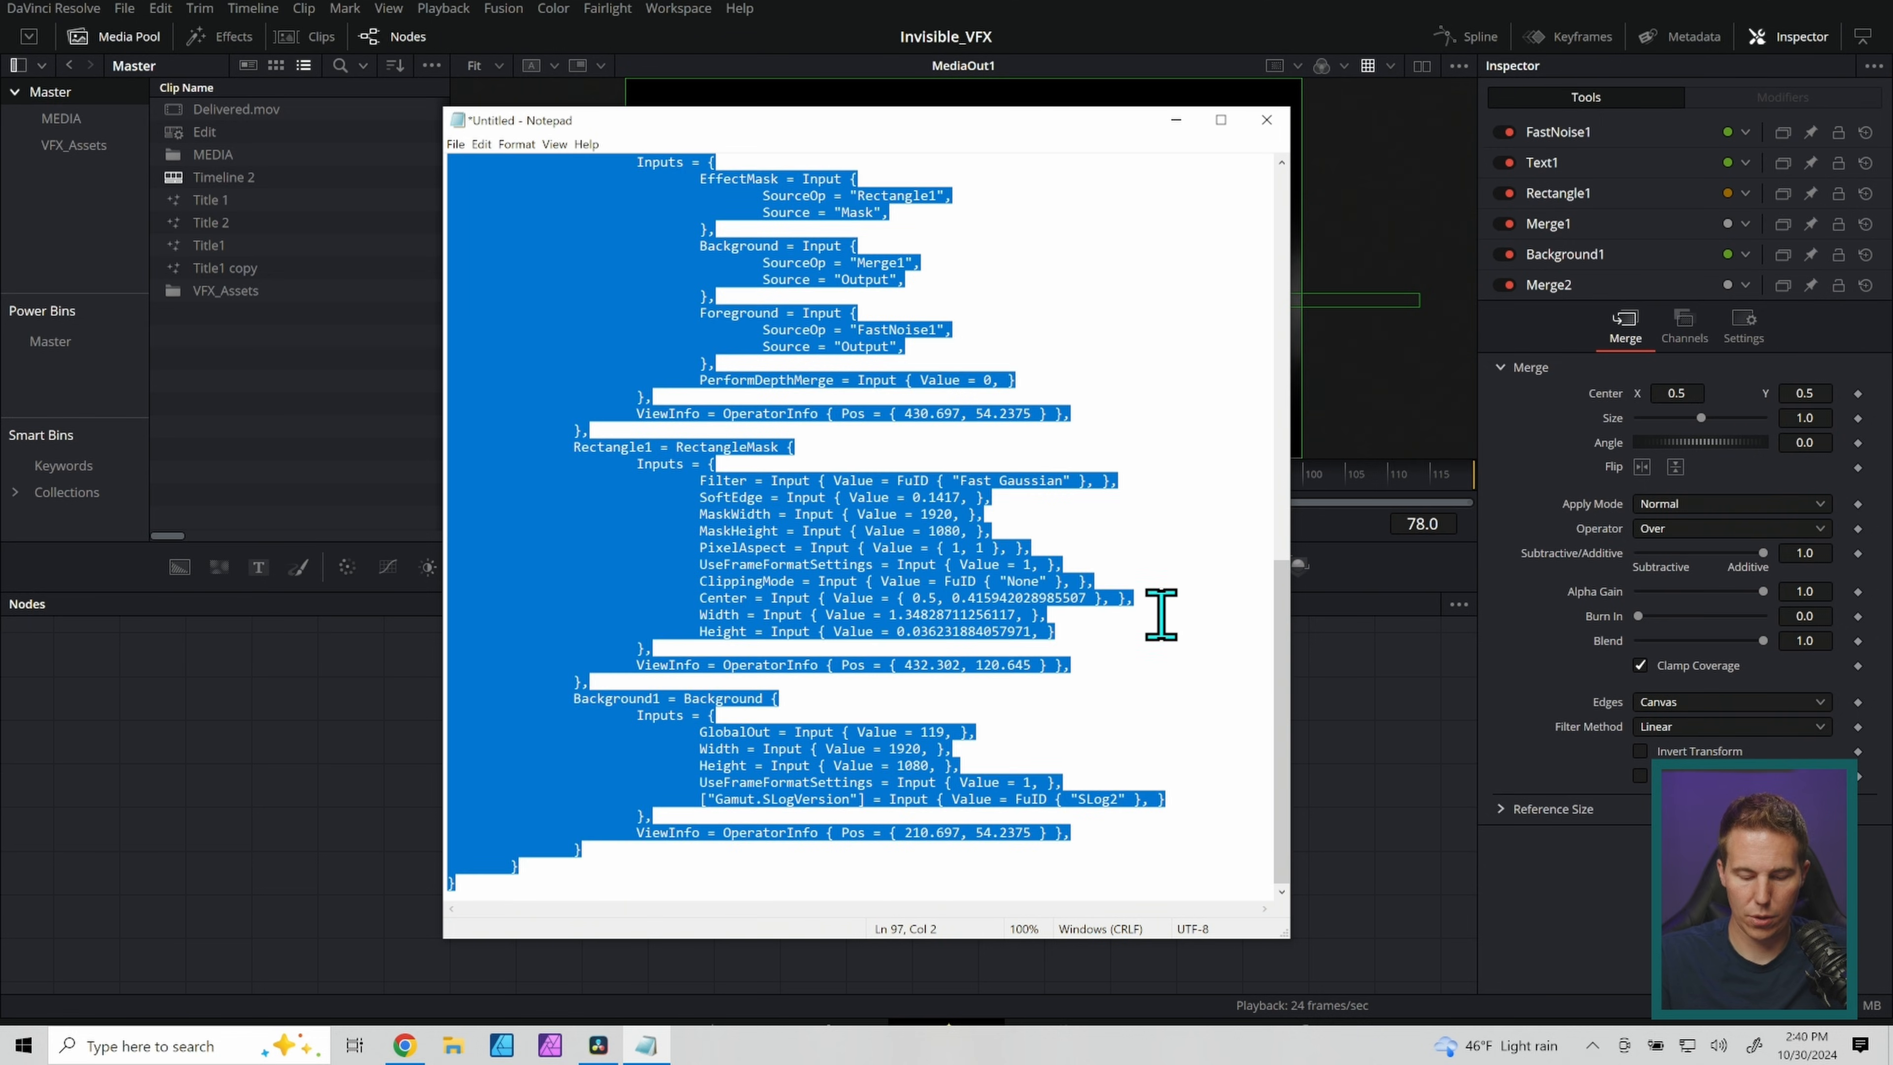
# - Paste the edited nodes into the Fusion graph so Text1 shows red CHANGED TEXT
pyautogui.click(1265, 119)
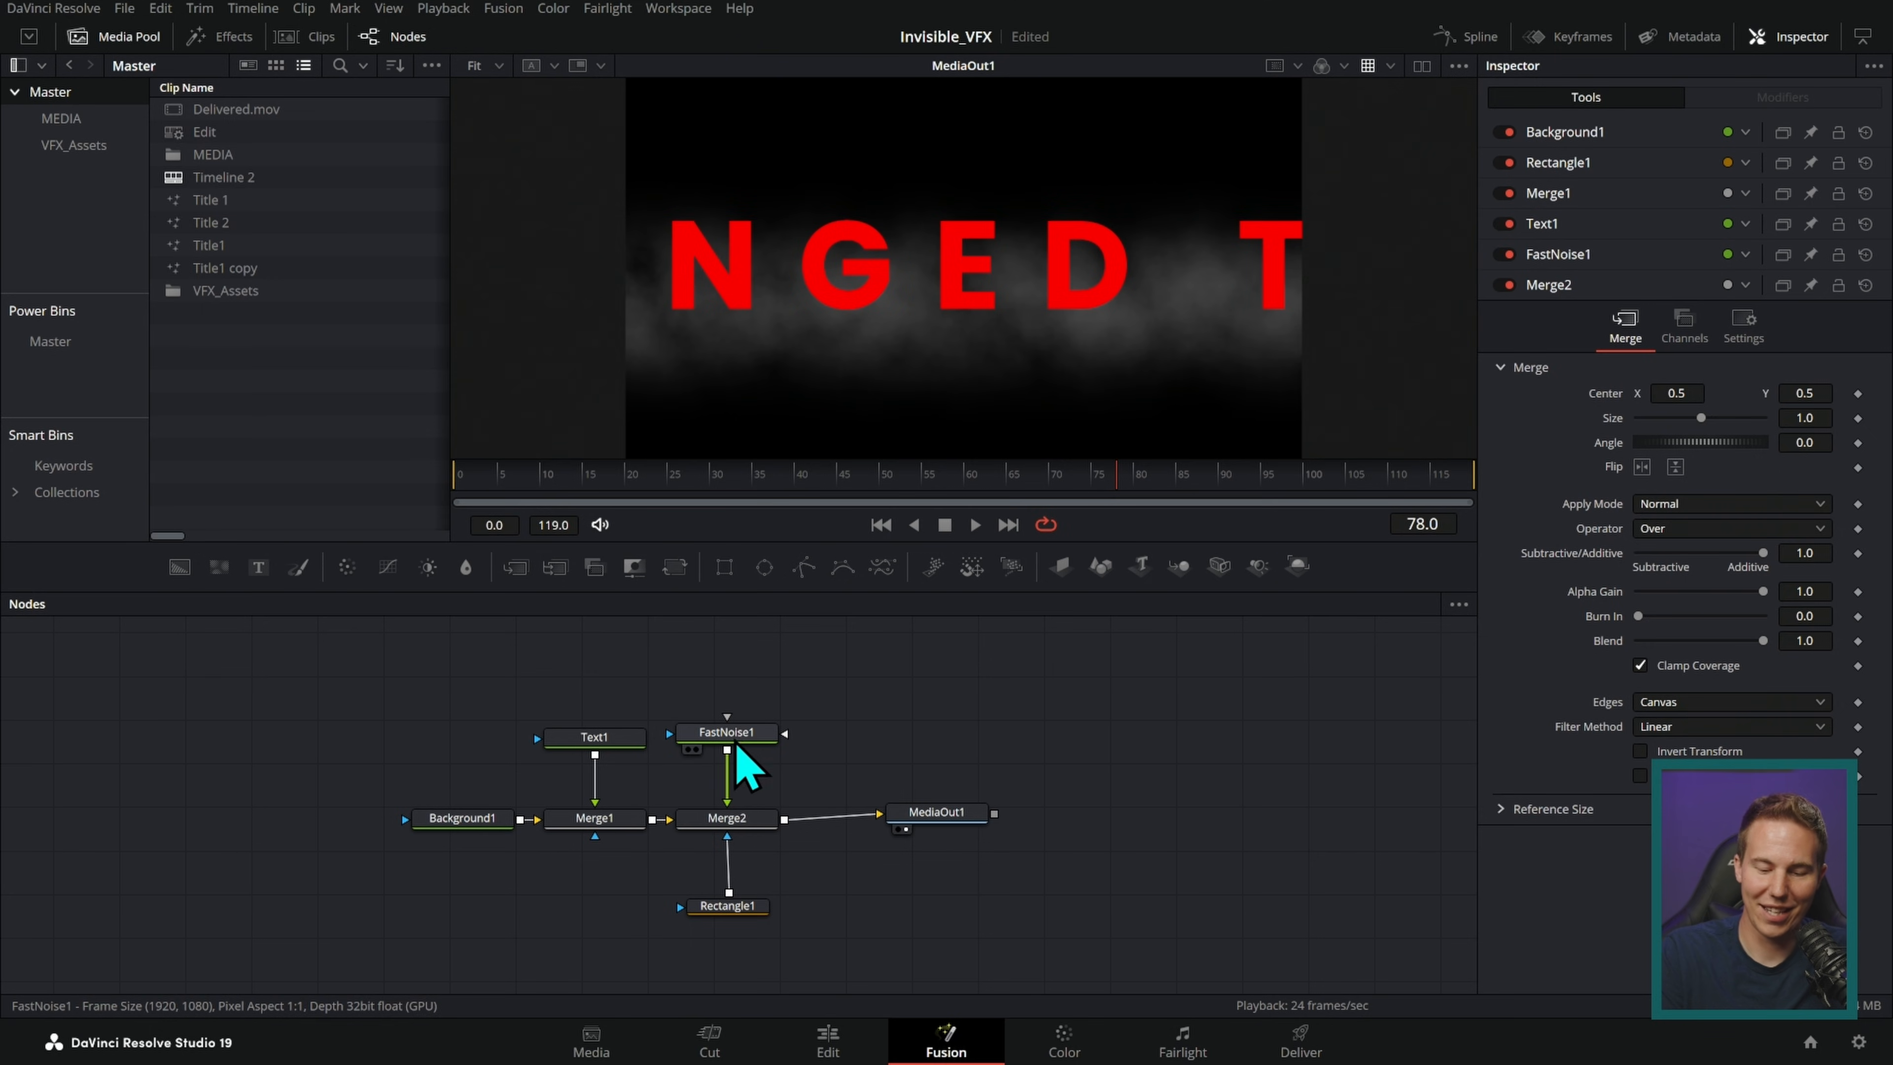
pyautogui.click(592, 737)
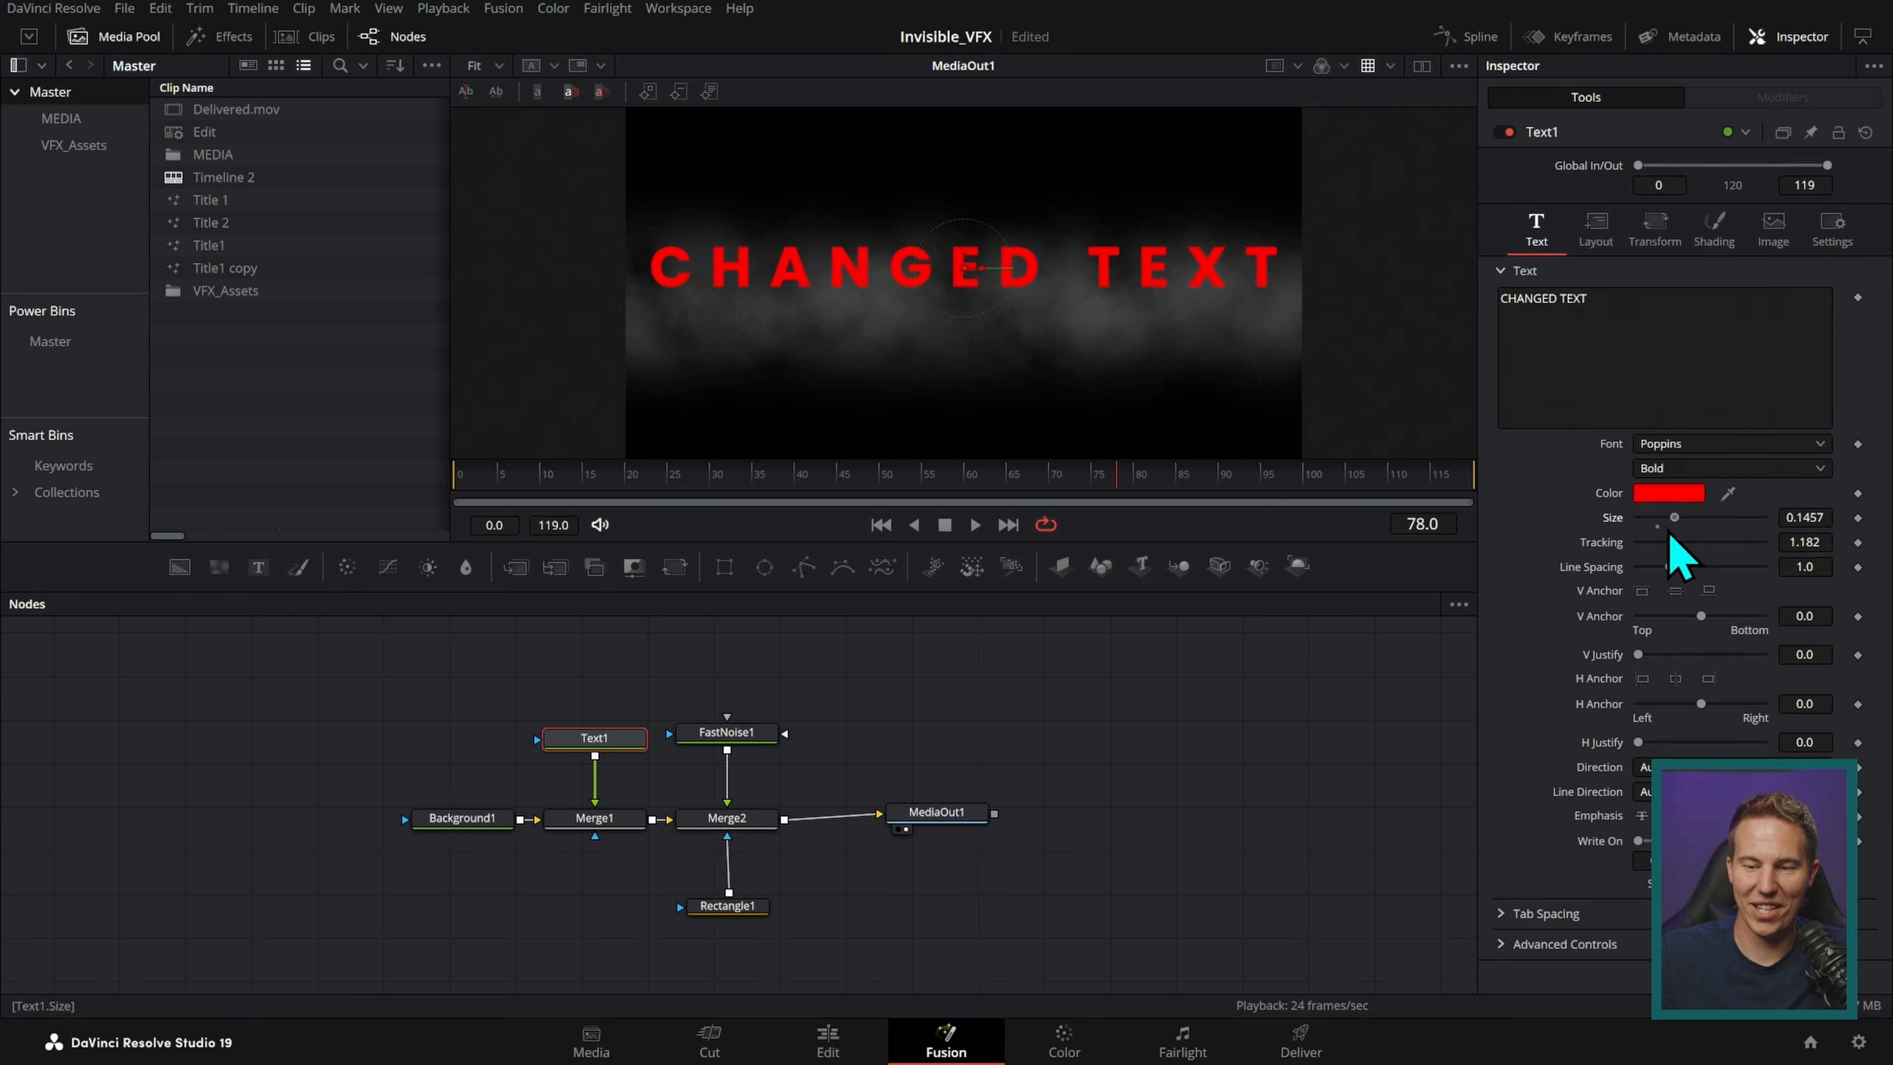